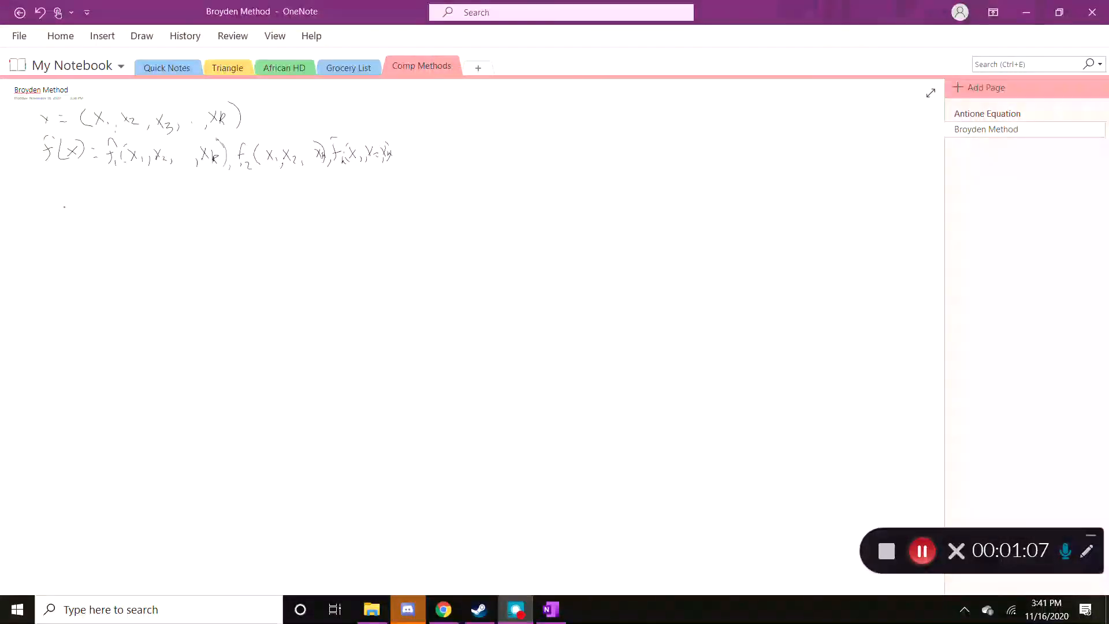
Handwrite J_n(x_n − x_{n−1}) below the function definitions.
{"action": "left_click_drag", "start_coordinate": [63, 205], "coordinate": [92, 248]}
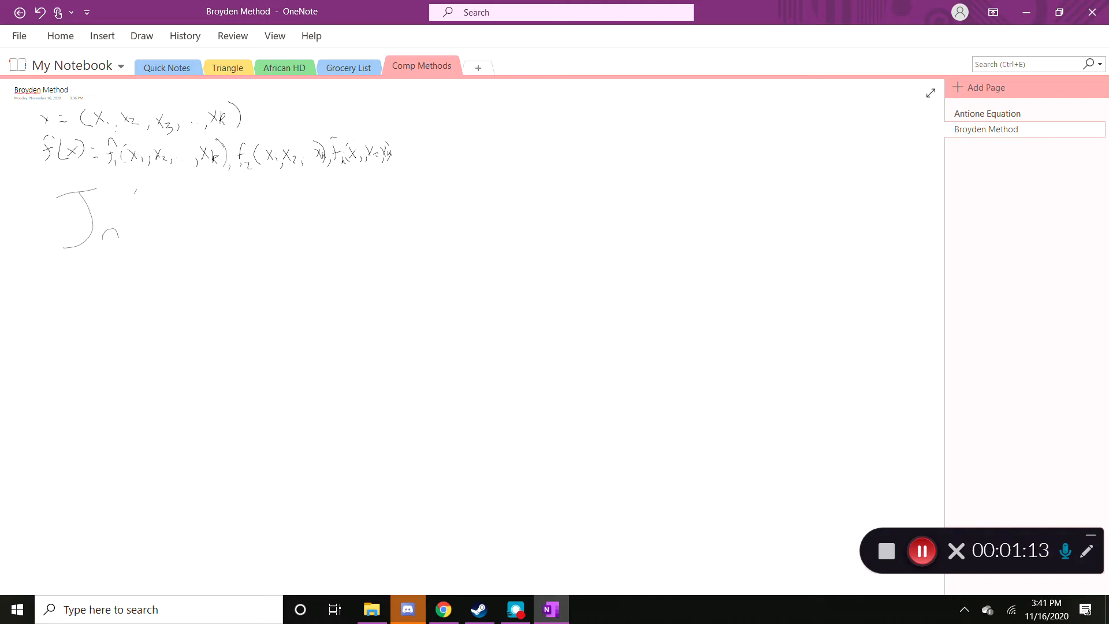
{"action": "left_click_drag", "start_coordinate": [138, 191], "coordinate": [155, 240]}
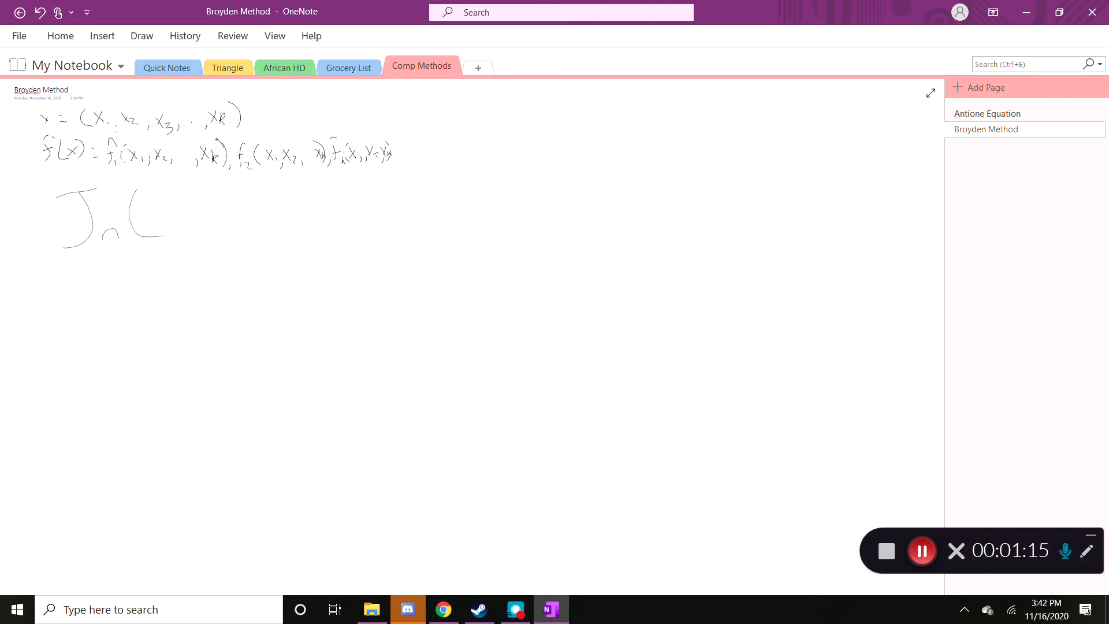
{"action": "left_click_drag", "start_coordinate": [160, 208], "coordinate": [173, 227]}
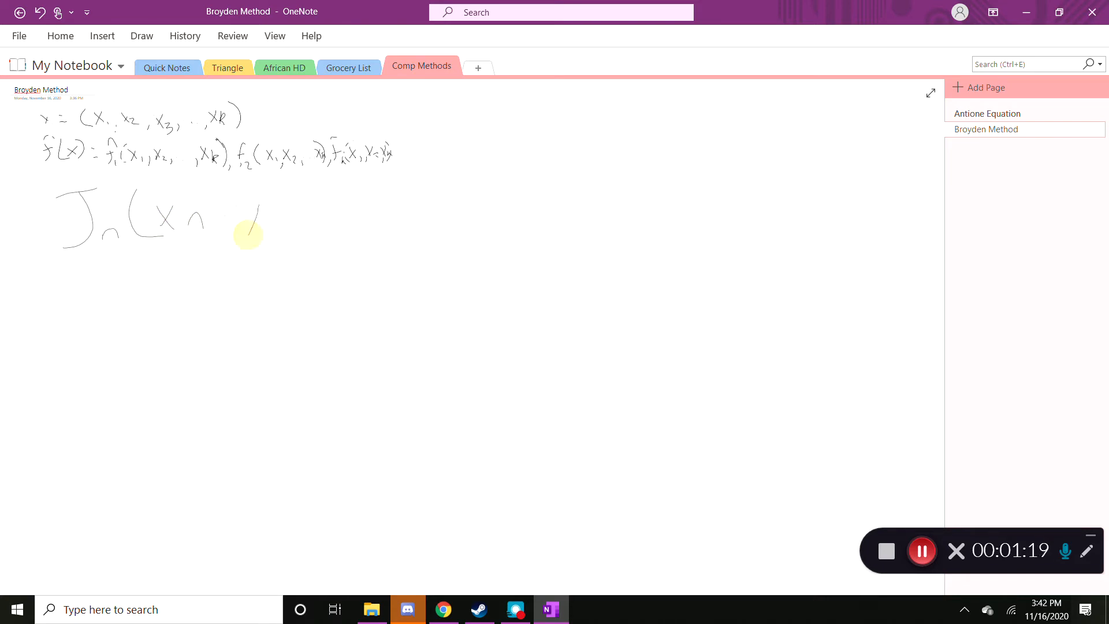
{"action": "left_click_drag", "start_coordinate": [226, 220], "coordinate": [265, 223]}
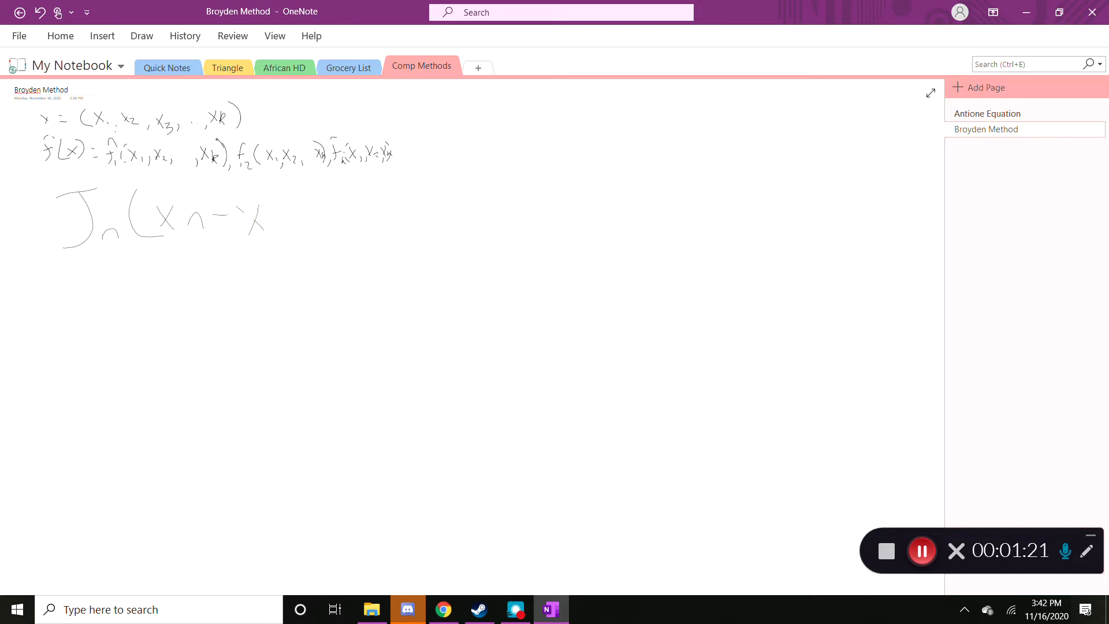
{"action": "left_click_drag", "start_coordinate": [251, 212], "coordinate": [280, 230]}
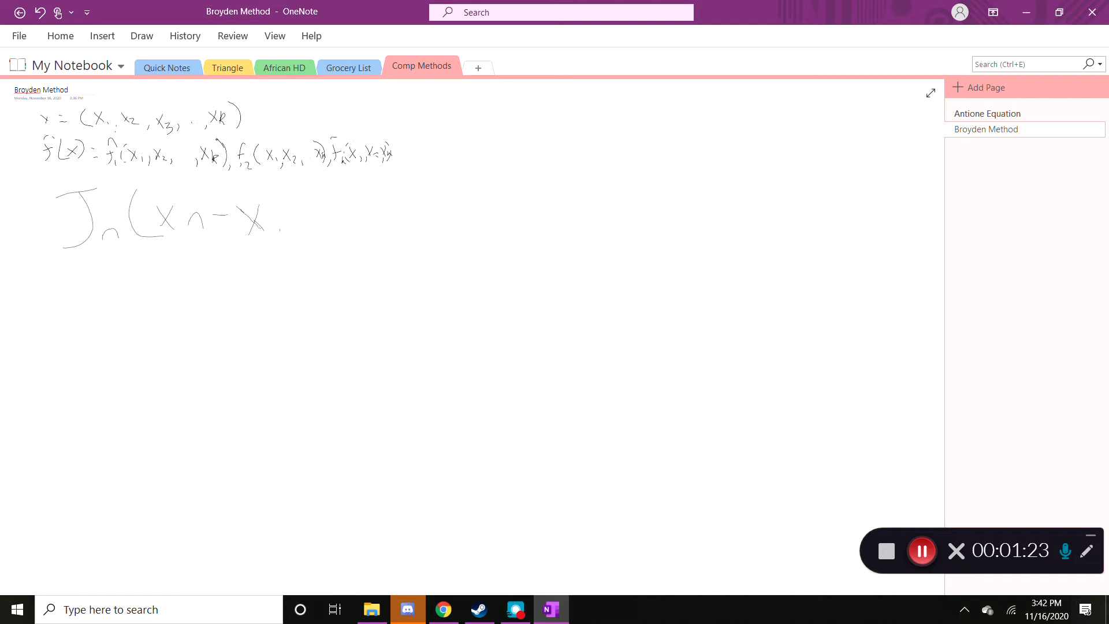
{"action": "left_click_drag", "start_coordinate": [283, 226], "coordinate": [326, 227]}
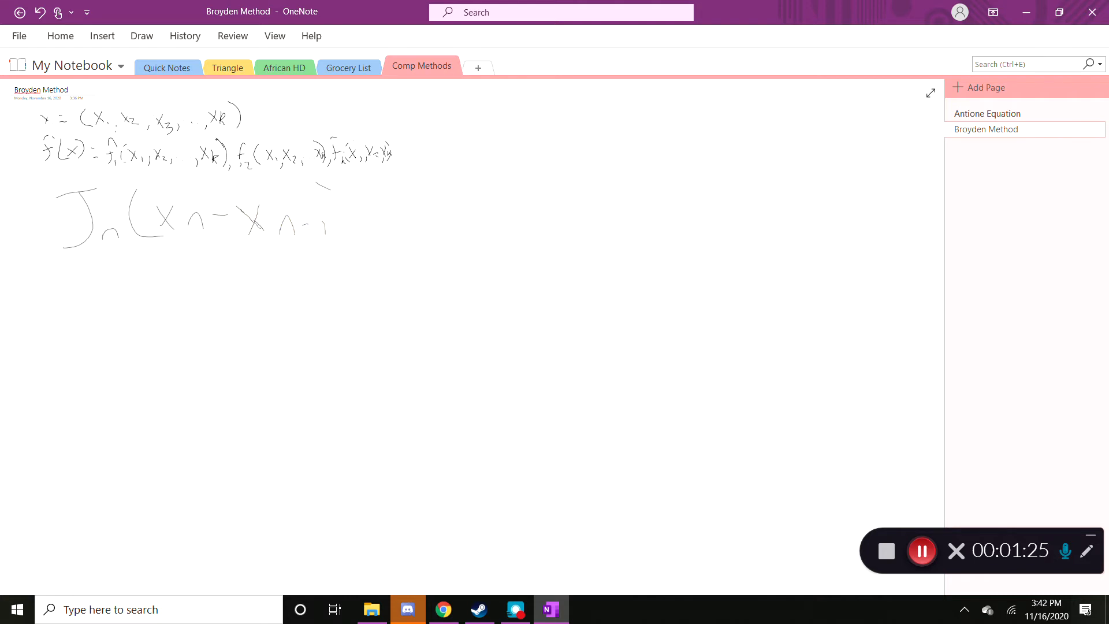
{"action": "left_click_drag", "start_coordinate": [329, 187], "coordinate": [357, 233]}
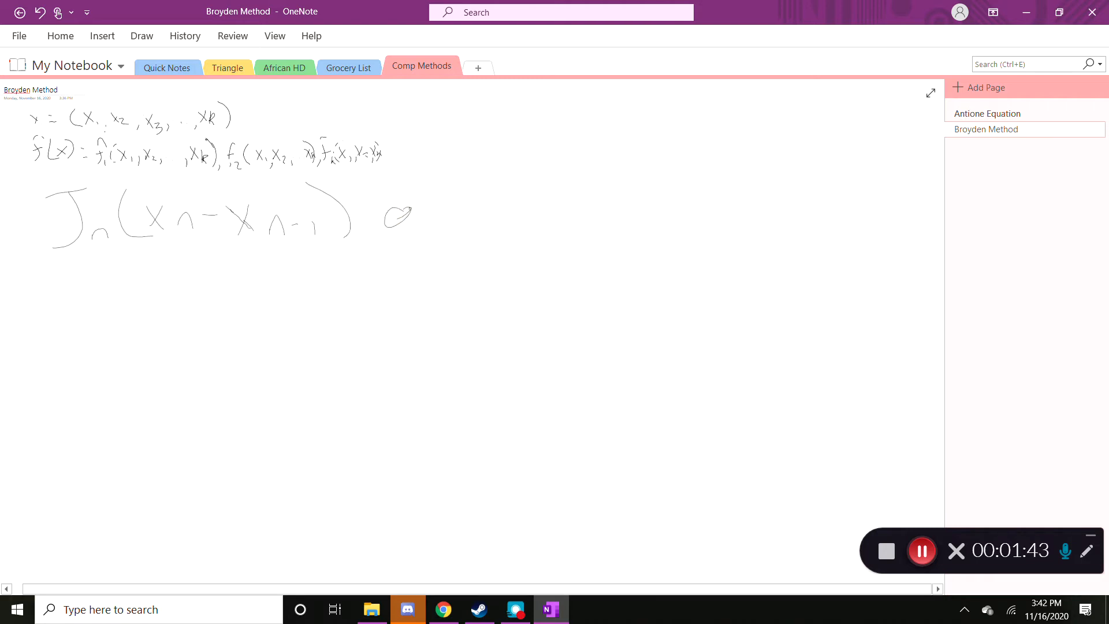
Start a rough example J_2(x_2 − x_1) to the right of it.
{"action": "left_click_drag", "start_coordinate": [438, 205], "coordinate": [457, 237]}
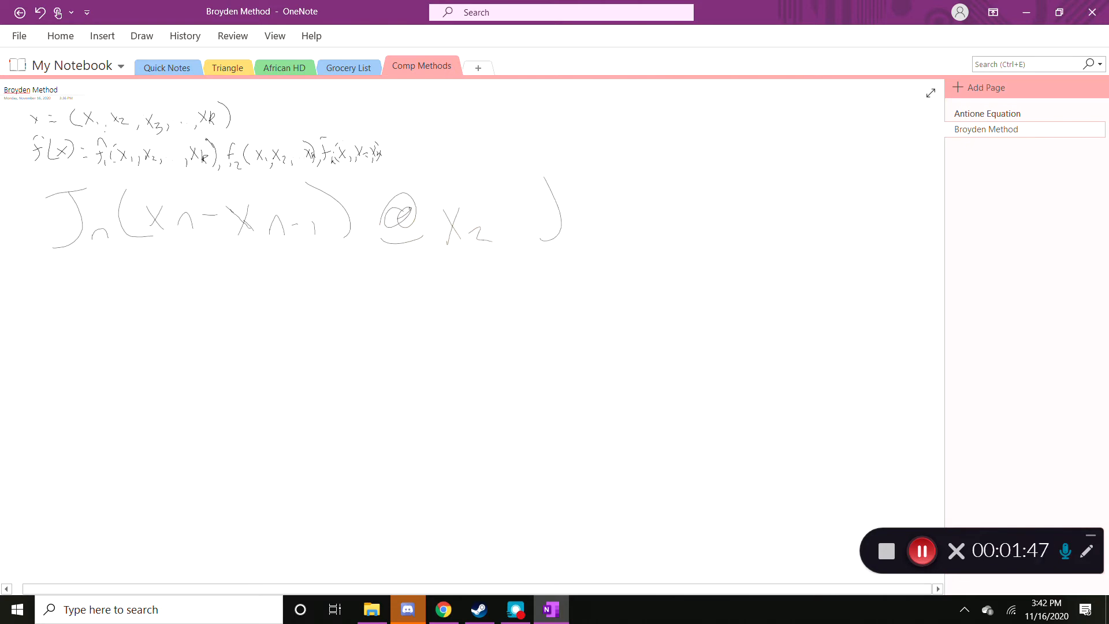
{"action": "left_click_drag", "start_coordinate": [527, 177], "coordinate": [580, 244]}
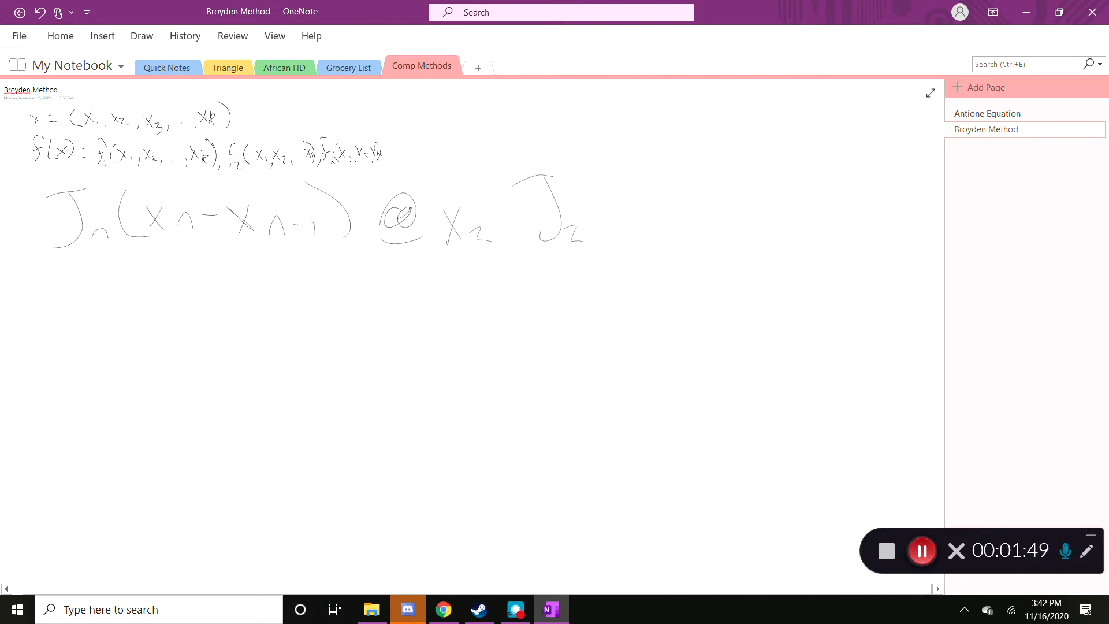
{"action": "left_click_drag", "start_coordinate": [609, 177], "coordinate": [644, 234]}
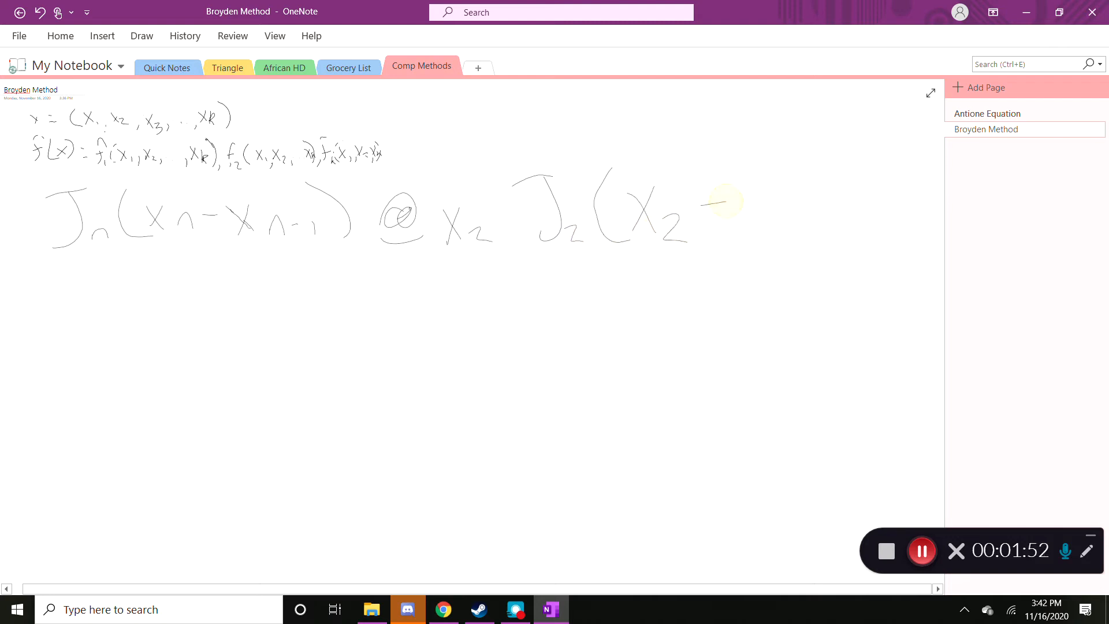
{"action": "left_click_drag", "start_coordinate": [707, 206], "coordinate": [771, 227]}
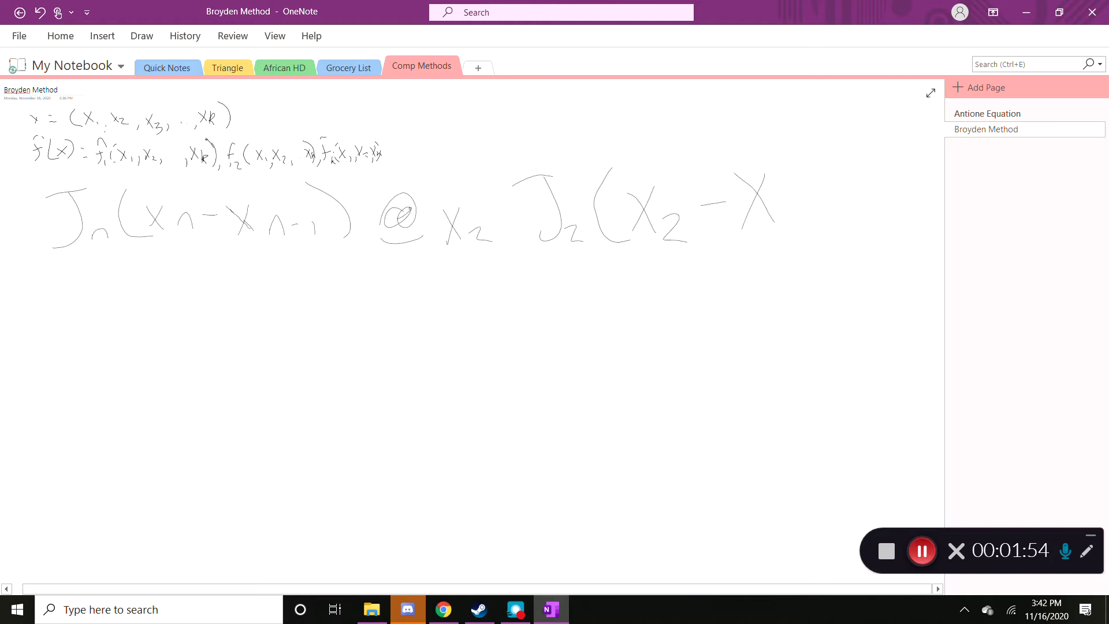
{"action": "left_click_drag", "start_coordinate": [786, 220], "coordinate": [835, 220]}
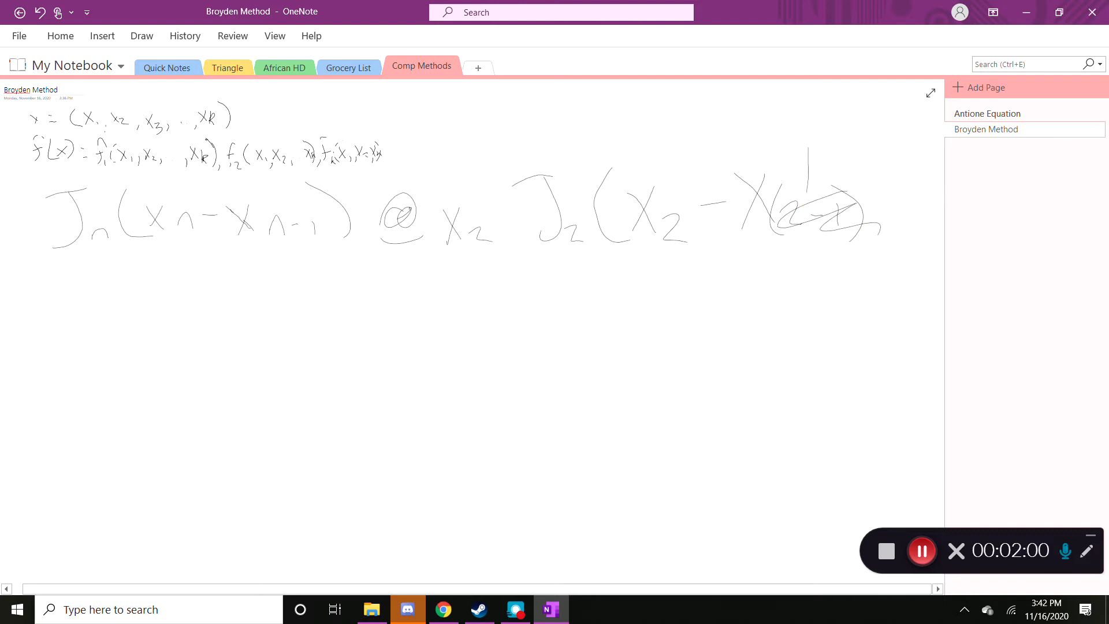
Erase the partial x_2 example strokes with the Eraser, then switch back to the pen.
{"action": "left_click", "coordinate": [142, 36]}
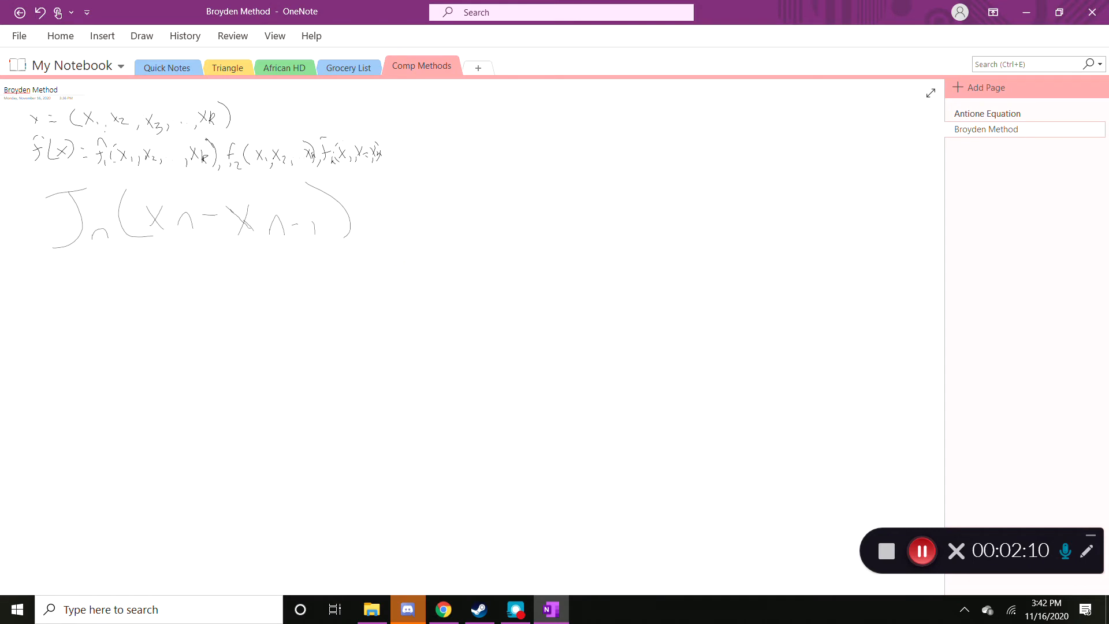
{"action": "left_click", "coordinate": [142, 35]}
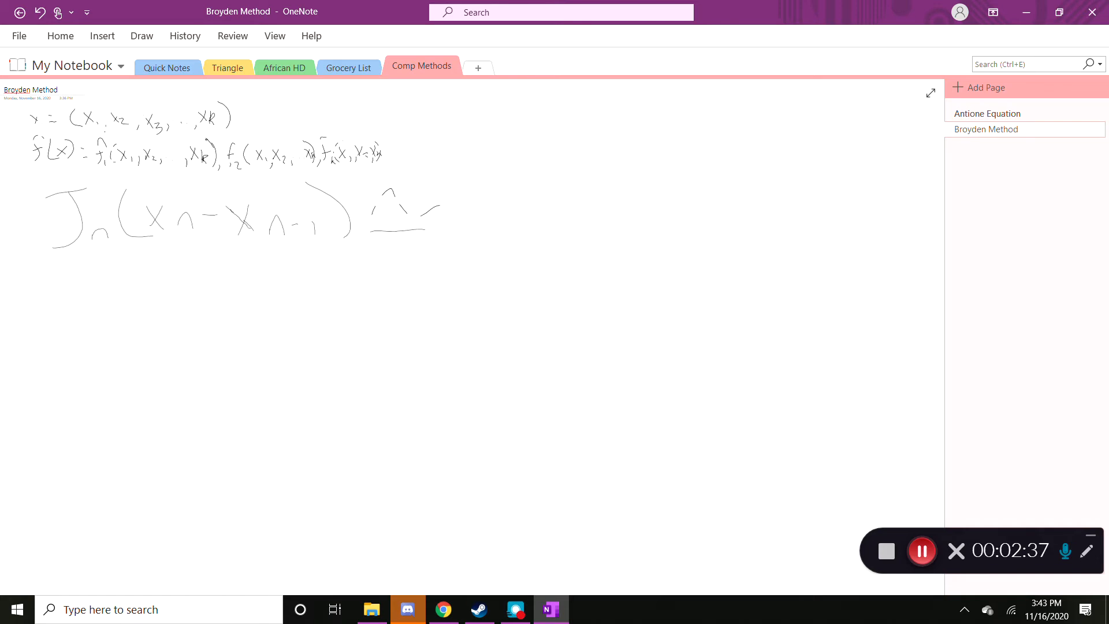
Ink ≐ f(x_n) − f(x_{n−1}) after J_n(x_n − x_{n−1}).
{"action": "left_click_drag", "start_coordinate": [502, 169], "coordinate": [470, 244]}
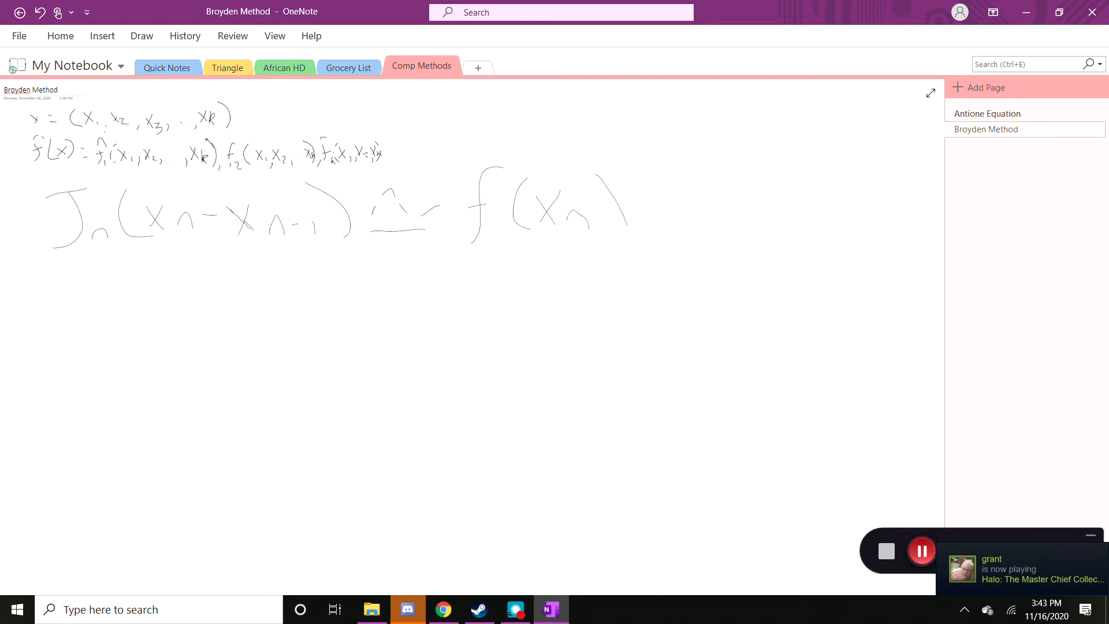
{"action": "left_click_drag", "start_coordinate": [637, 212], "coordinate": [708, 255]}
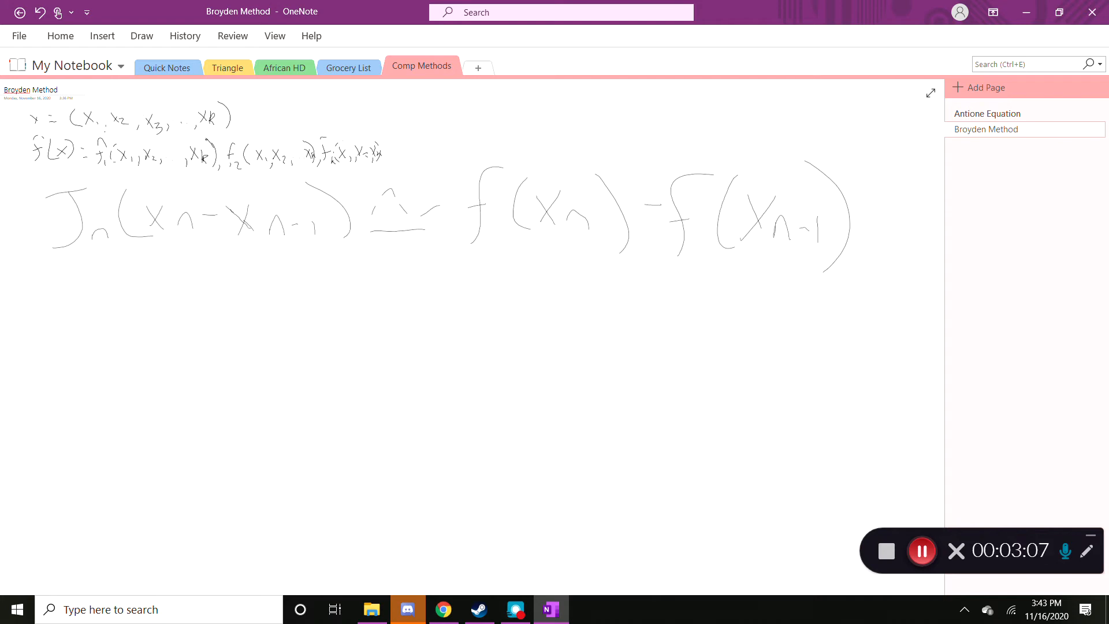
Handwrite f_n = f(x_n), undoing a stray stroke, and begin Δx_n = x below.
{"action": "left_click_drag", "start_coordinate": [110, 276], "coordinate": [99, 347]}
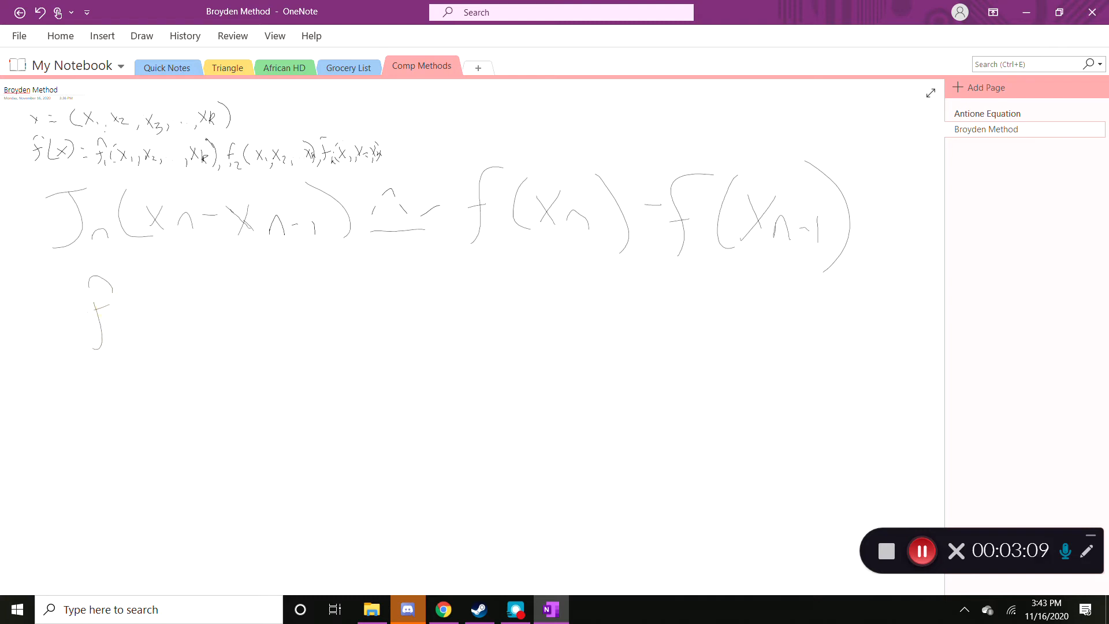
{"action": "left_click_drag", "start_coordinate": [120, 328], "coordinate": [135, 329]}
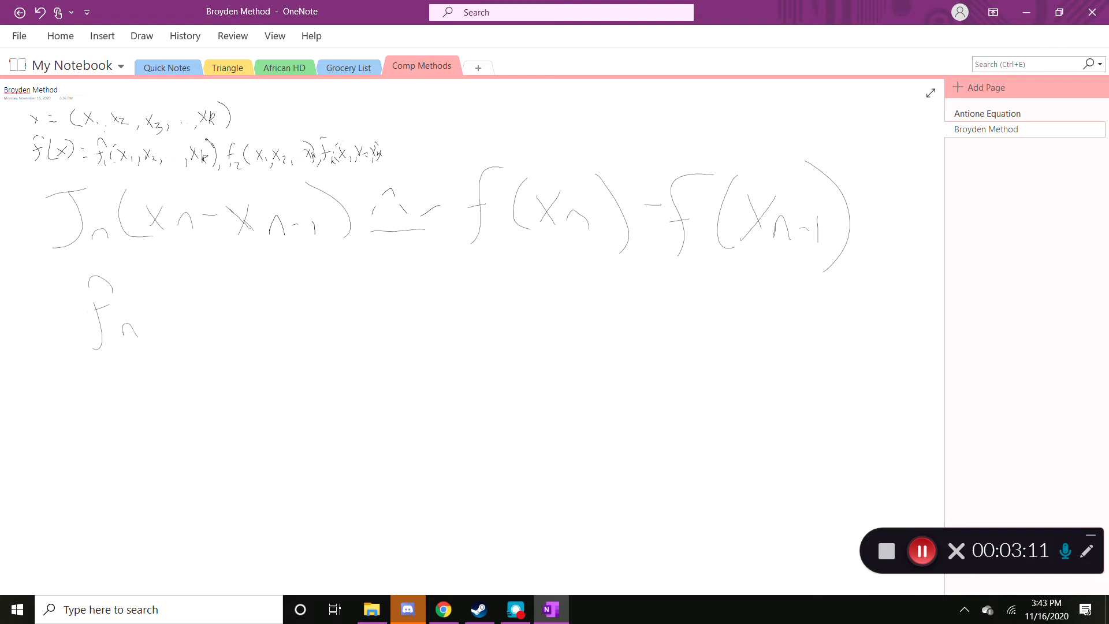
{"action": "left_click_drag", "start_coordinate": [163, 290], "coordinate": [164, 268]}
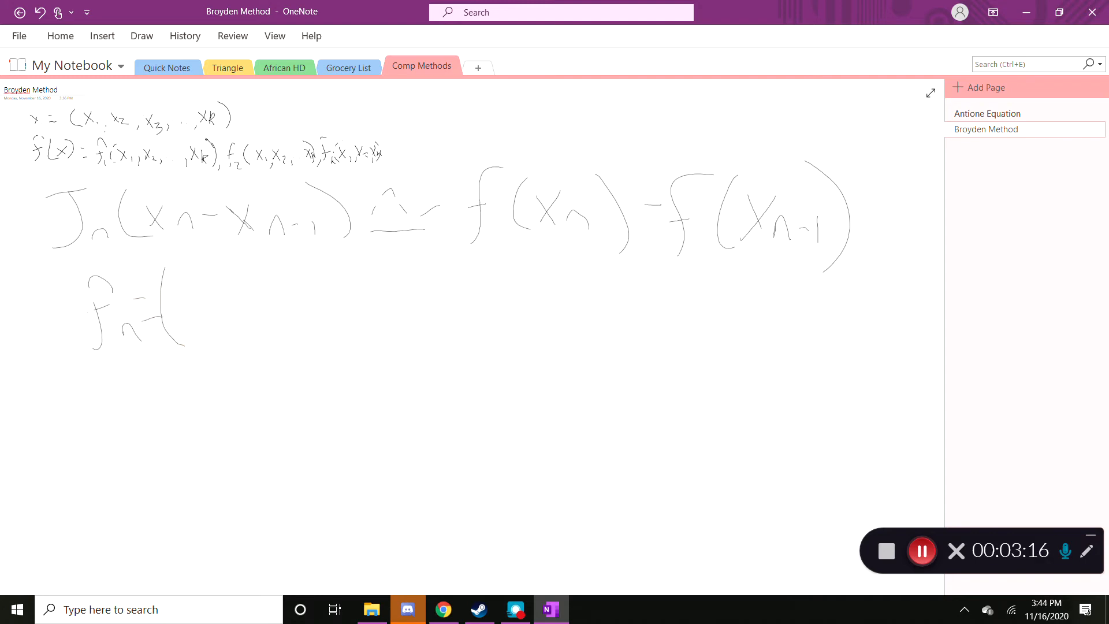
{"action": "left_click", "coordinate": [141, 36]}
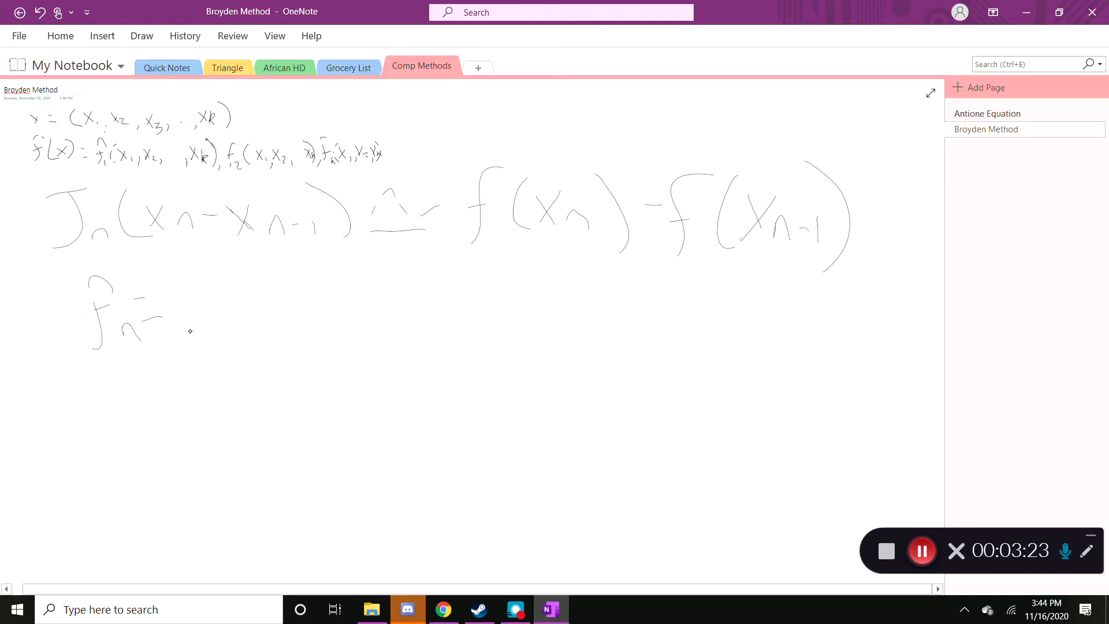
{"action": "left_click_drag", "start_coordinate": [215, 265], "coordinate": [205, 346]}
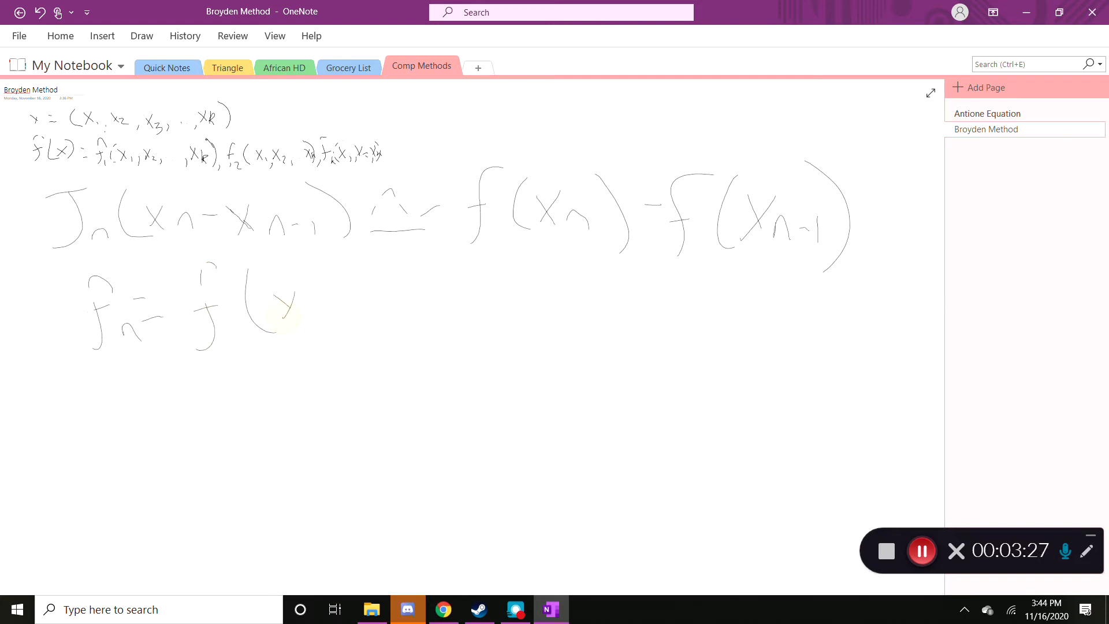
{"action": "left_click_drag", "start_coordinate": [261, 297], "coordinate": [368, 333]}
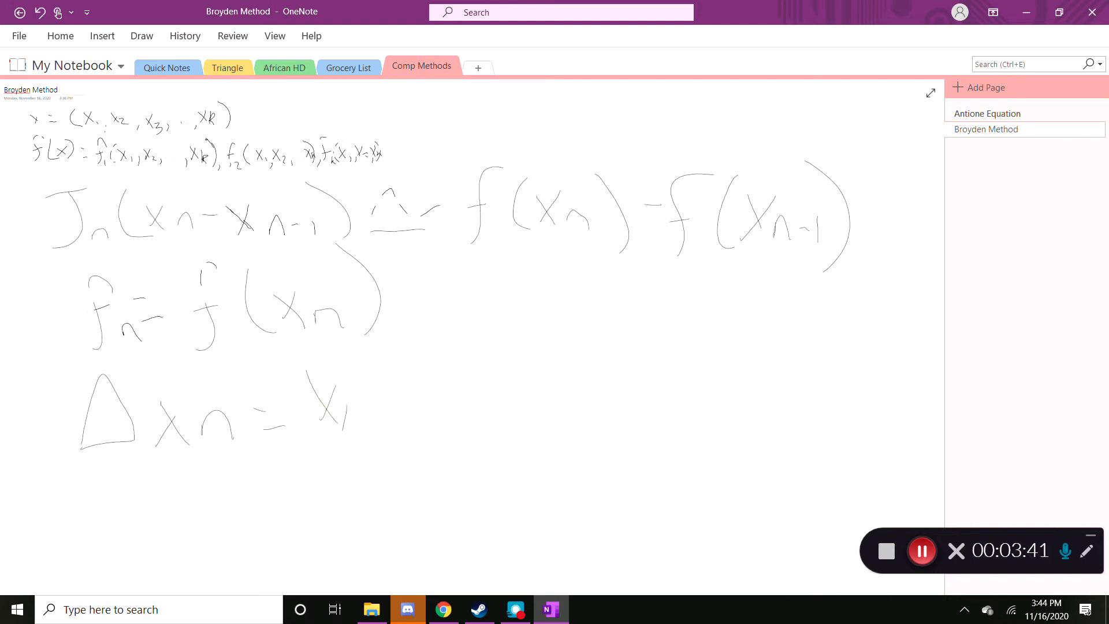
Complete Δx_n = x_n − x_{n−1}, write Δf_n = f(x_n) − f(x_{n−1}), and draw a left bracket.
{"action": "left_click_drag", "start_coordinate": [319, 404], "coordinate": [438, 403]}
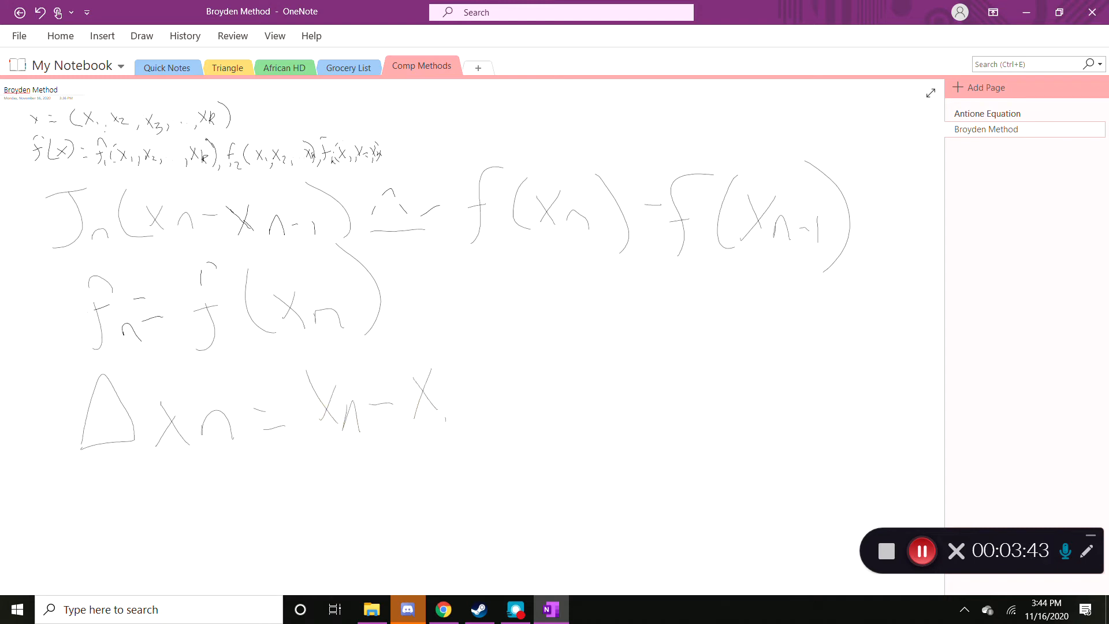
{"action": "left_click_drag", "start_coordinate": [453, 410], "coordinate": [510, 413]}
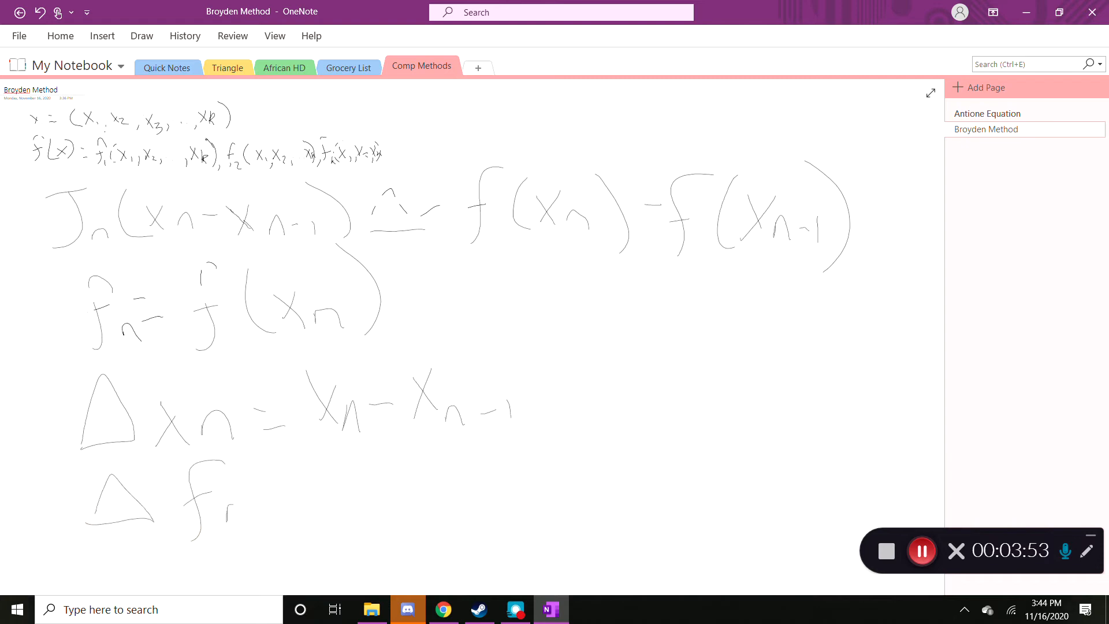
{"action": "left_click_drag", "start_coordinate": [234, 496], "coordinate": [290, 491]}
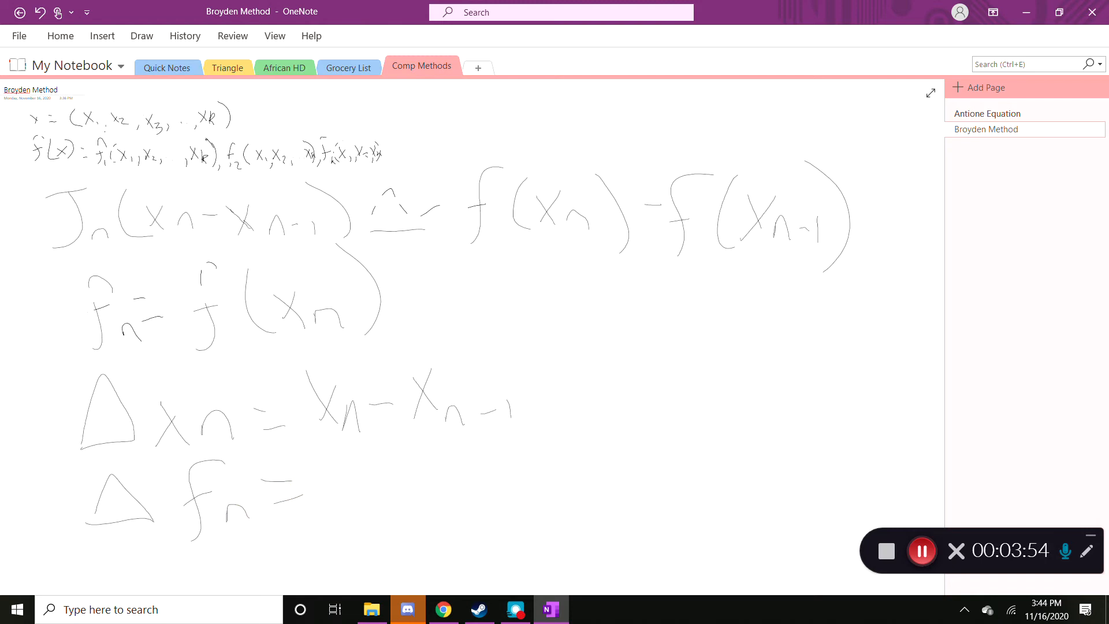
{"action": "left_click_drag", "start_coordinate": [347, 446], "coordinate": [349, 517]}
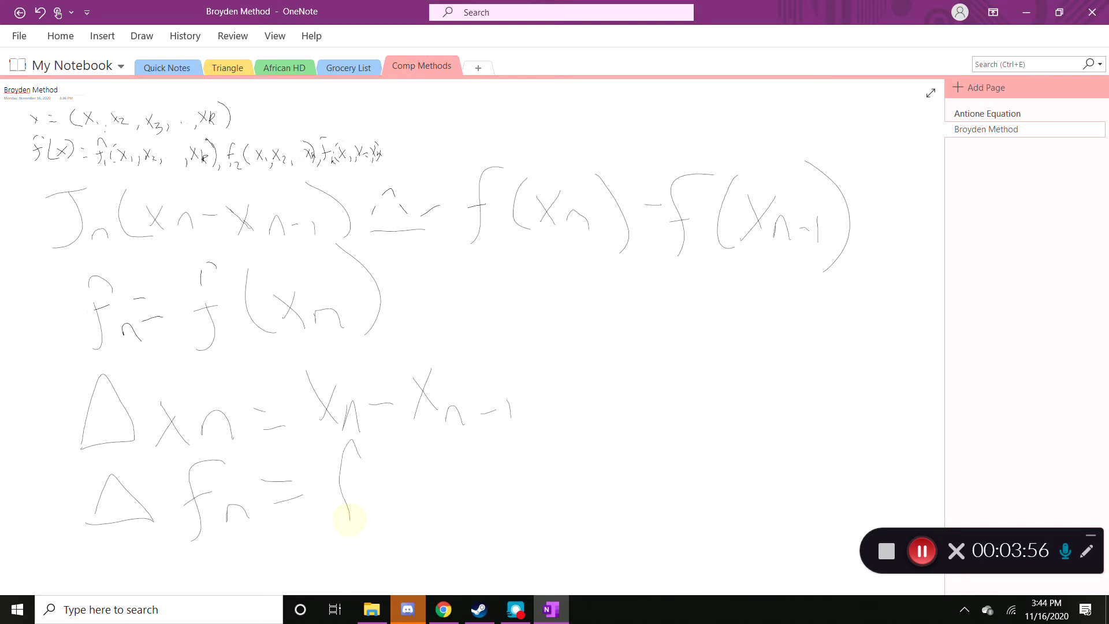
{"action": "left_click_drag", "start_coordinate": [347, 445], "coordinate": [432, 495]}
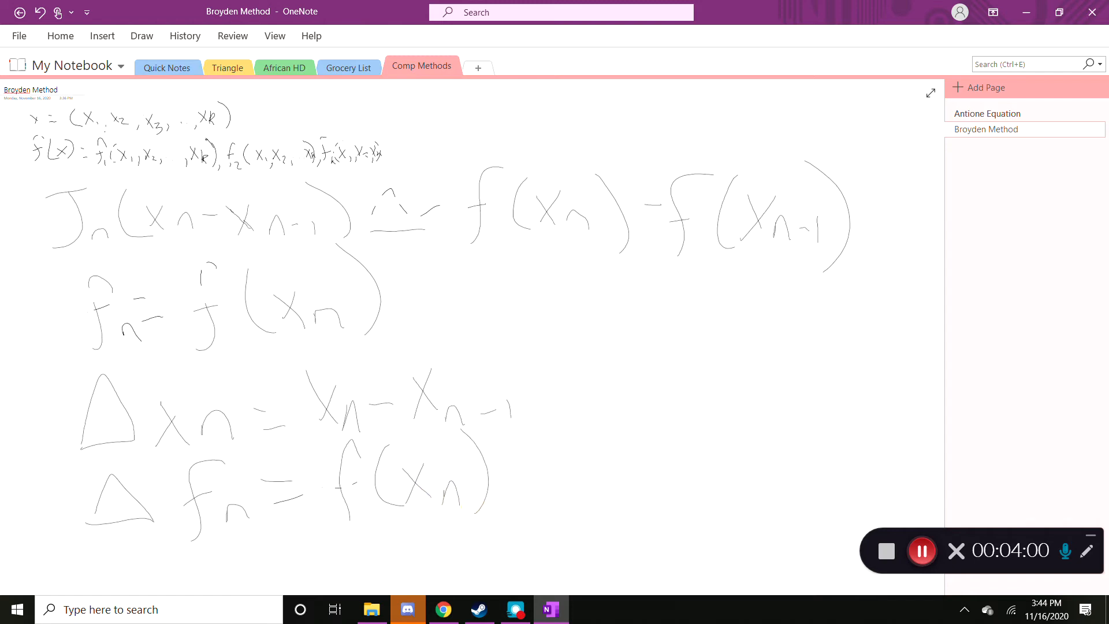
{"action": "left_click_drag", "start_coordinate": [510, 488], "coordinate": [609, 453]}
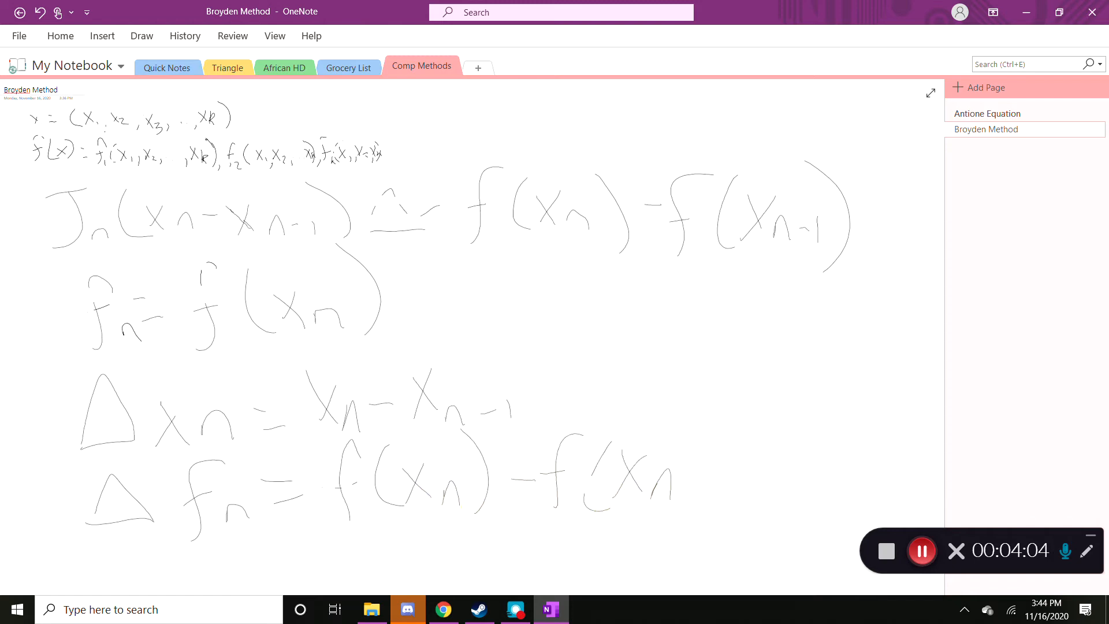
{"action": "left_click_drag", "start_coordinate": [665, 481], "coordinate": [722, 489]}
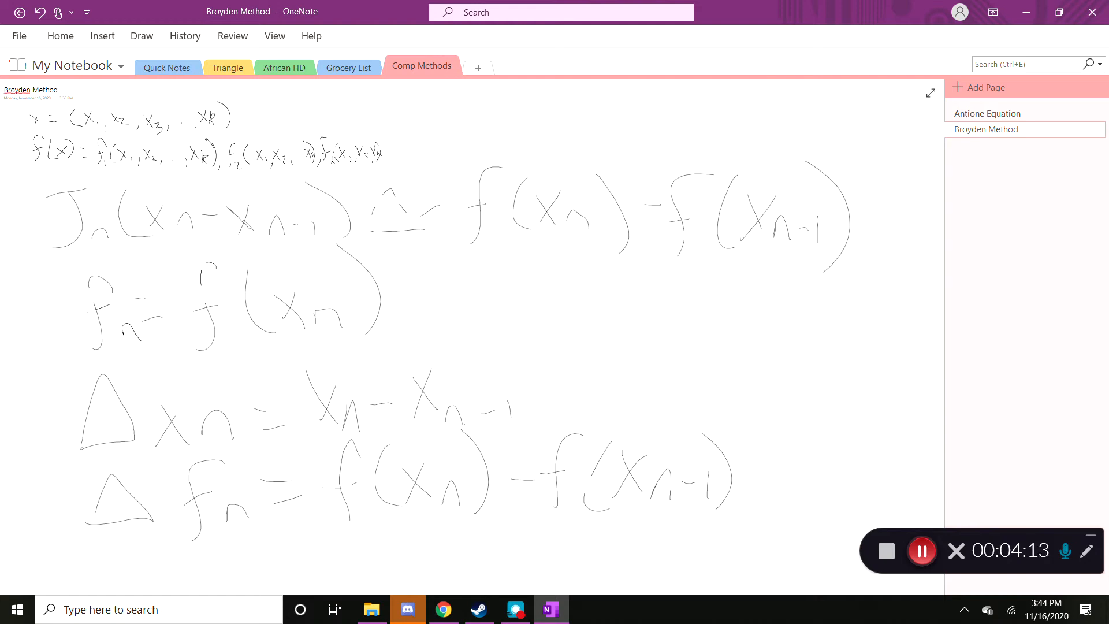
{"action": "left_click_drag", "start_coordinate": [55, 360], "coordinate": [55, 467]}
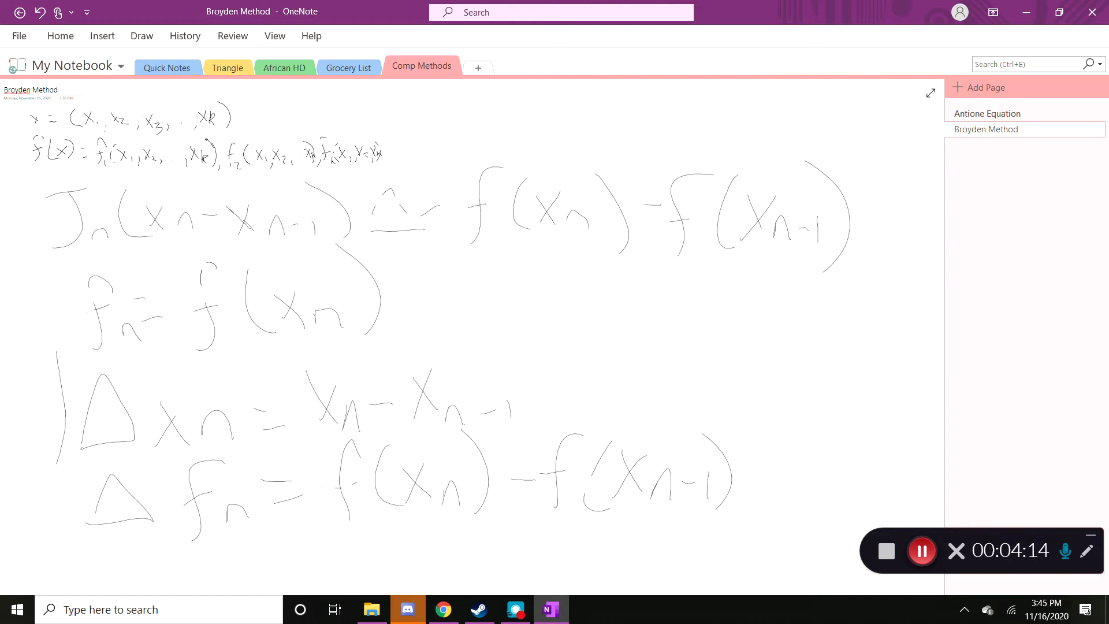
{"action": "left_click", "coordinate": [103, 36]}
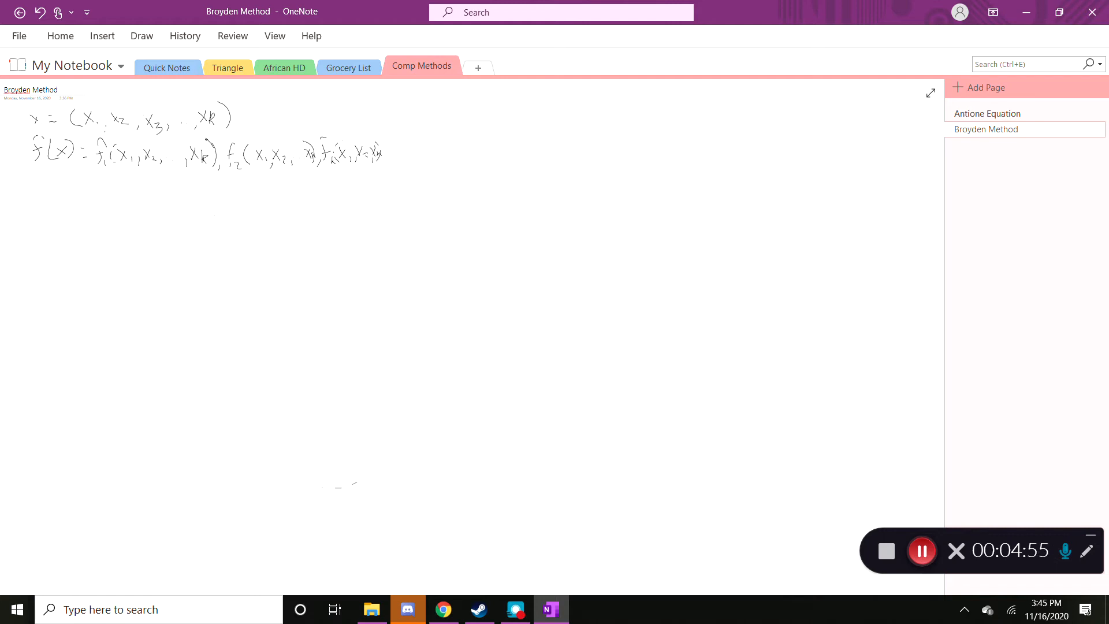
{"action": "left_click", "coordinate": [102, 35]}
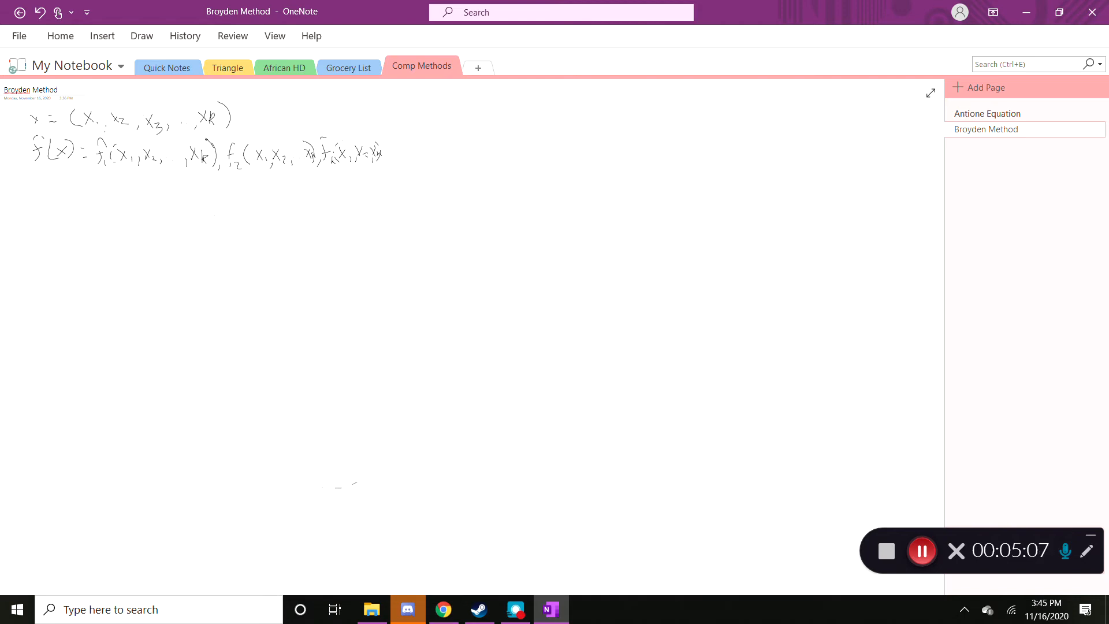
Ink J_n Δx_n ≐ Δf_n beneath the vector and function definitions.
{"action": "left_click_drag", "start_coordinate": [106, 223], "coordinate": [110, 280]}
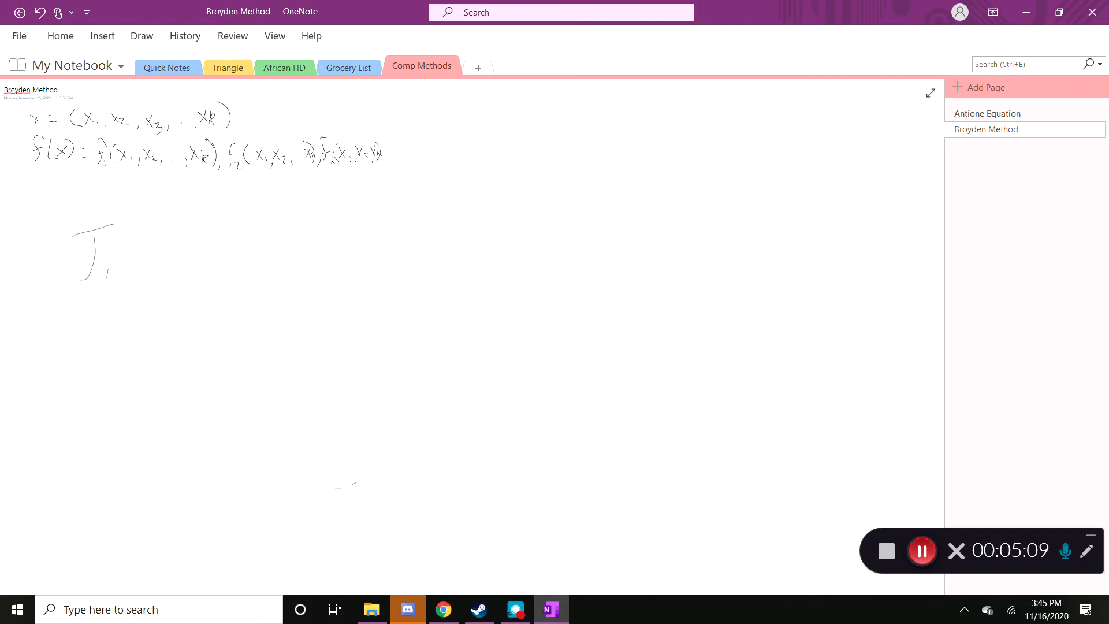
{"action": "left_click_drag", "start_coordinate": [107, 265], "coordinate": [123, 276]}
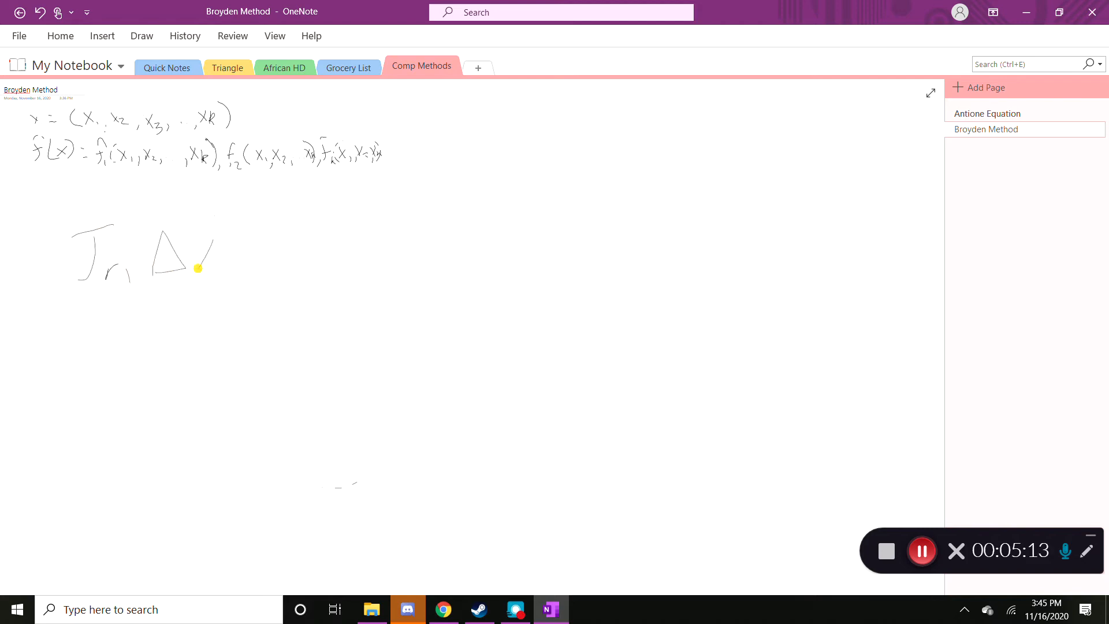
{"action": "left_click_drag", "start_coordinate": [205, 233], "coordinate": [243, 272]}
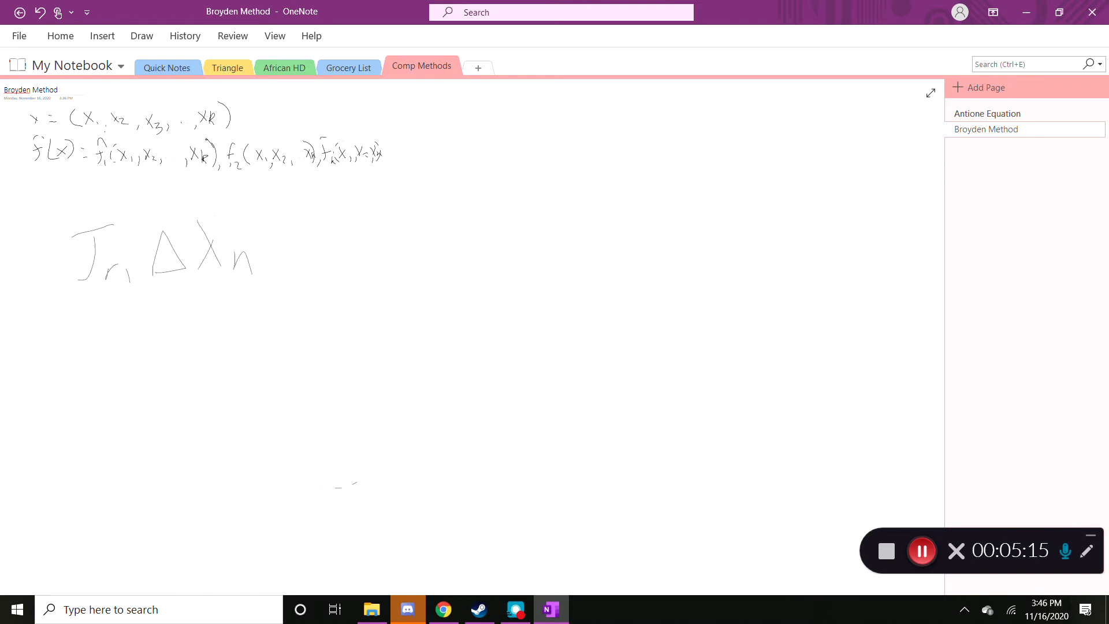
{"action": "left_click_drag", "start_coordinate": [277, 240], "coordinate": [293, 234]}
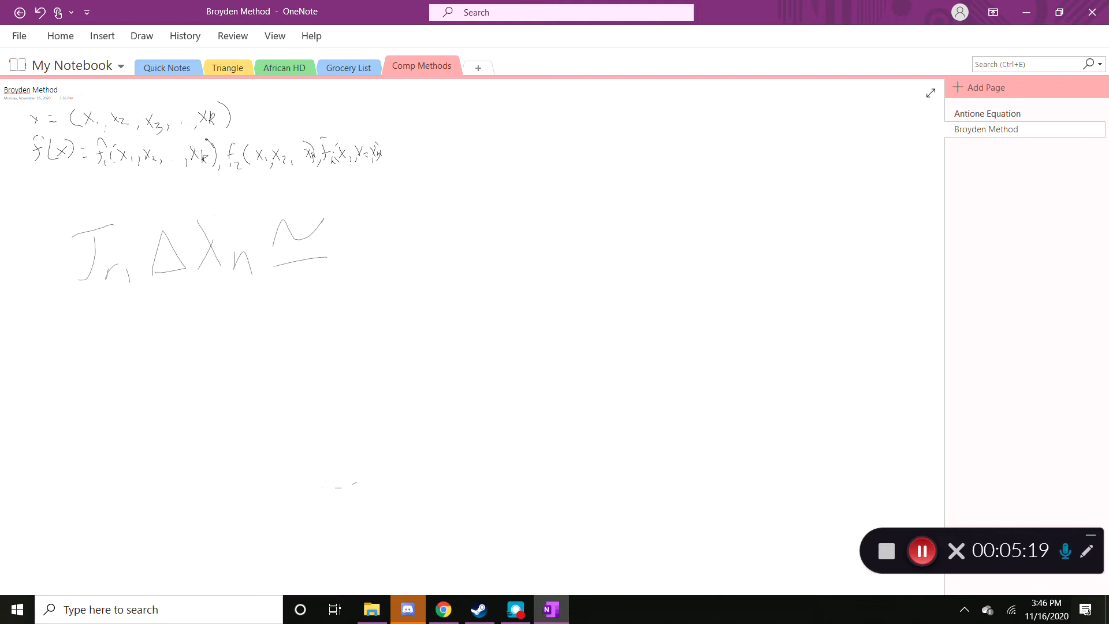
{"action": "left_click_drag", "start_coordinate": [343, 266], "coordinate": [393, 198]}
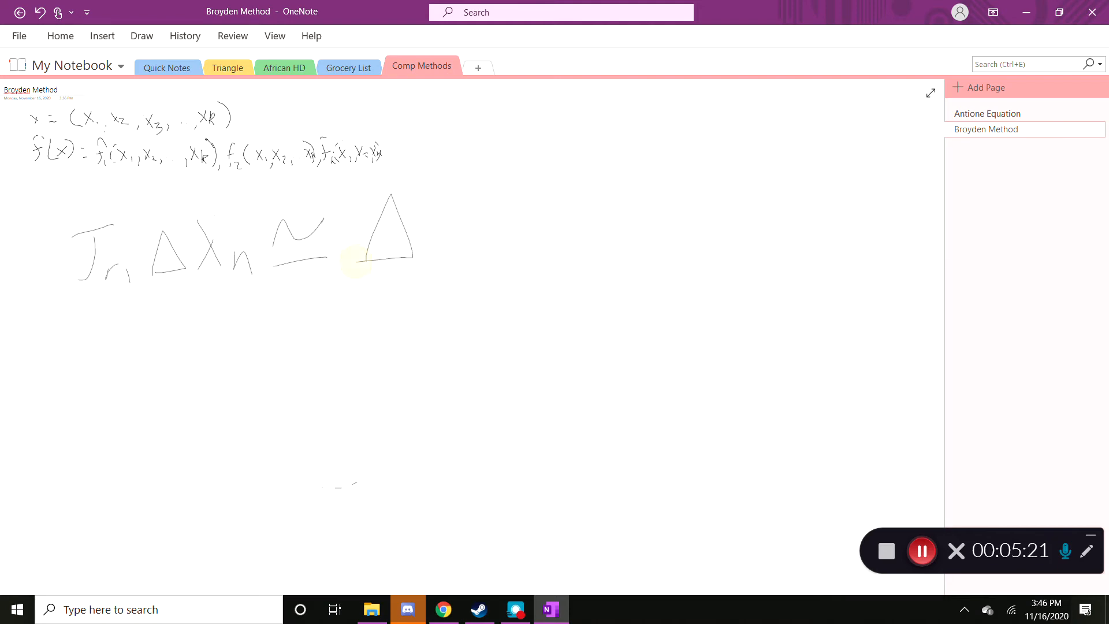
{"action": "left_click_drag", "start_coordinate": [431, 184], "coordinate": [445, 248]}
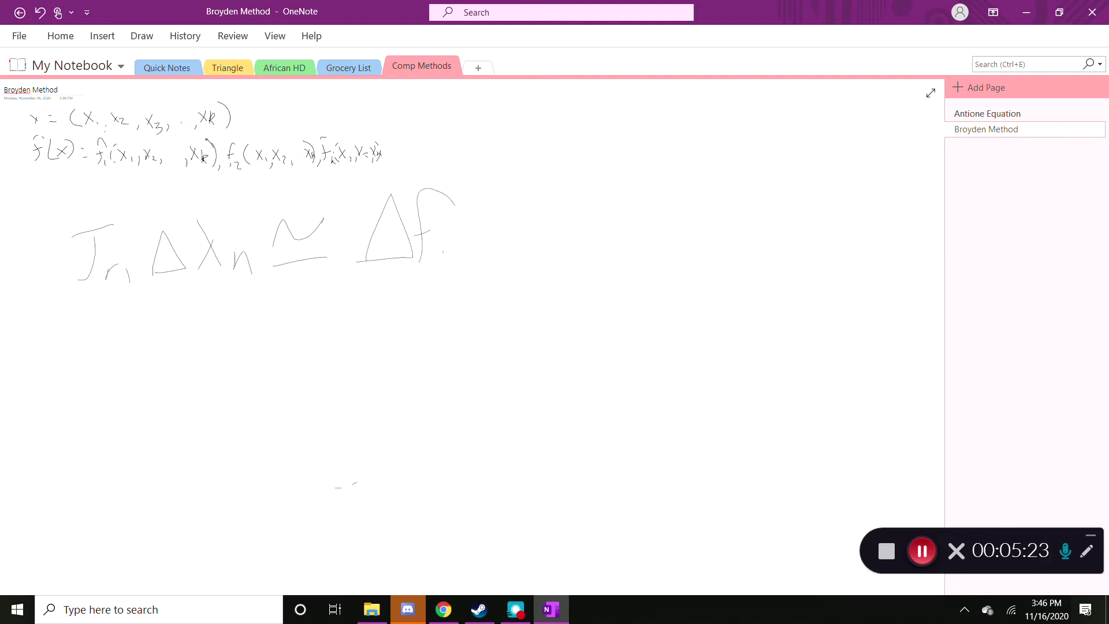
{"action": "left_click_drag", "start_coordinate": [438, 244], "coordinate": [478, 255]}
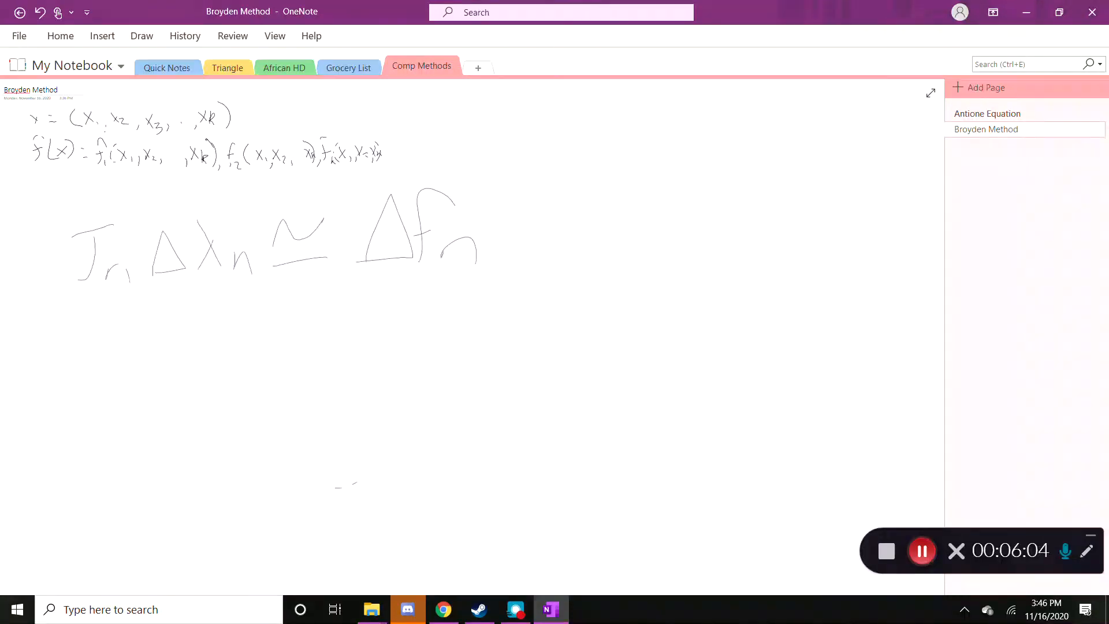
Handwrite f'(x_n) ≐ with numerator f(x_n) − f(x_{n−1}) over a fraction bar.
{"action": "left_click_drag", "start_coordinate": [107, 297], "coordinate": [132, 308]}
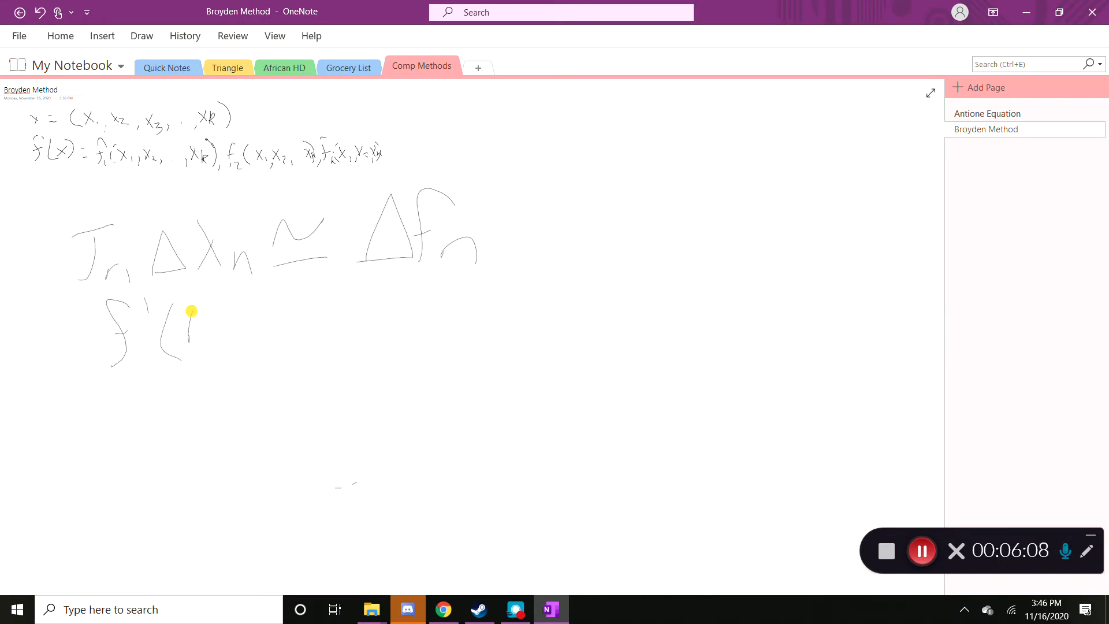
{"action": "left_click_drag", "start_coordinate": [177, 319], "coordinate": [247, 347]}
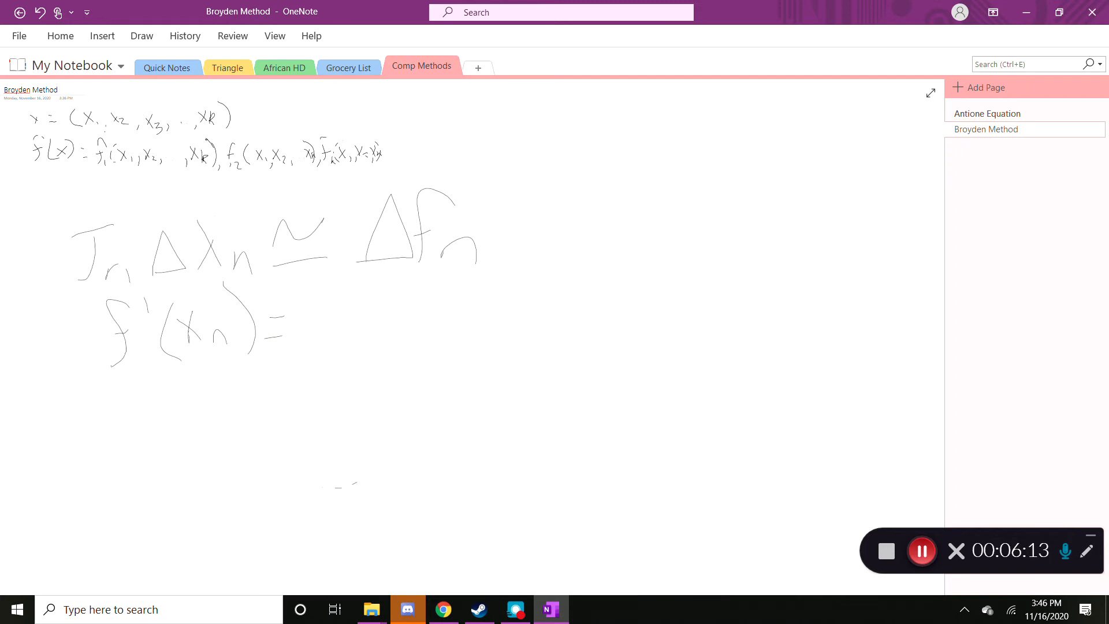
{"action": "left_click_drag", "start_coordinate": [283, 312], "coordinate": [304, 315]}
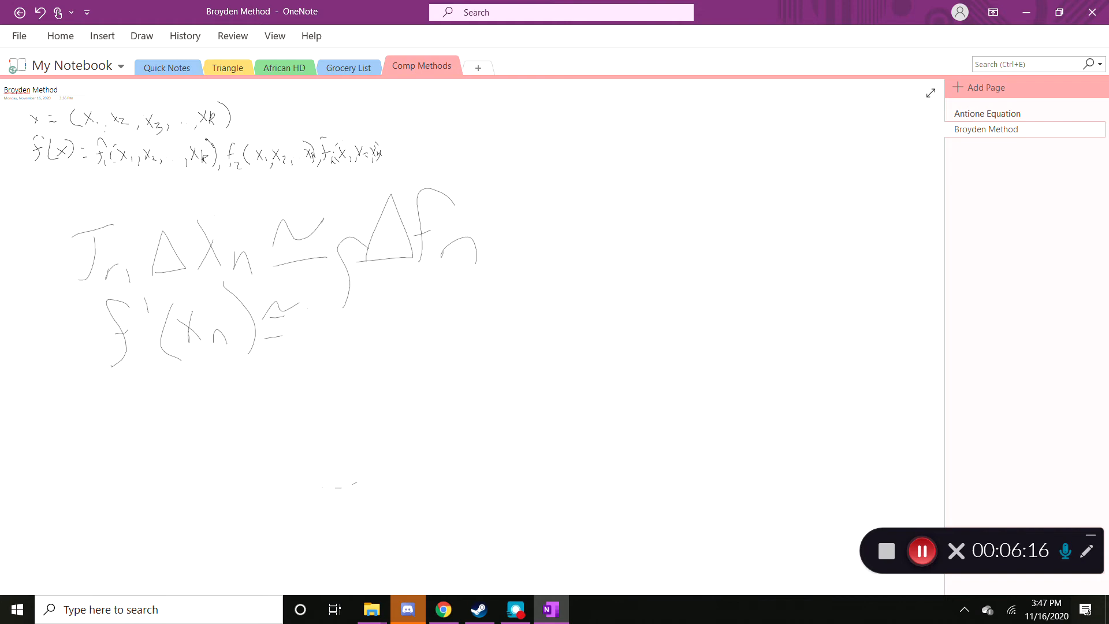
{"action": "left_click_drag", "start_coordinate": [340, 290], "coordinate": [403, 301]}
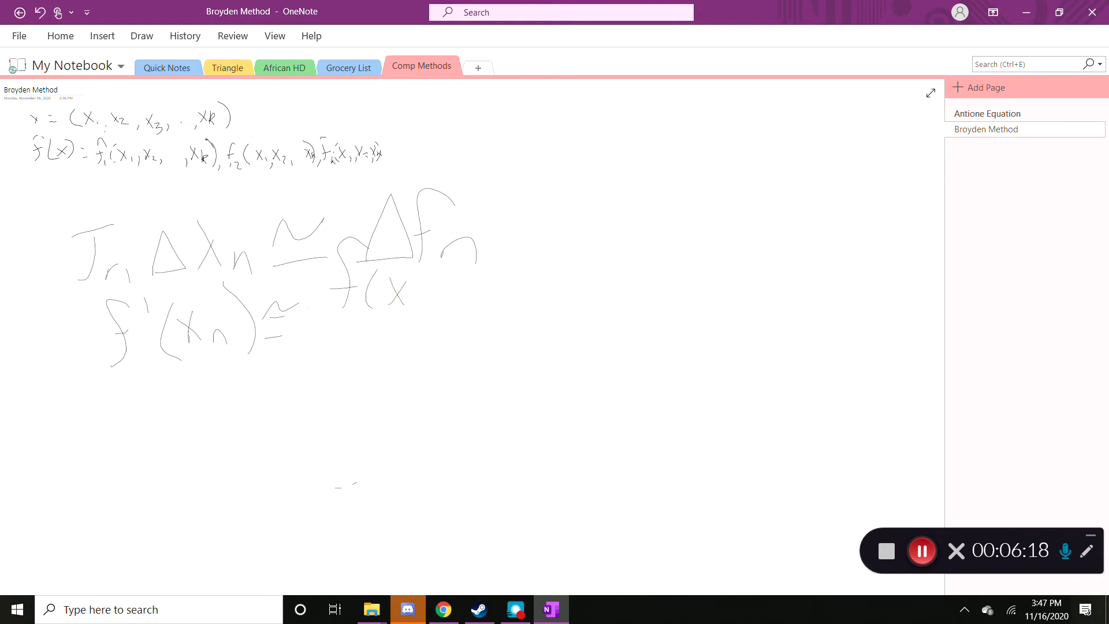
{"action": "left_click_drag", "start_coordinate": [417, 297], "coordinate": [485, 293]}
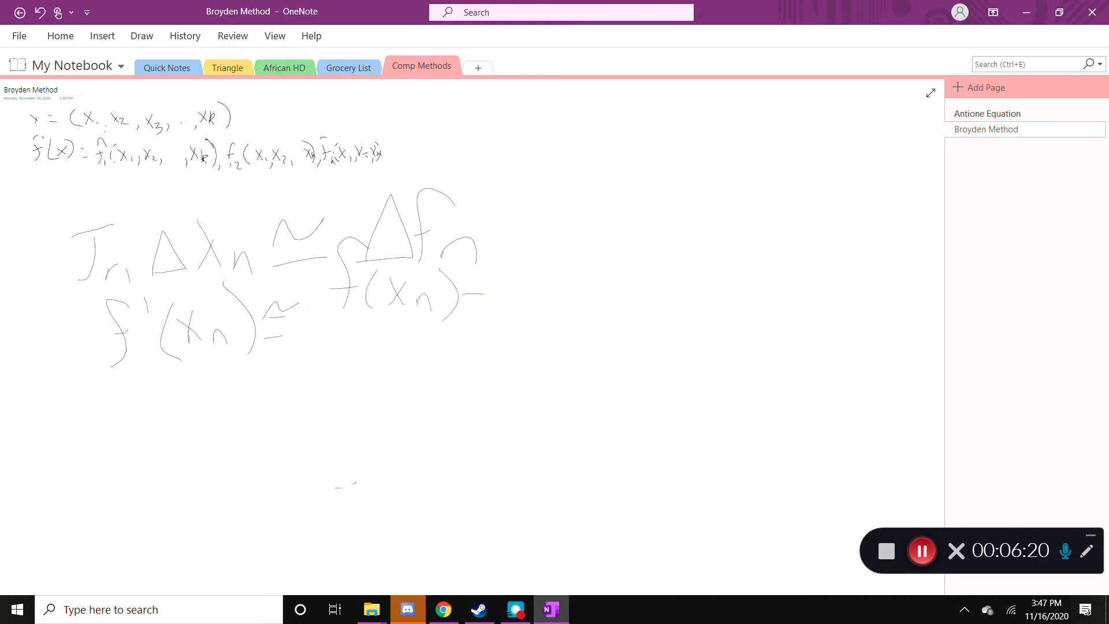
{"action": "left_click_drag", "start_coordinate": [496, 262], "coordinate": [542, 315]}
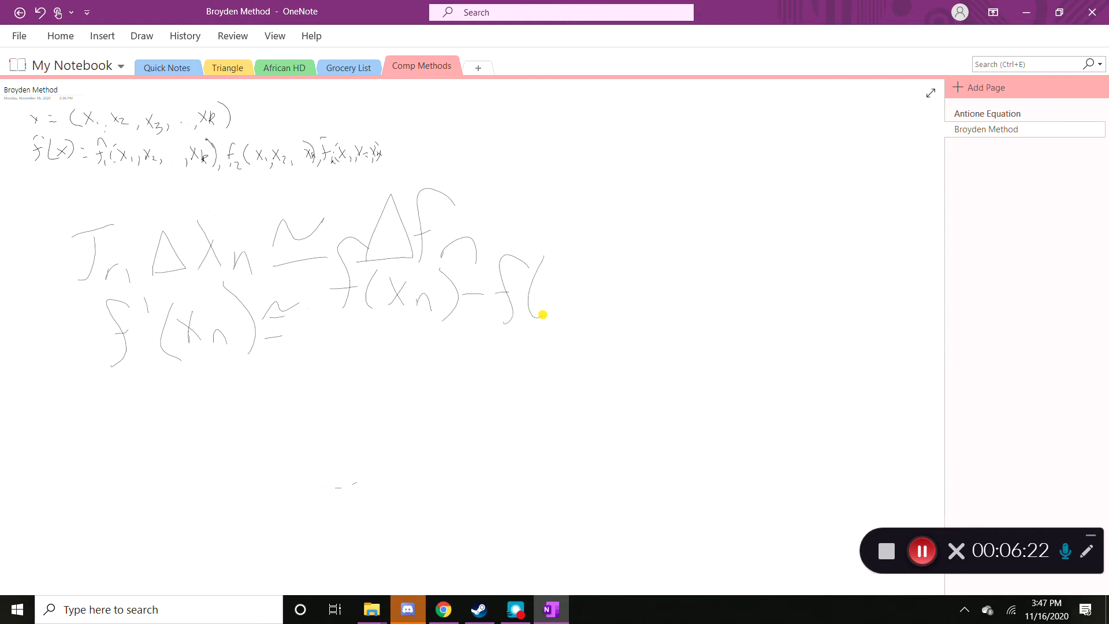
{"action": "left_click_drag", "start_coordinate": [538, 283], "coordinate": [601, 312]}
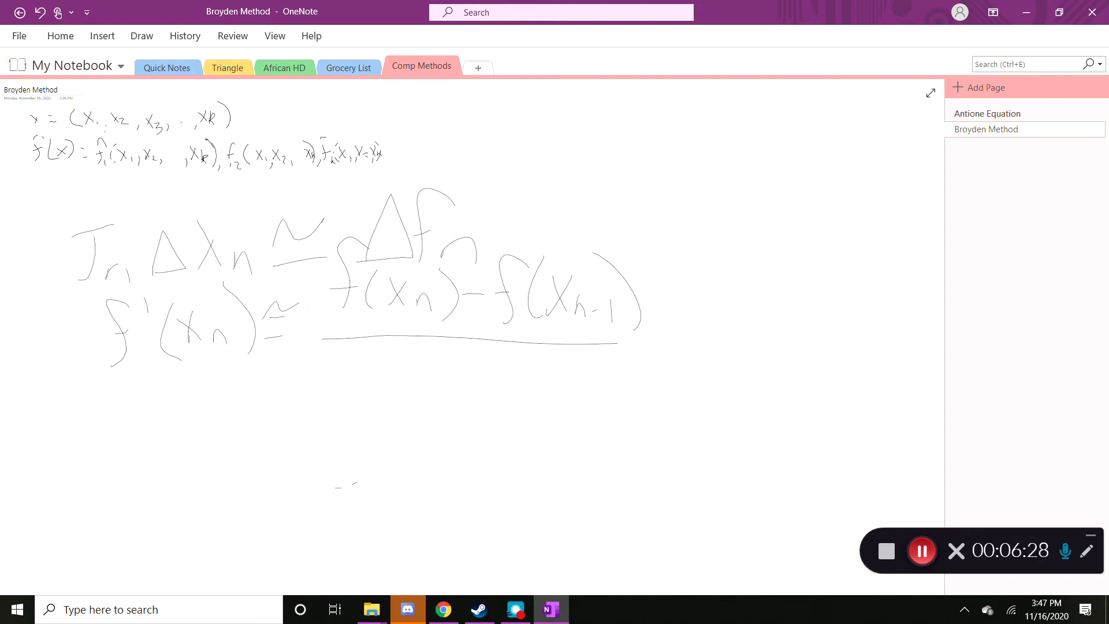
Write the denominator x_n − x_{n−1} and draw a box around the formula.
{"action": "left_click_drag", "start_coordinate": [339, 368], "coordinate": [382, 393]}
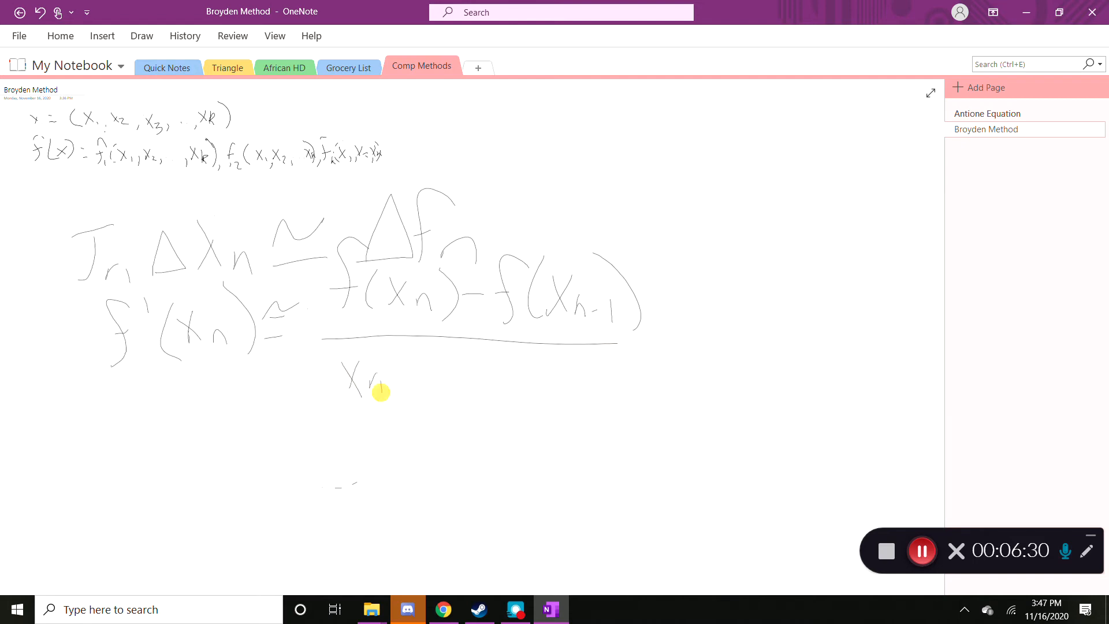
{"action": "left_click_drag", "start_coordinate": [396, 375], "coordinate": [449, 375]}
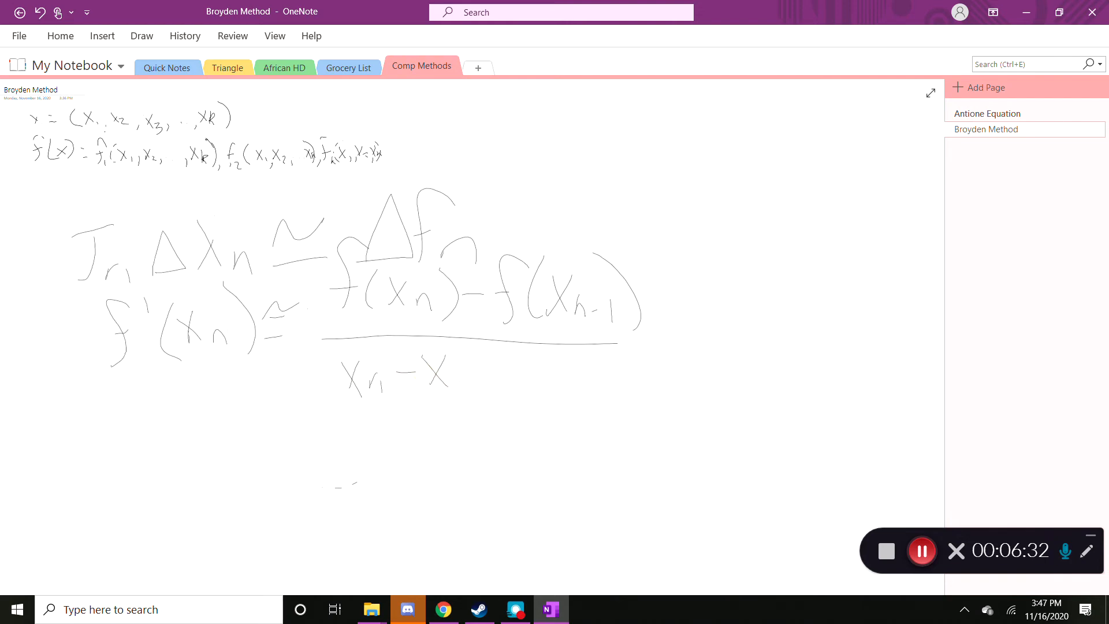
{"action": "left_click_drag", "start_coordinate": [453, 379], "coordinate": [527, 378]}
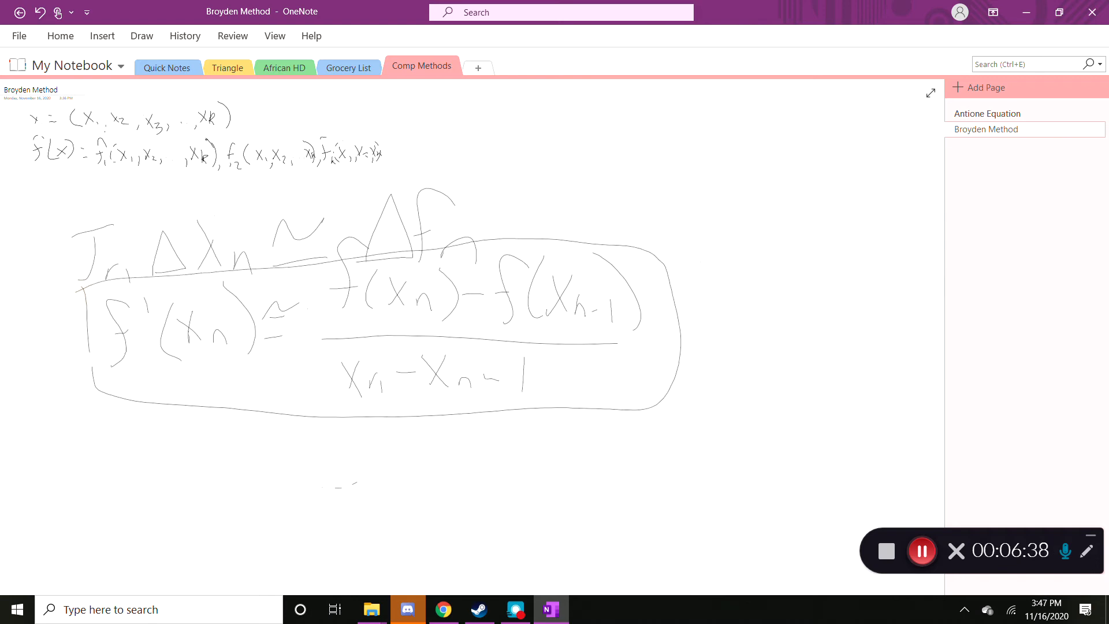
Write 'Secant method' to the right of the boxed formula and underline it.
{"action": "left_click_drag", "start_coordinate": [697, 284], "coordinate": [743, 305]}
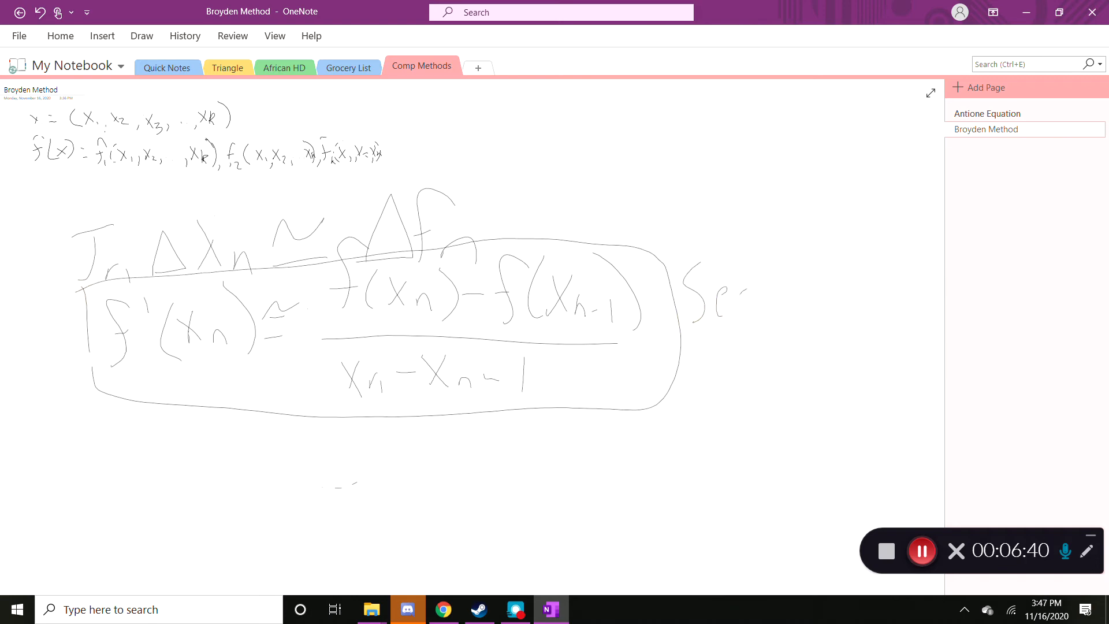
{"action": "left_click_drag", "start_coordinate": [697, 300], "coordinate": [799, 311]}
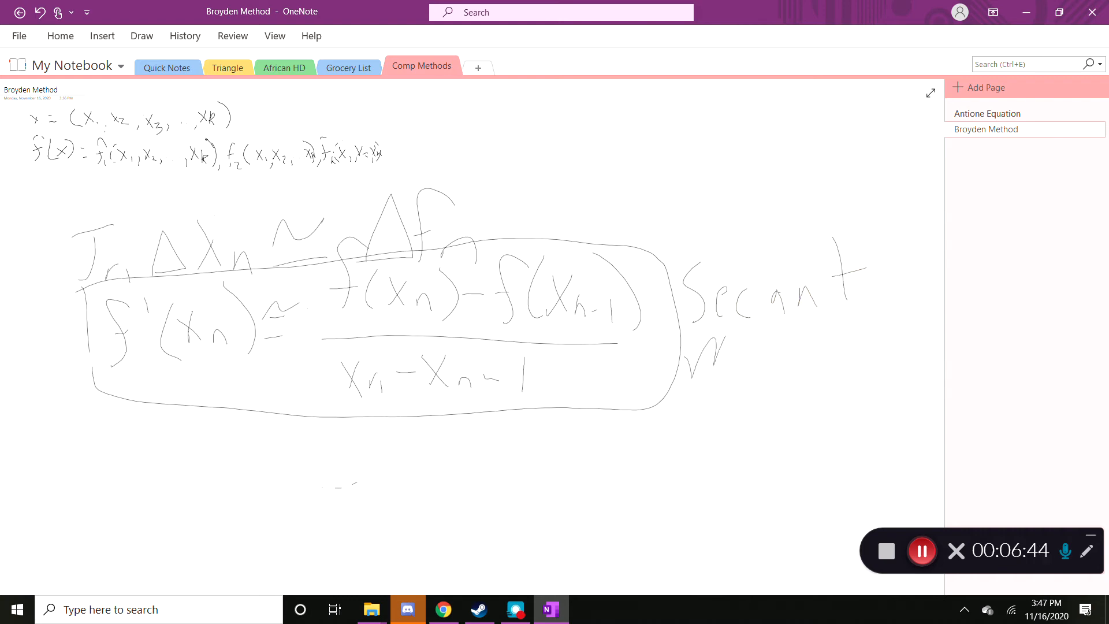
{"action": "left_click_drag", "start_coordinate": [693, 325], "coordinate": [800, 353]}
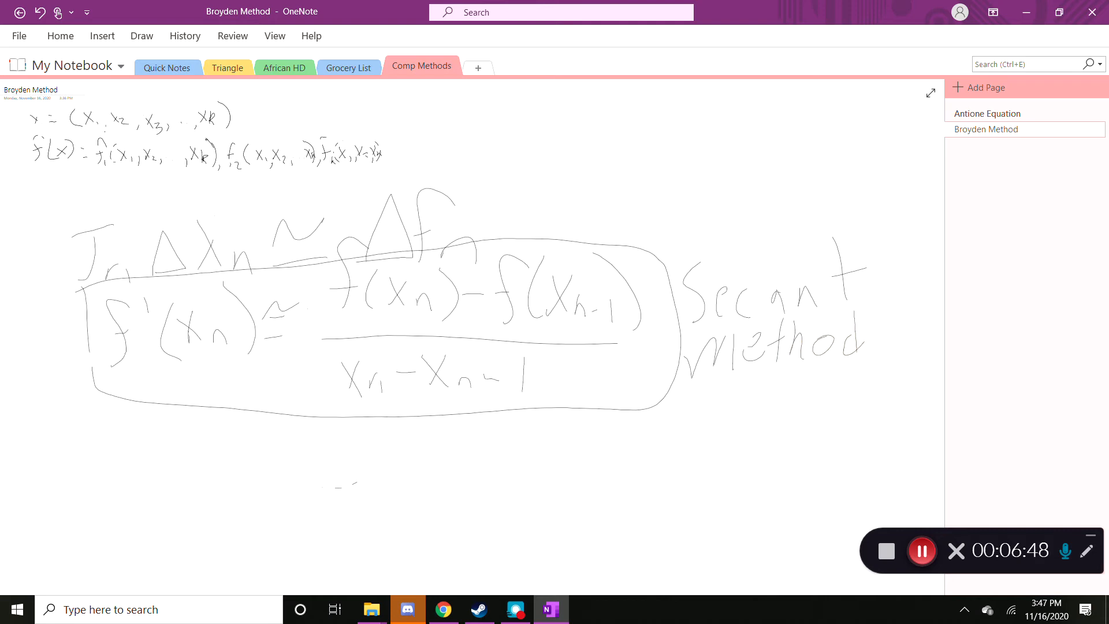
{"action": "left_click_drag", "start_coordinate": [697, 375], "coordinate": [866, 357]}
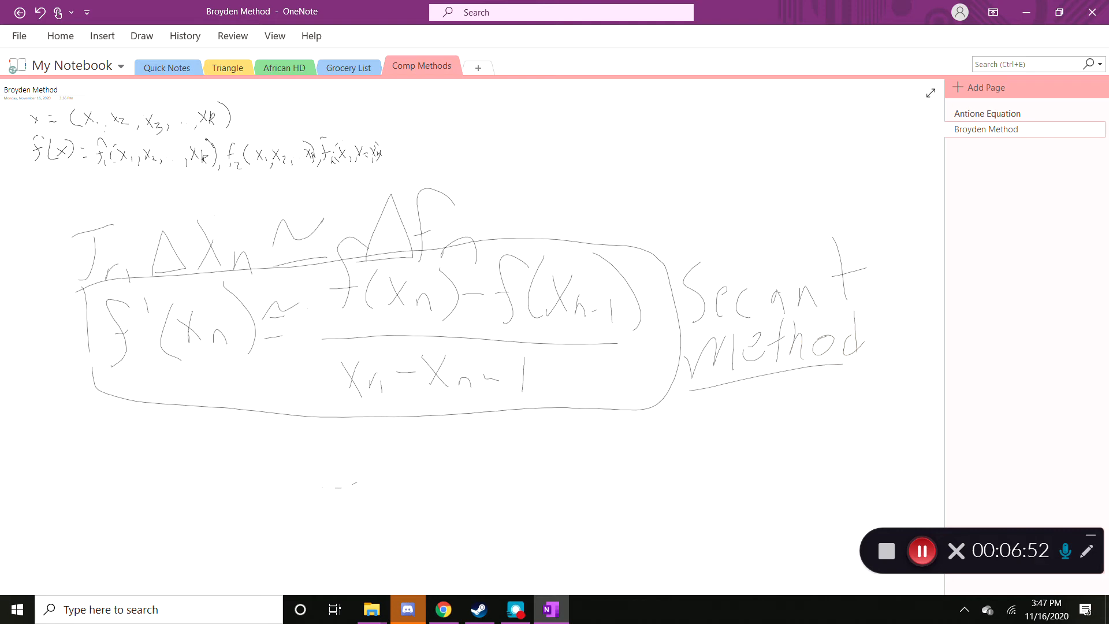
{"action": "left_click_drag", "start_coordinate": [145, 464], "coordinate": [177, 502]}
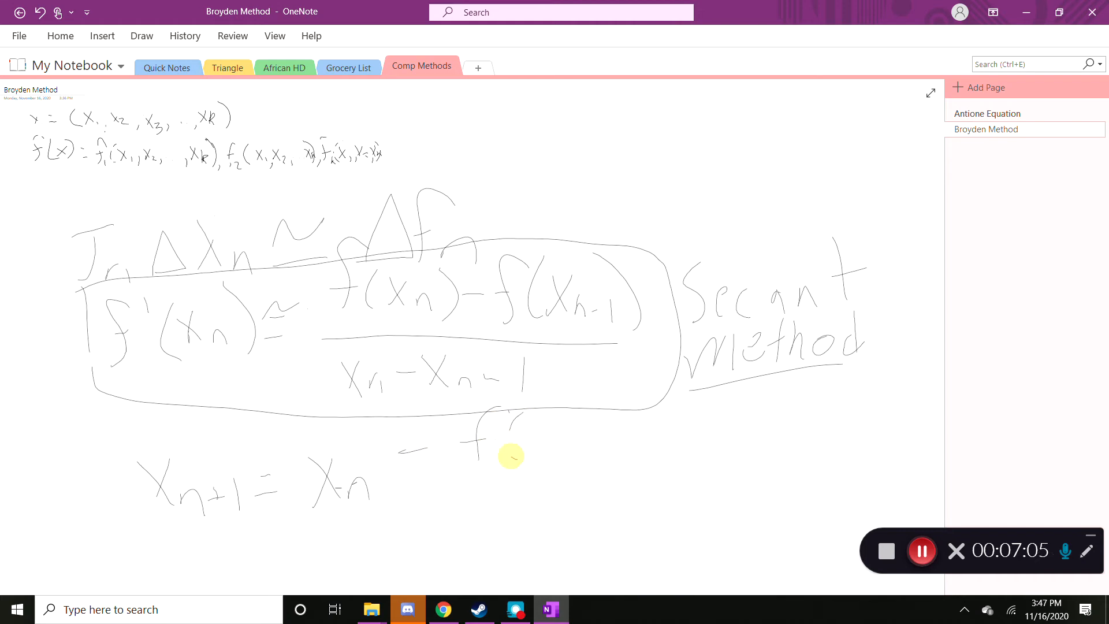
Ink the fraction f(x_n)/f'(x_n) to complete x_{n+1} = x_n − f(x_n)/f'(x_n).
{"action": "left_click_drag", "start_coordinate": [496, 438], "coordinate": [538, 445]}
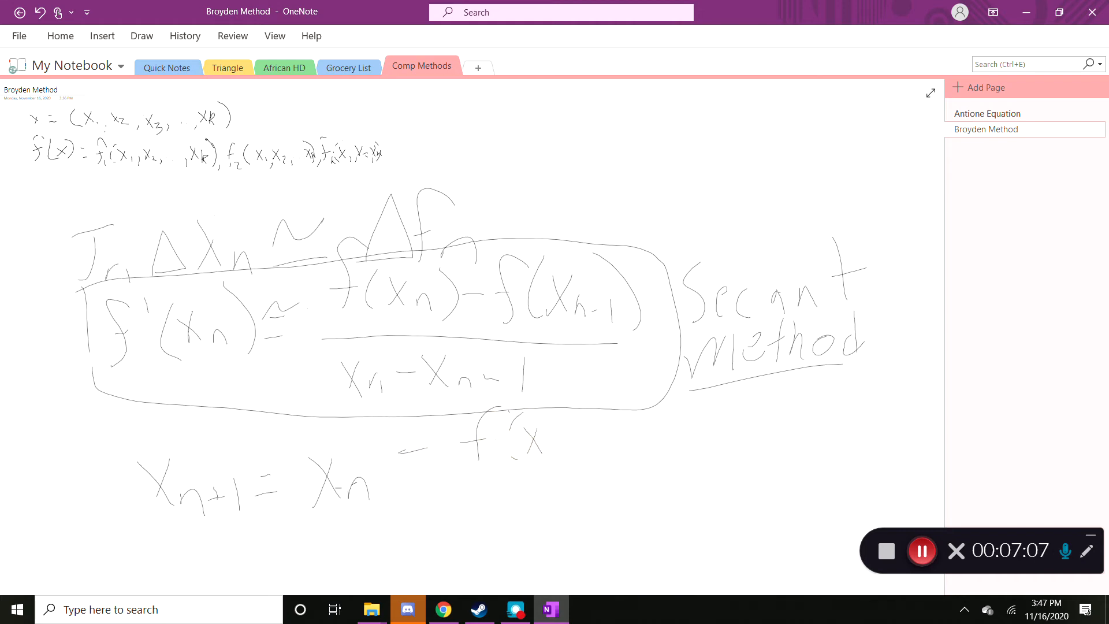
{"action": "left_click_drag", "start_coordinate": [537, 431], "coordinate": [594, 453]}
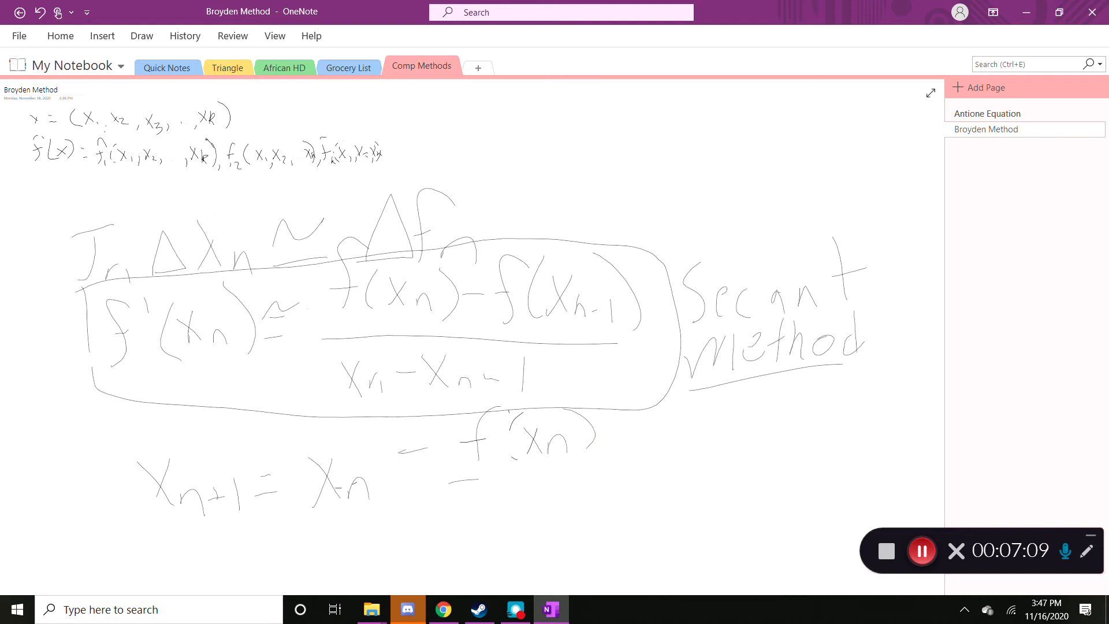
{"action": "left_click_drag", "start_coordinate": [453, 477], "coordinate": [598, 480]}
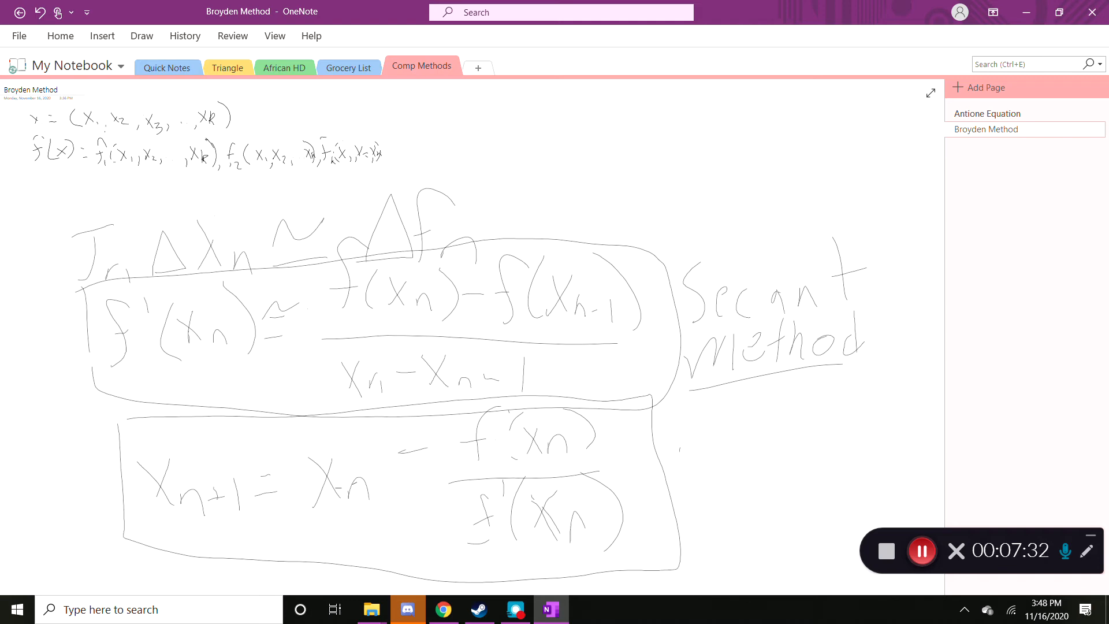
Begin the 'Newton' label beside the boxed Newton update, then change Draw tab tools.
{"action": "left_click_drag", "start_coordinate": [693, 406], "coordinate": [715, 435]}
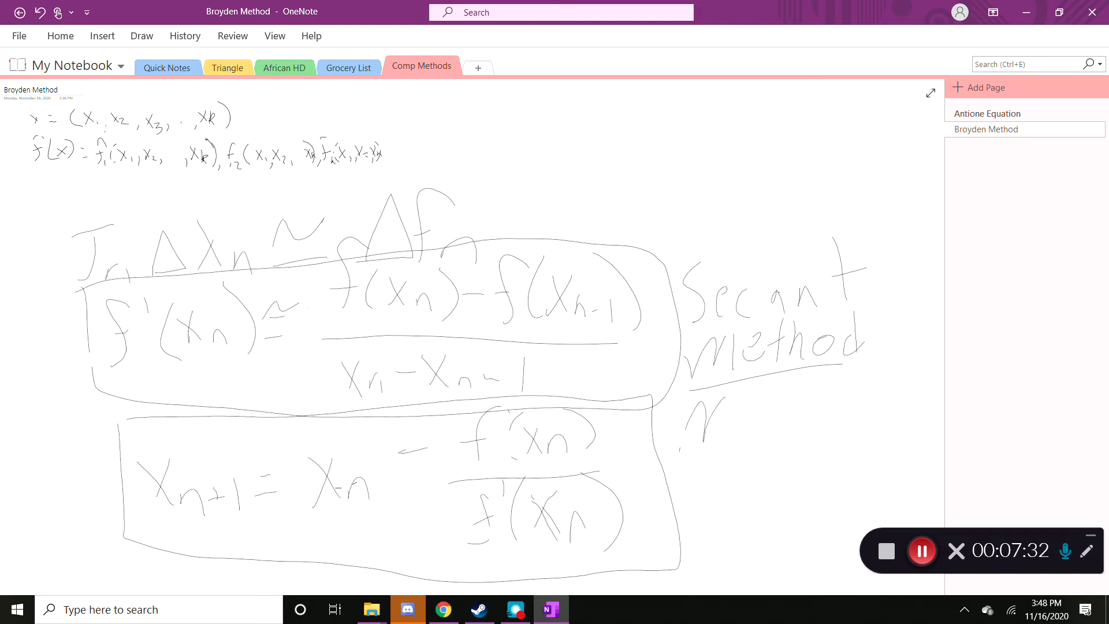
{"action": "left_click_drag", "start_coordinate": [696, 421], "coordinate": [778, 432]}
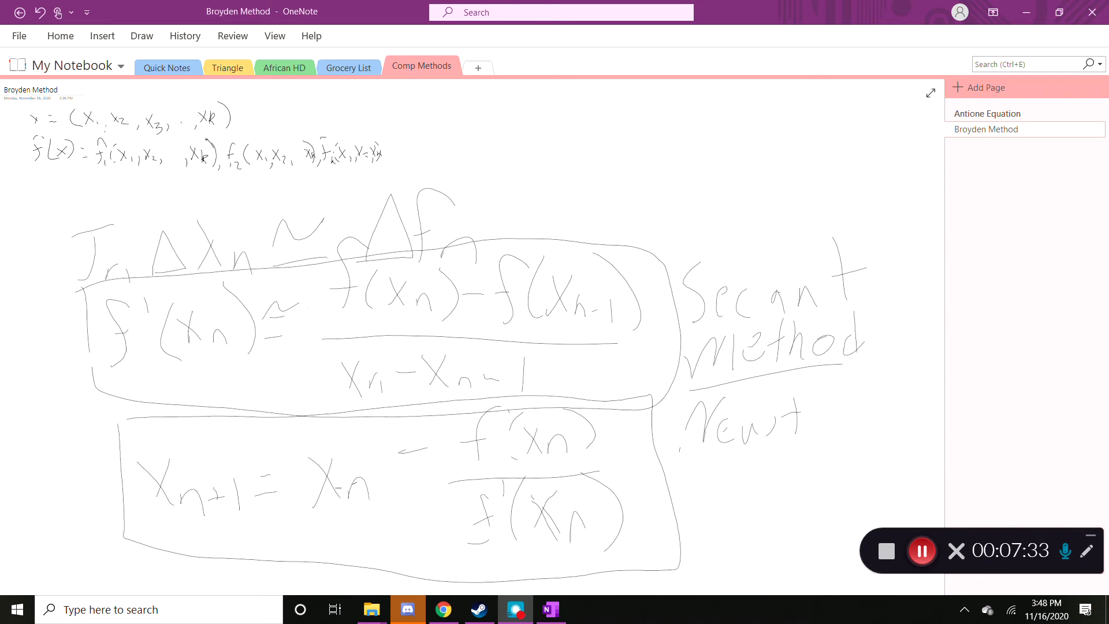
{"action": "left_click", "coordinate": [142, 36]}
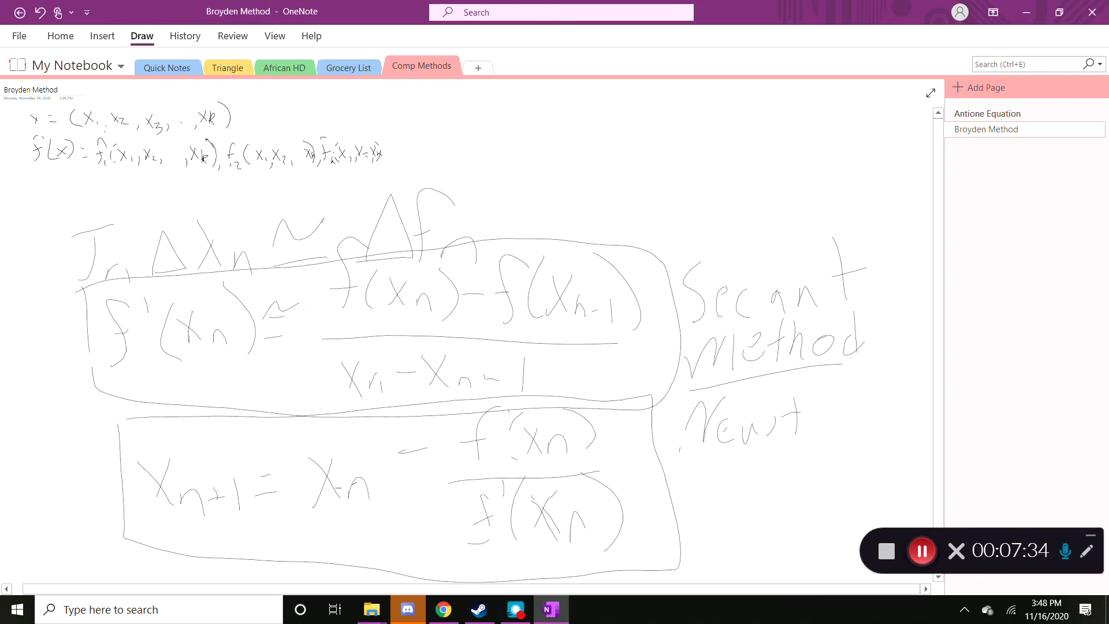
{"action": "left_click", "coordinate": [142, 36]}
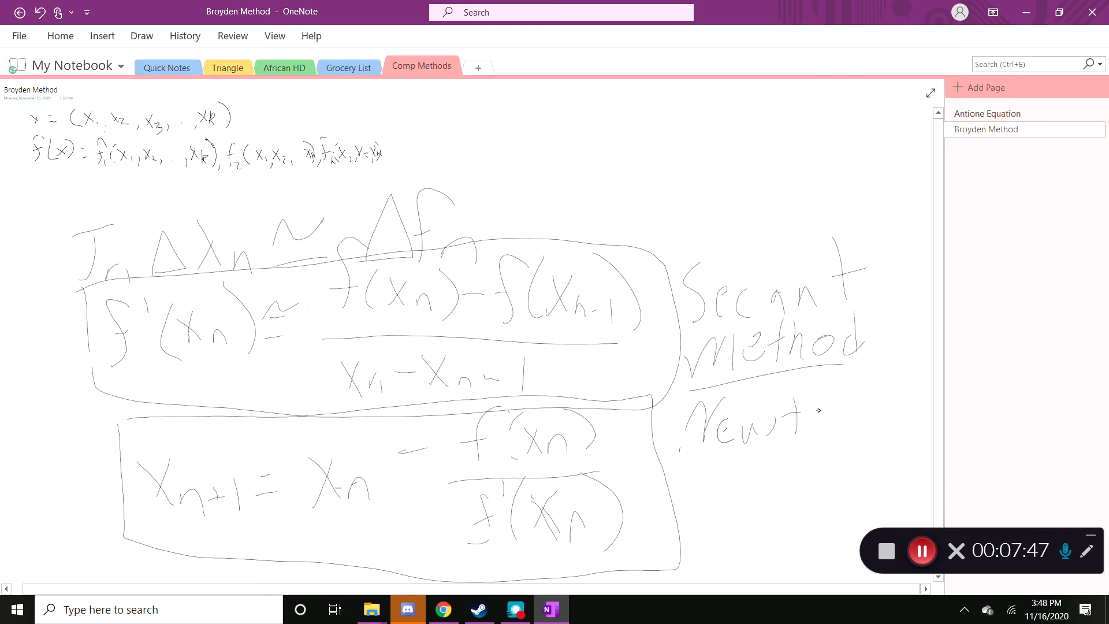
{"action": "left_click", "coordinate": [142, 36]}
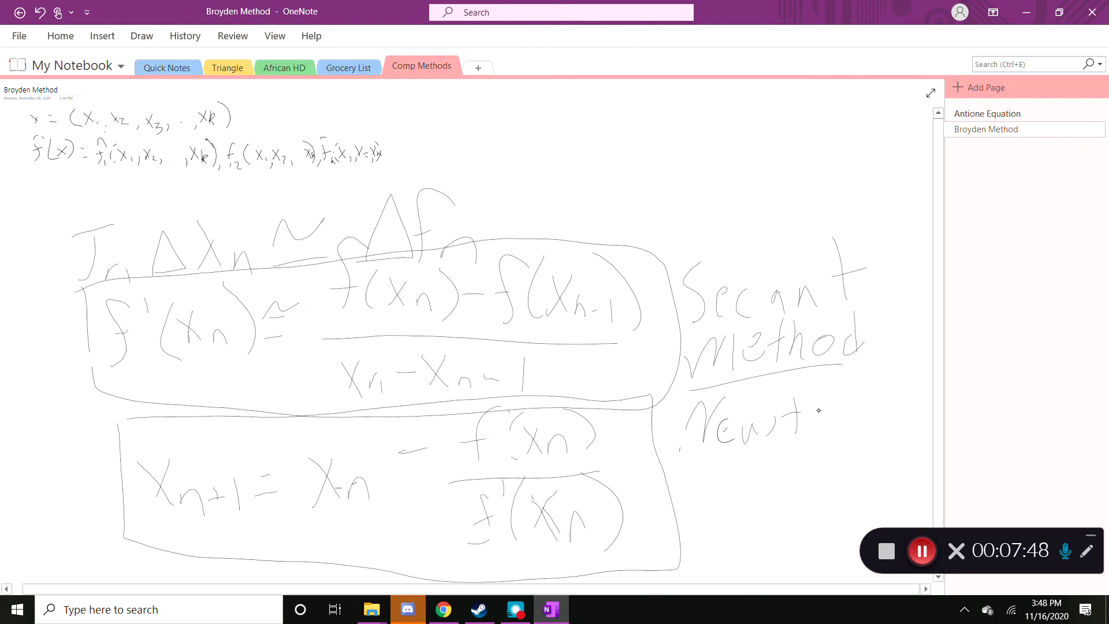
{"action": "mouse_move", "coordinate": [854, 429]}
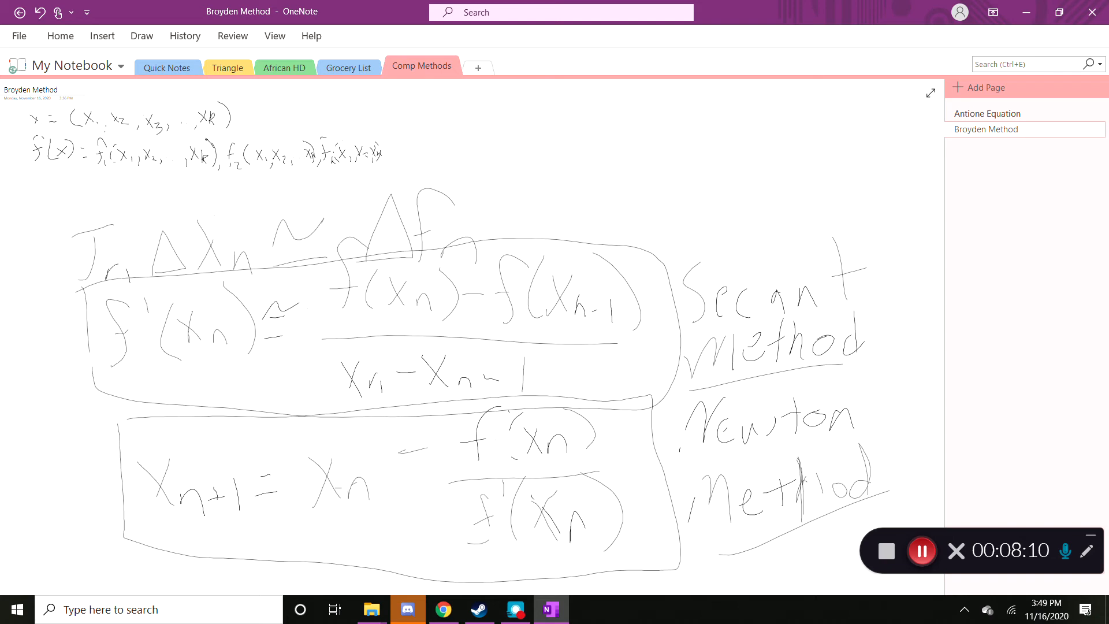
Stroke-erase the f'(x_n) formula, the Secant Method label and the remaining Newton notes.
{"action": "left_click", "coordinate": [141, 35]}
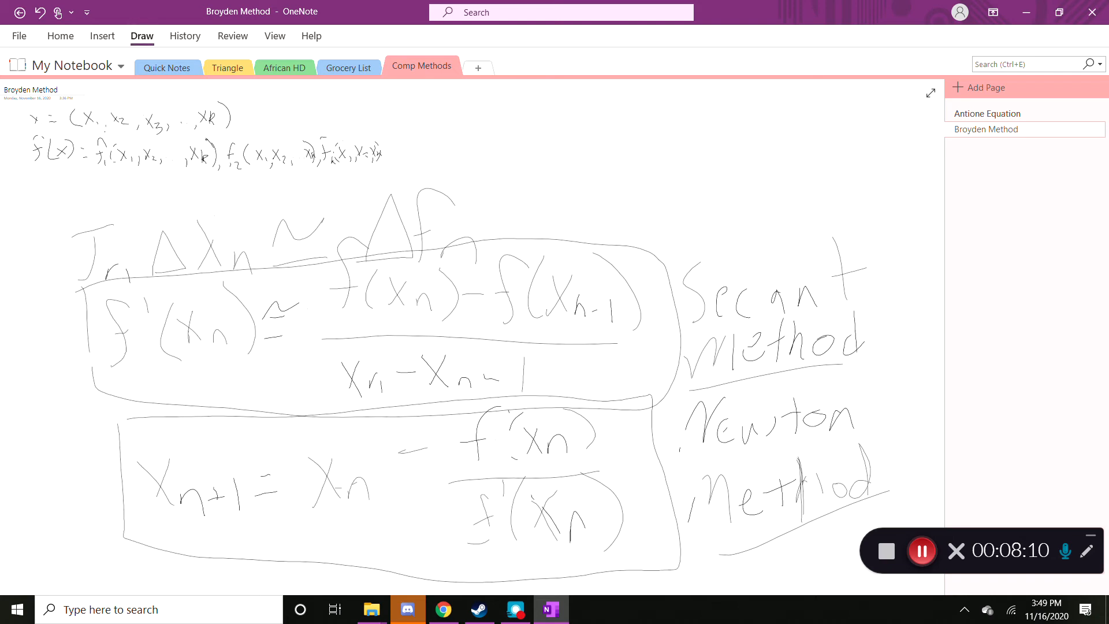
{"action": "left_click", "coordinate": [142, 36]}
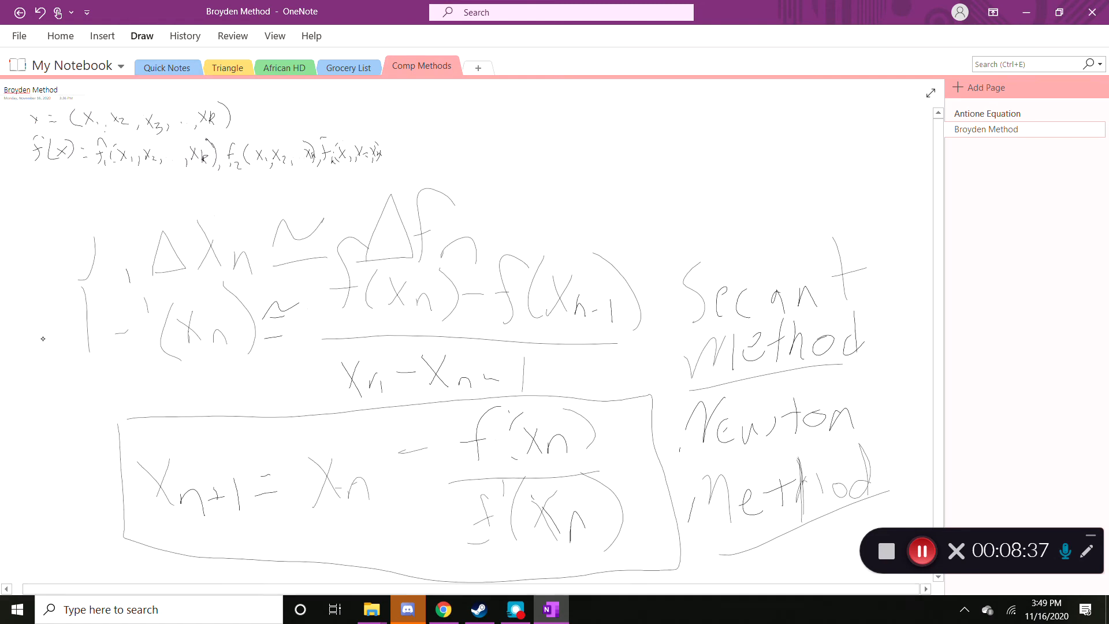
{"action": "left_click", "coordinate": [140, 36]}
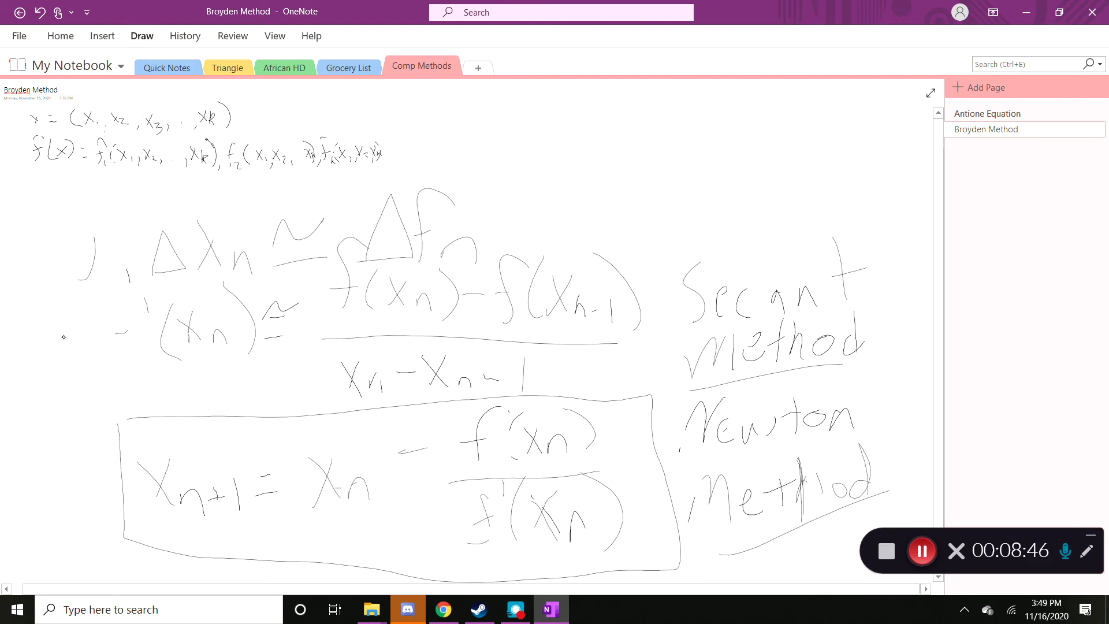
{"action": "left_click", "coordinate": [141, 36]}
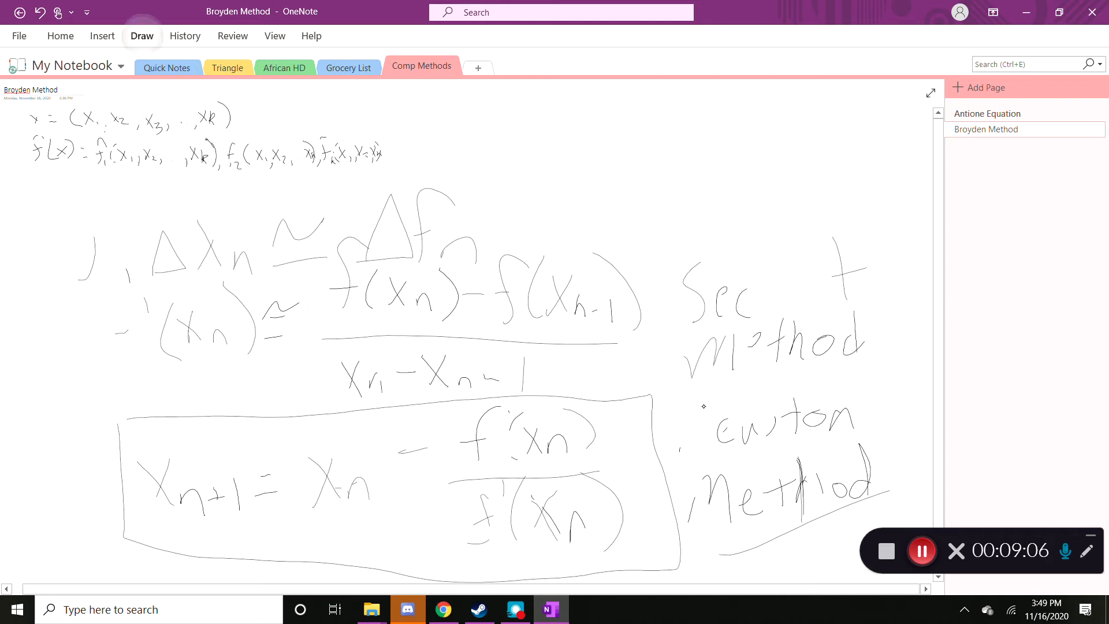
{"action": "left_click", "coordinate": [142, 35]}
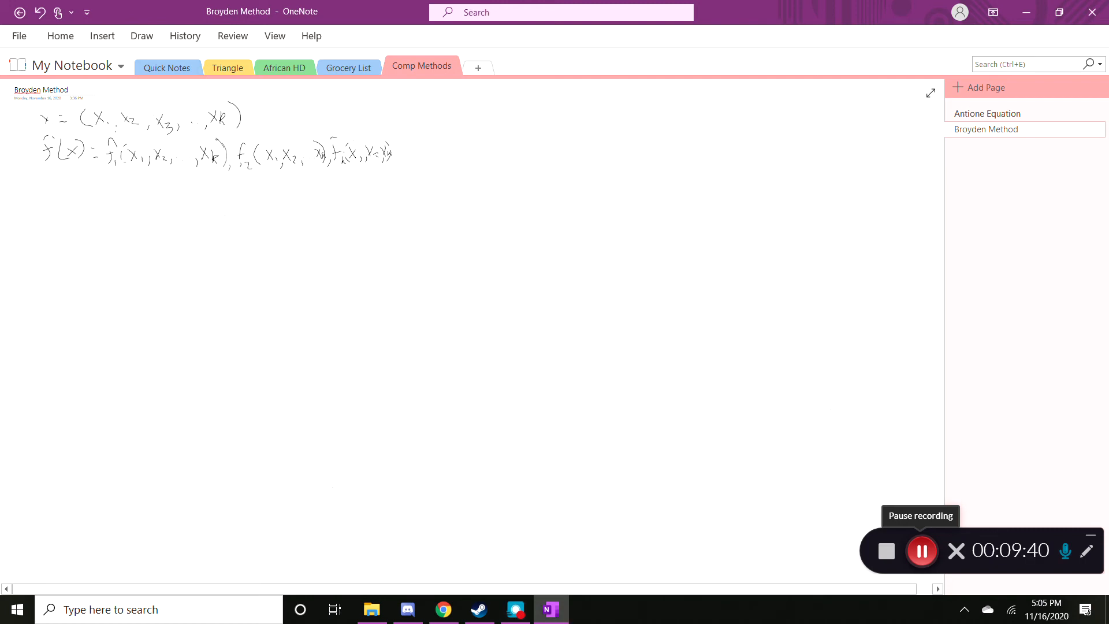
Handwrite the start of the update: J_n = J_{n−1} + Δf_n − J_{n−1}.
{"action": "left_click", "coordinate": [141, 35]}
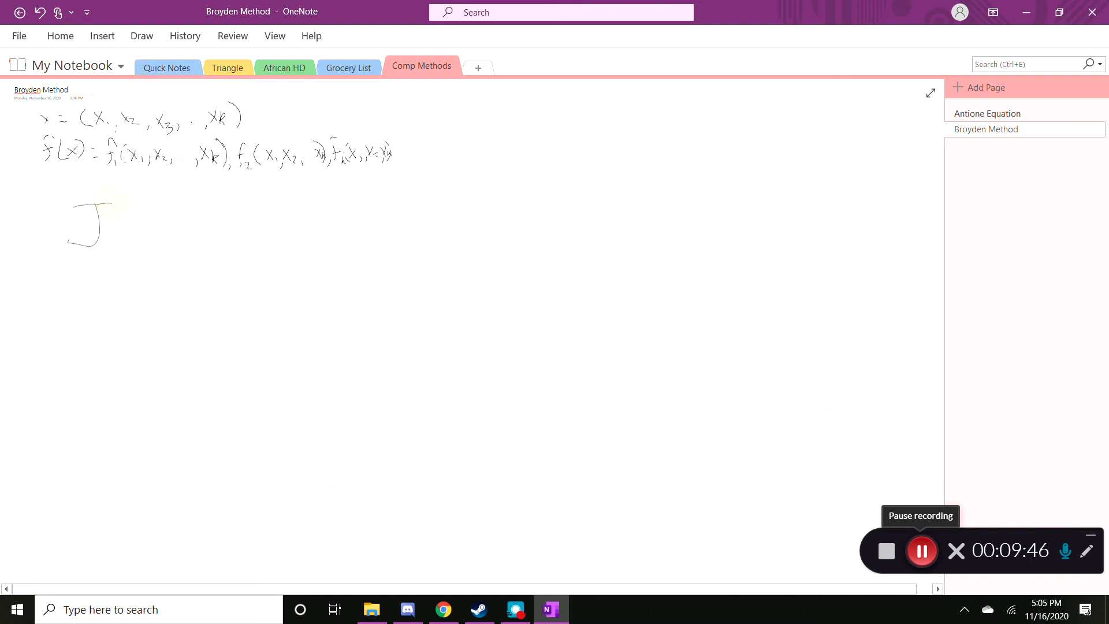
{"action": "left_click_drag", "start_coordinate": [113, 234], "coordinate": [131, 241]}
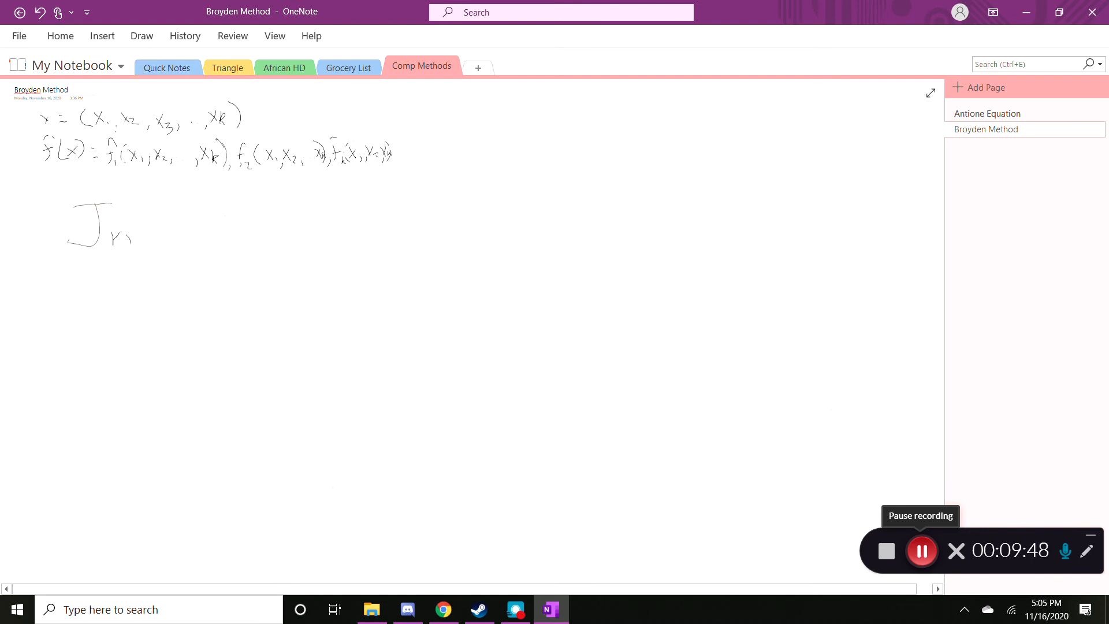
{"action": "left_click_drag", "start_coordinate": [141, 230], "coordinate": [205, 226]}
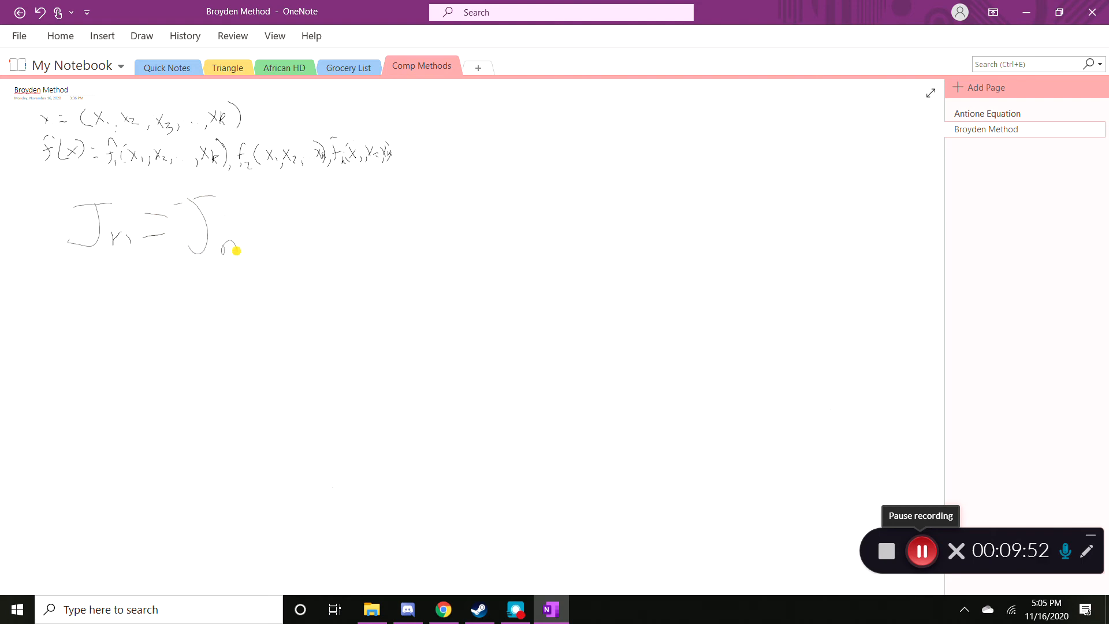
{"action": "left_click_drag", "start_coordinate": [227, 248], "coordinate": [265, 243]}
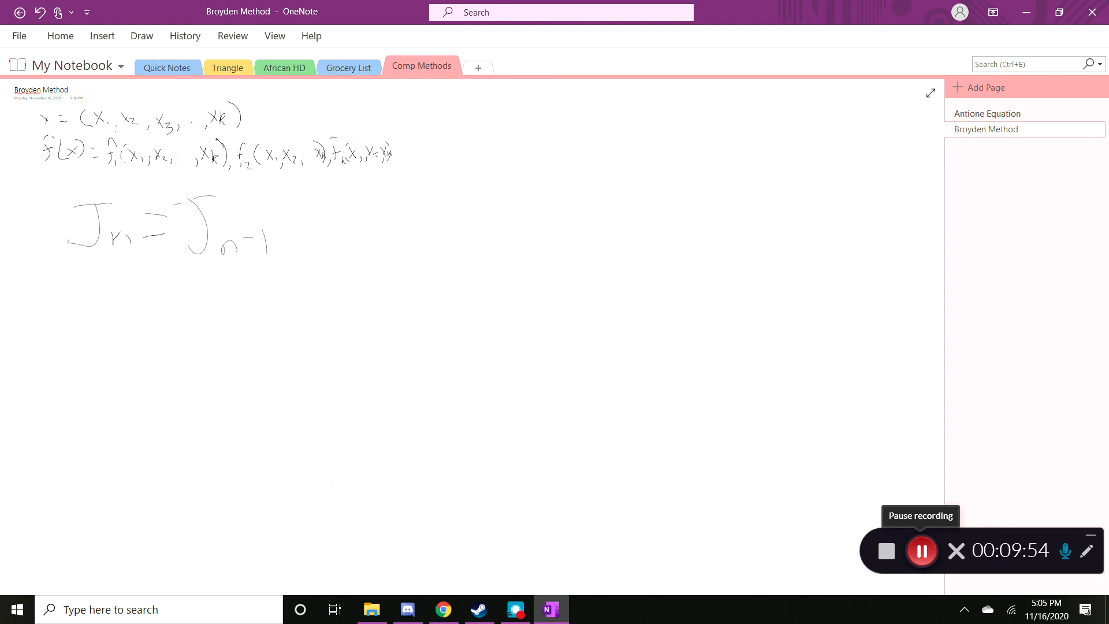
{"action": "left_click_drag", "start_coordinate": [290, 207], "coordinate": [290, 233]}
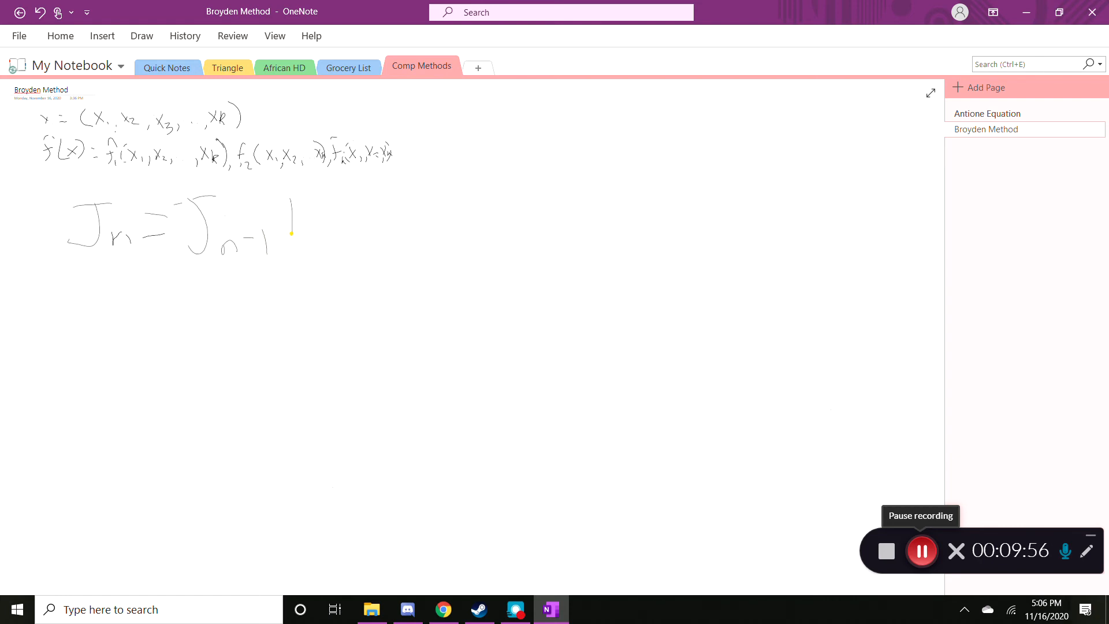
{"action": "left_click_drag", "start_coordinate": [283, 226], "coordinate": [301, 220]}
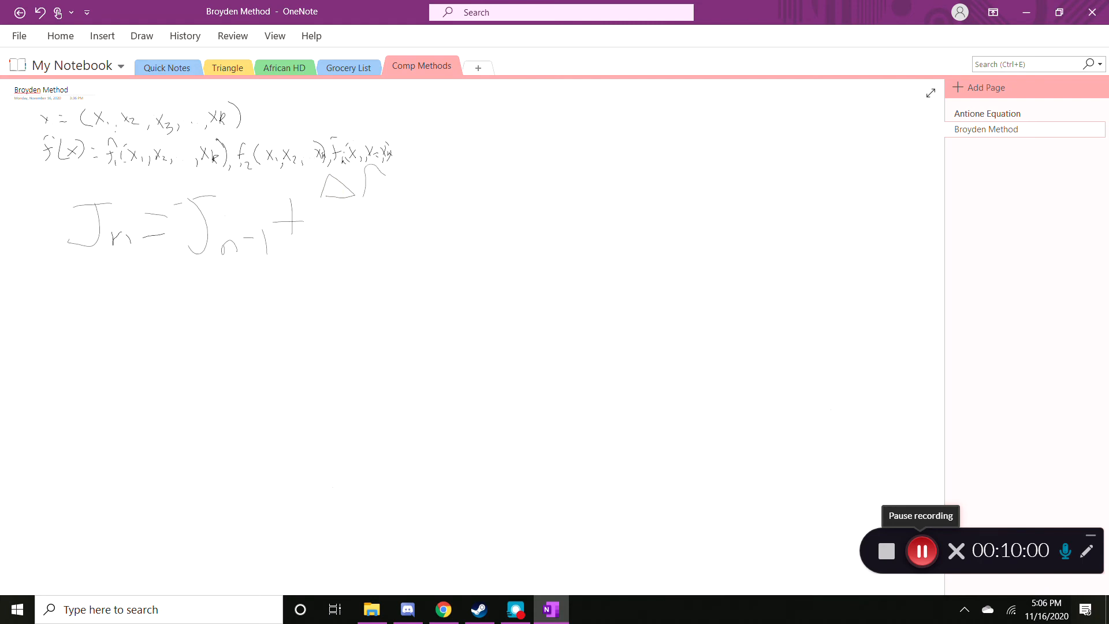
{"action": "left_click_drag", "start_coordinate": [361, 177], "coordinate": [392, 198]}
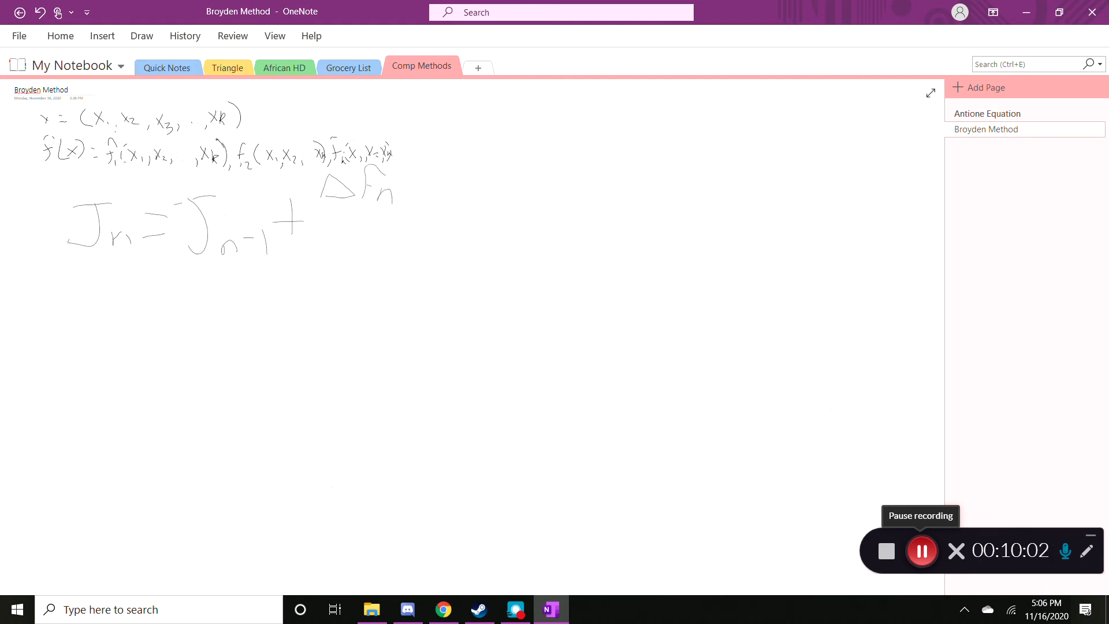
{"action": "left_click_drag", "start_coordinate": [410, 187], "coordinate": [435, 187]}
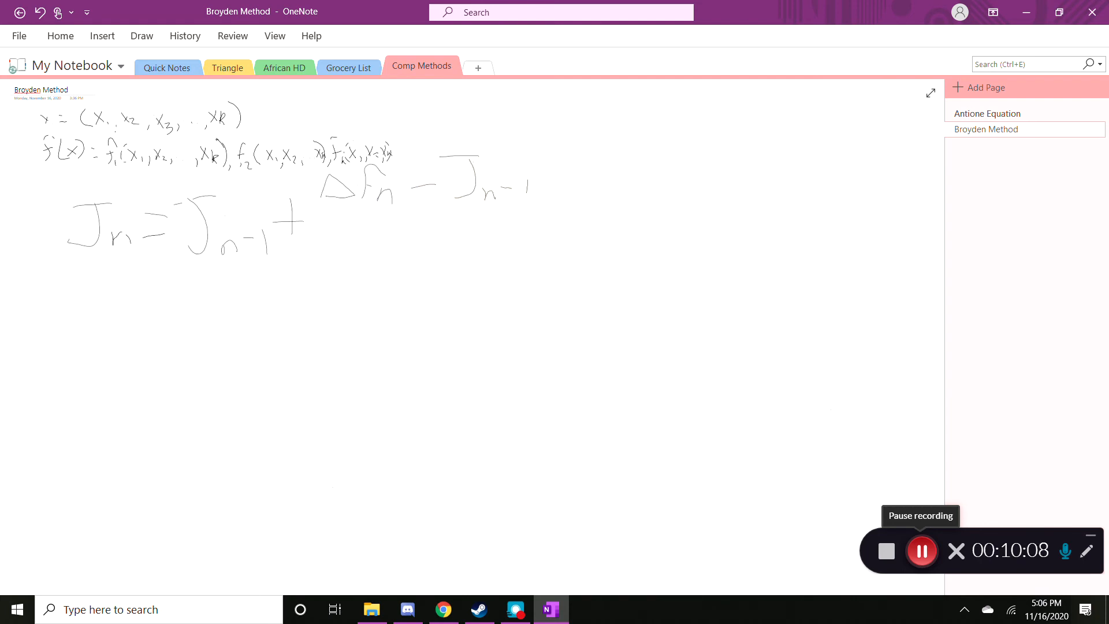
Finish the numerator with Δx_n, then add the fraction bar, ‖Δx_n‖² denominator and Δx_nᵀ.
{"action": "left_click_drag", "start_coordinate": [549, 199], "coordinate": [573, 155]}
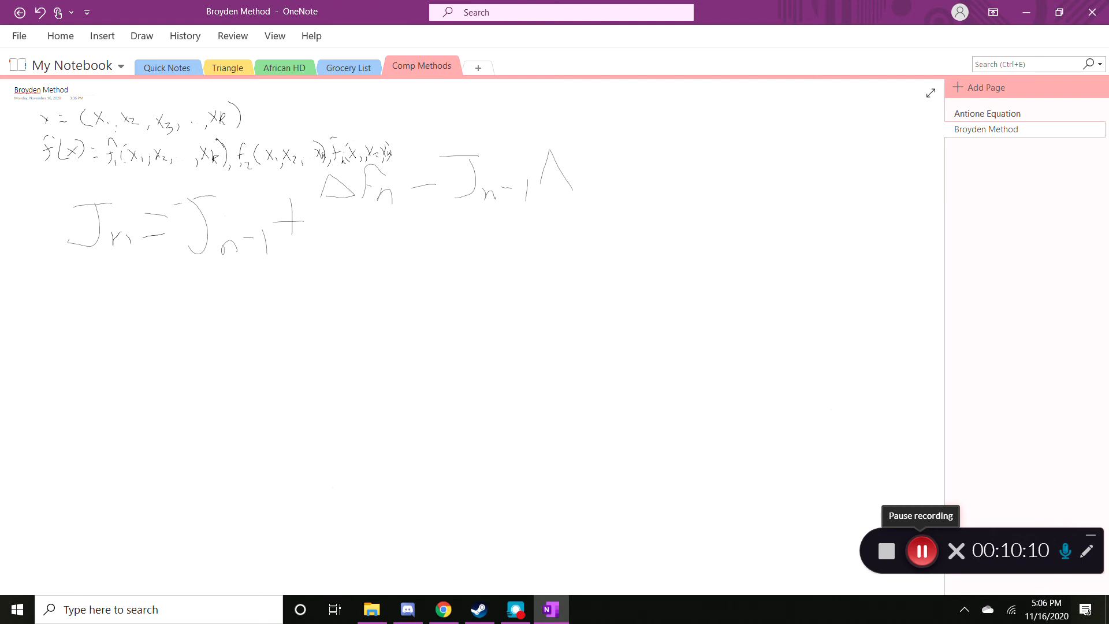
{"action": "left_click_drag", "start_coordinate": [541, 170], "coordinate": [602, 191]}
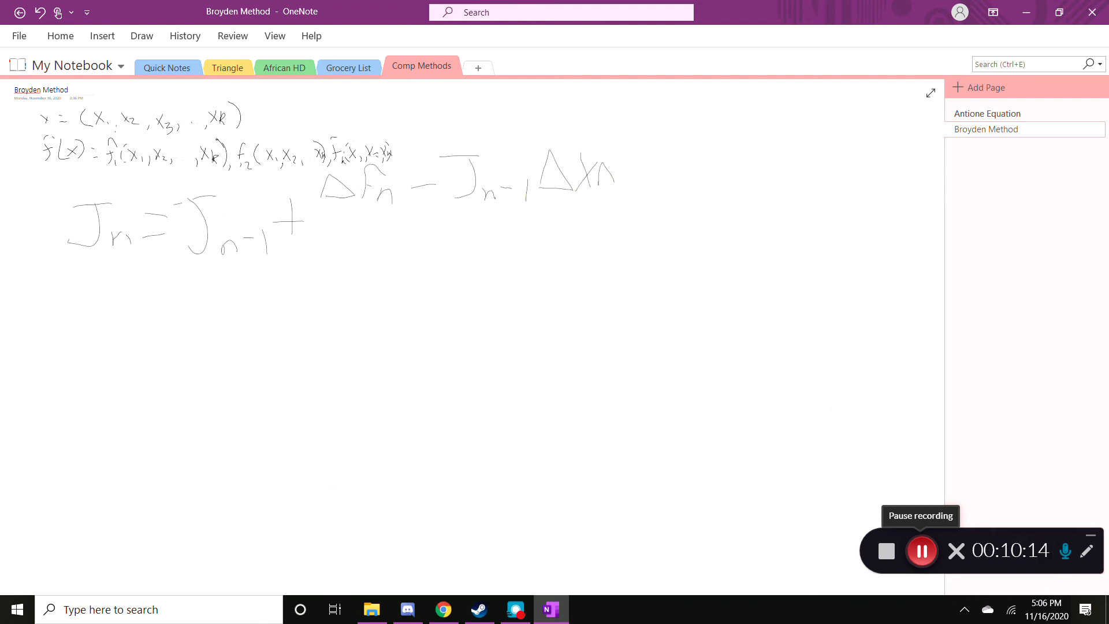
{"action": "left_click_drag", "start_coordinate": [322, 211], "coordinate": [637, 212]}
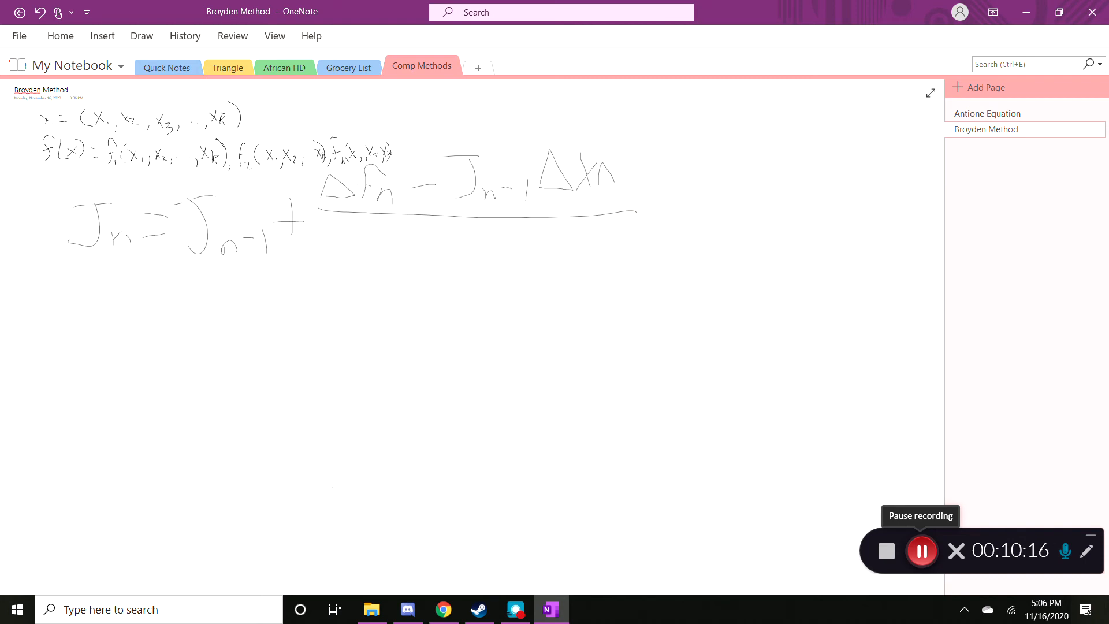
{"action": "left_click_drag", "start_coordinate": [375, 223], "coordinate": [385, 268]}
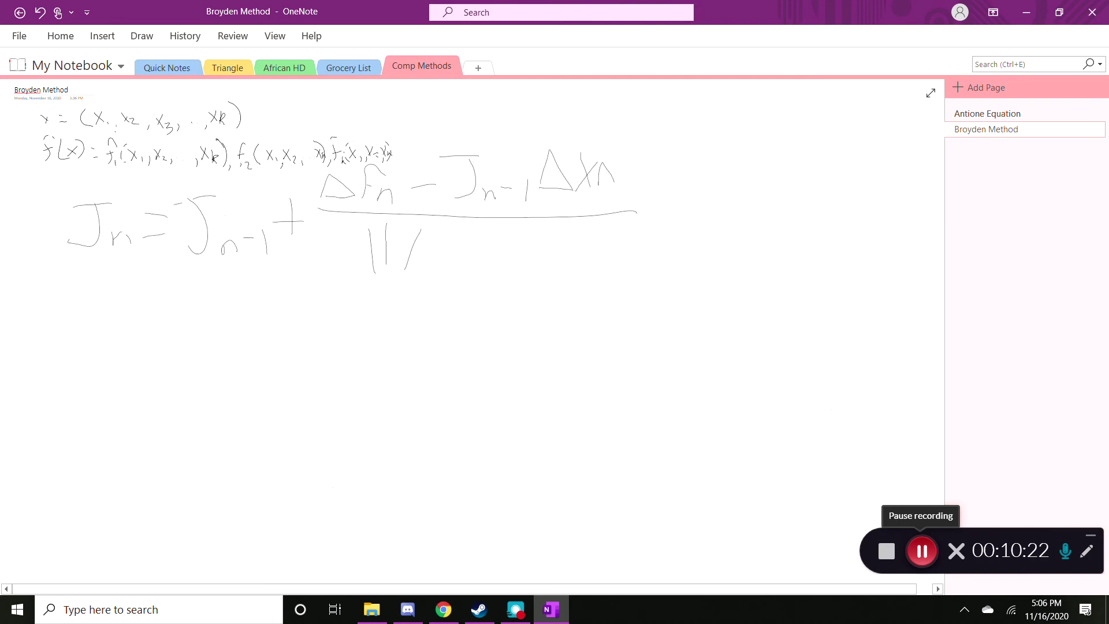
{"action": "left_click_drag", "start_coordinate": [421, 244], "coordinate": [410, 261]}
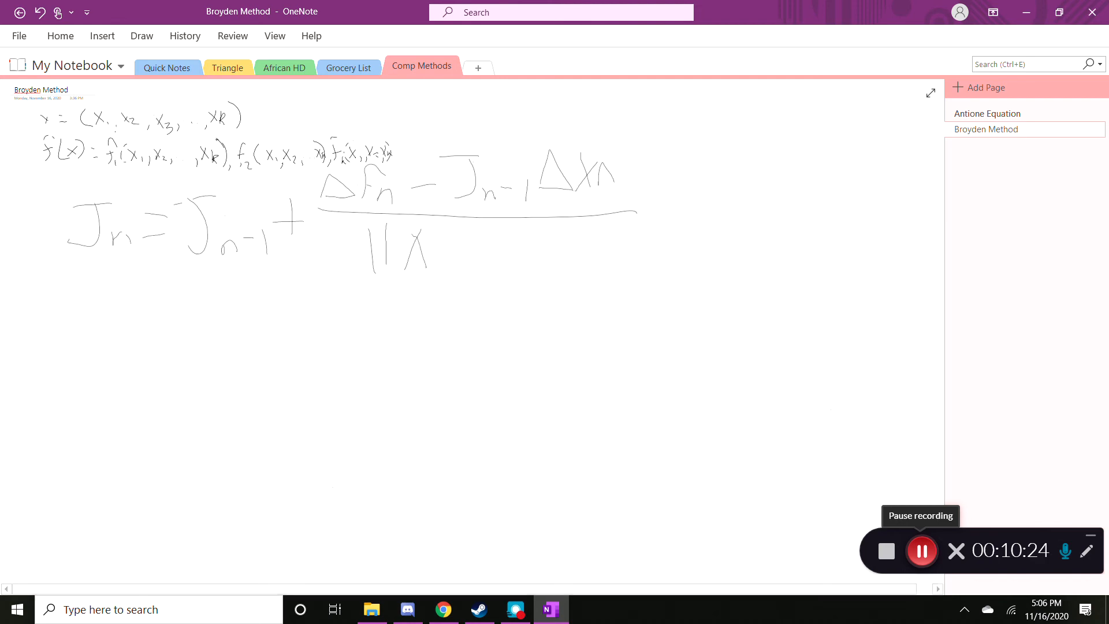
{"action": "left_click_drag", "start_coordinate": [442, 243], "coordinate": [474, 272]}
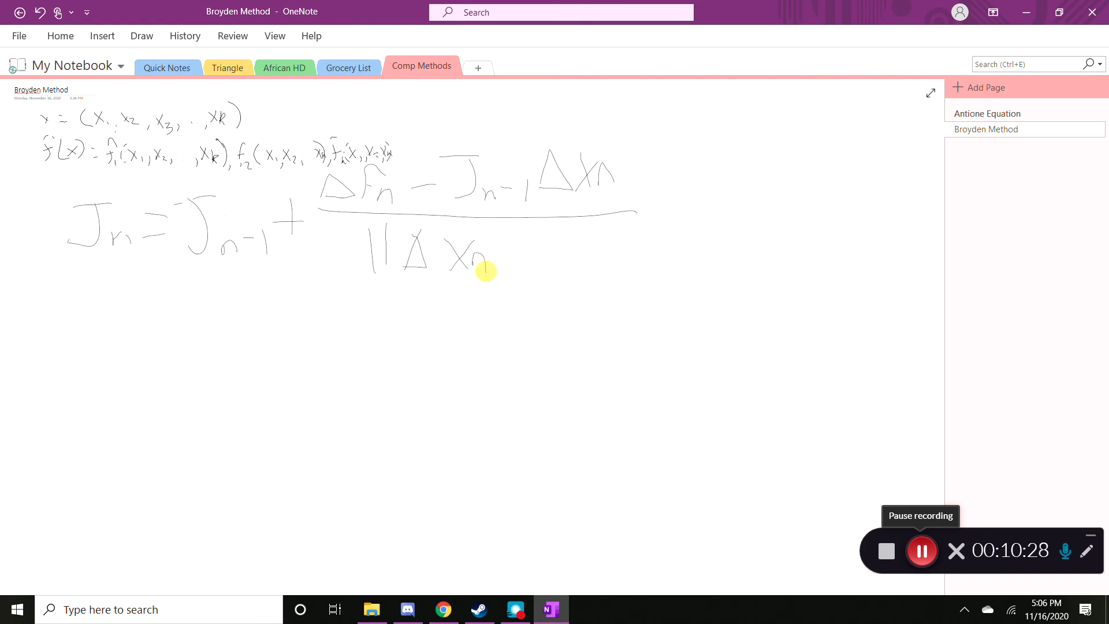
{"action": "left_click_drag", "start_coordinate": [488, 255], "coordinate": [552, 227]}
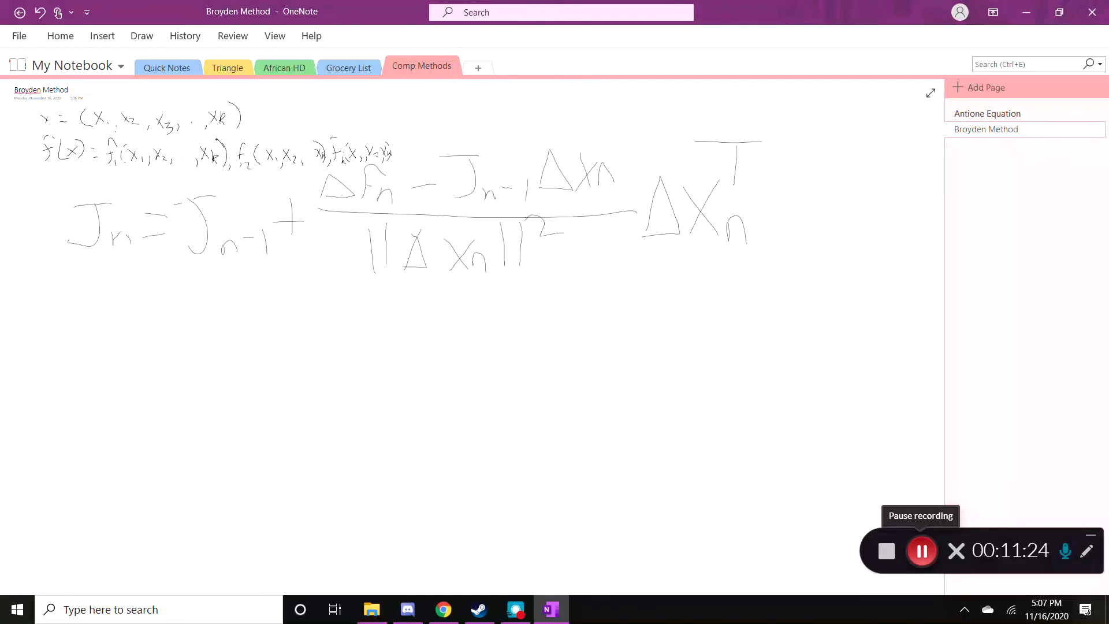
Handwrite 'Sherman-Morrison u, v' below Broyden's update.
{"action": "left_click_drag", "start_coordinate": [42, 319], "coordinate": [85, 368]}
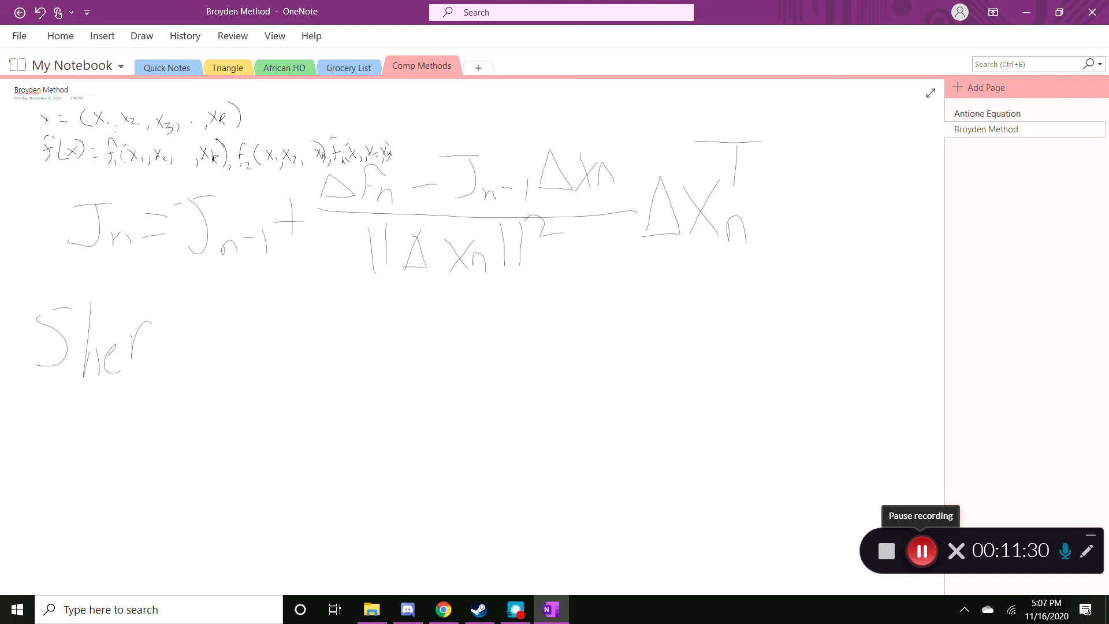
{"action": "left_click_drag", "start_coordinate": [145, 340], "coordinate": [169, 354]}
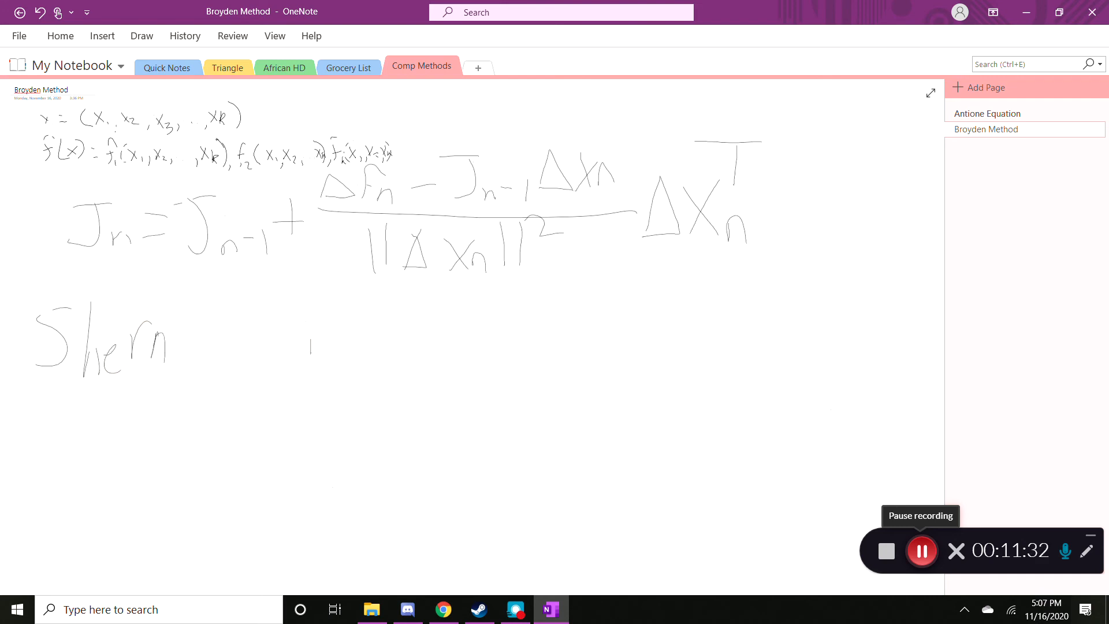
{"action": "left_click_drag", "start_coordinate": [167, 347], "coordinate": [233, 347]}
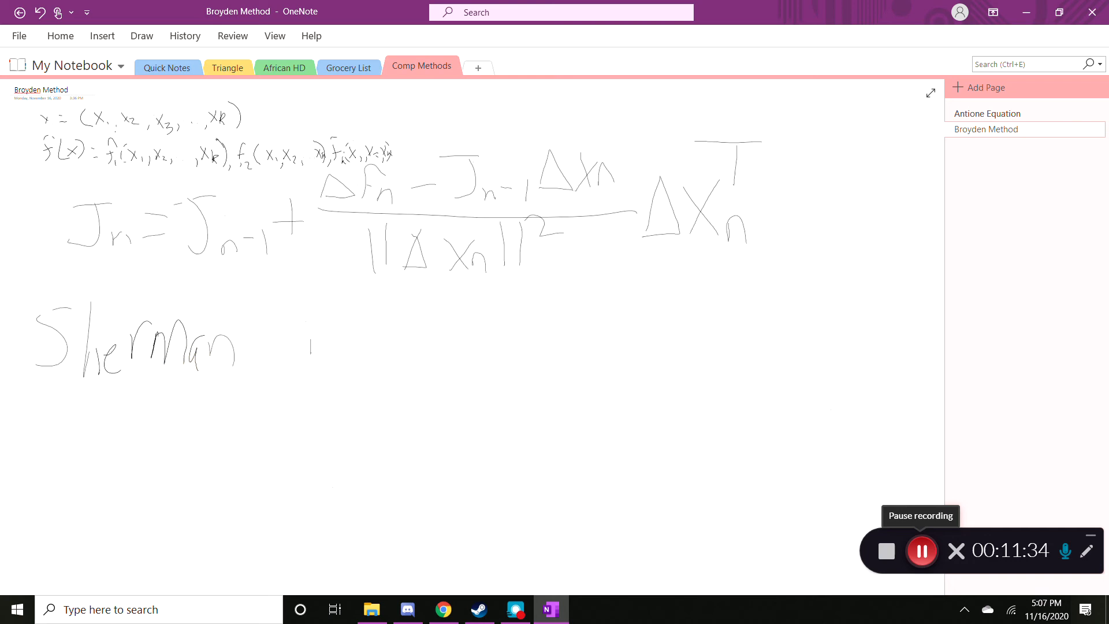
{"action": "left_click_drag", "start_coordinate": [255, 347], "coordinate": [311, 347]}
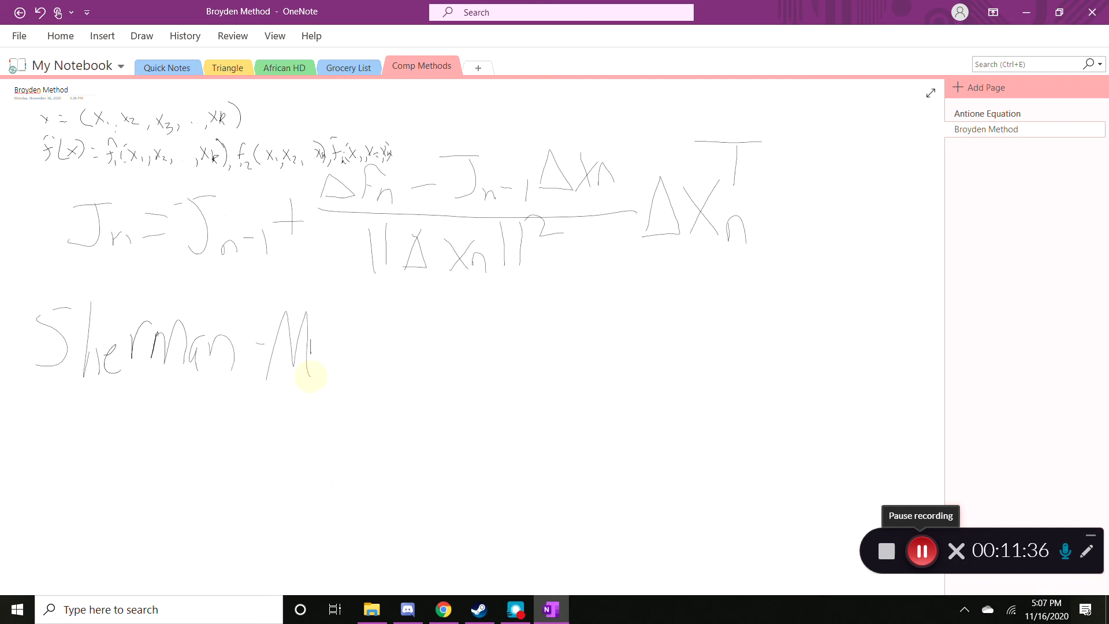
{"action": "left_click_drag", "start_coordinate": [297, 347], "coordinate": [378, 354]}
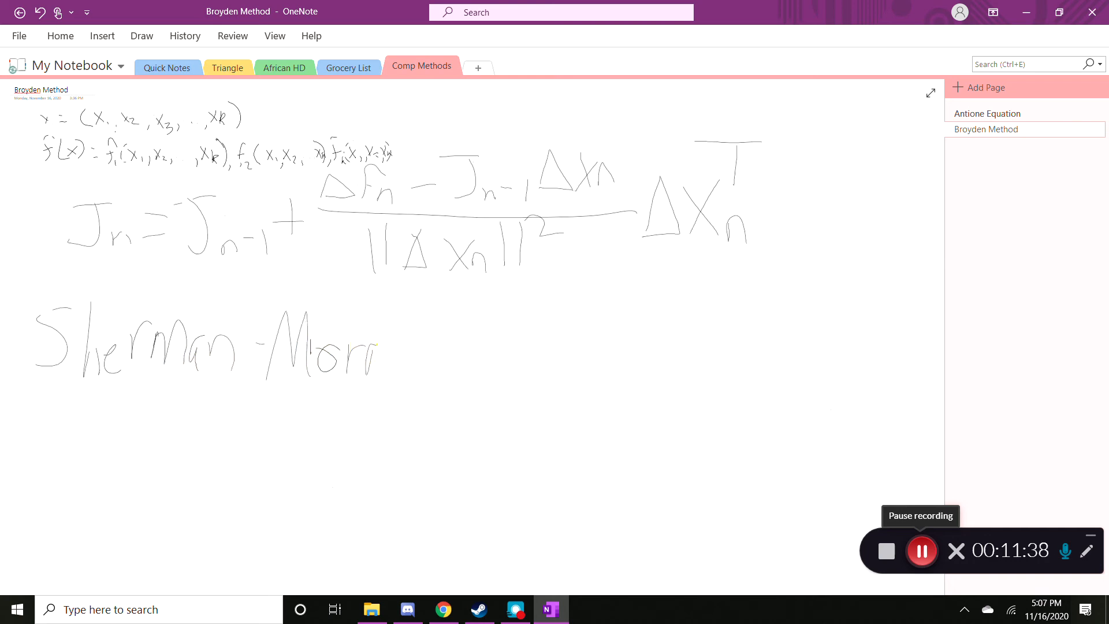
{"action": "left_click_drag", "start_coordinate": [392, 357], "coordinate": [453, 353]}
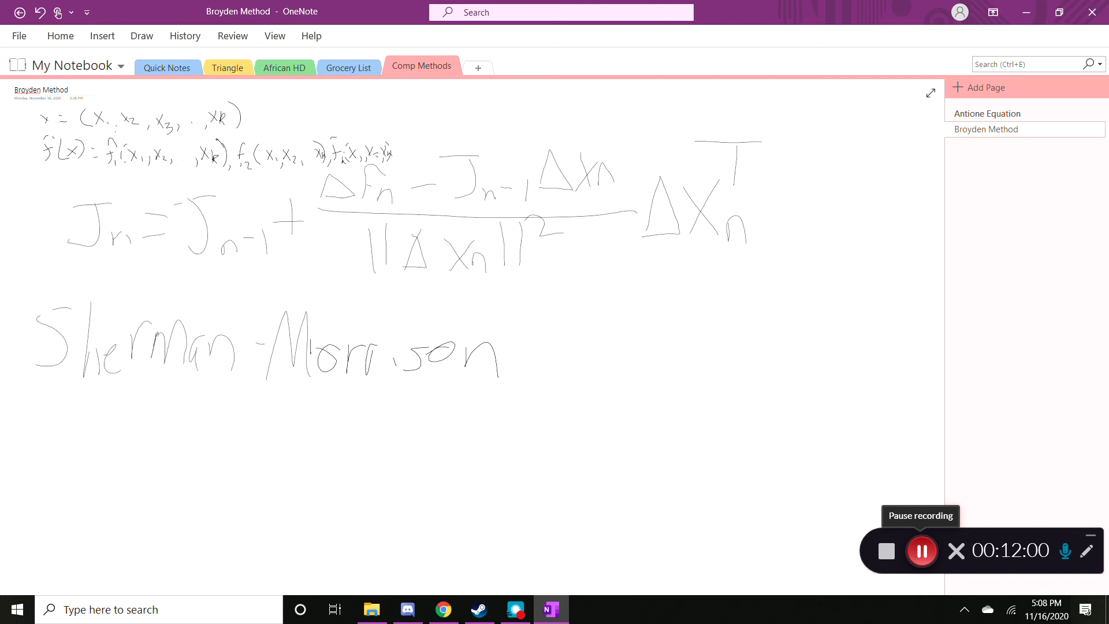
{"action": "left_click_drag", "start_coordinate": [534, 357], "coordinate": [566, 378]}
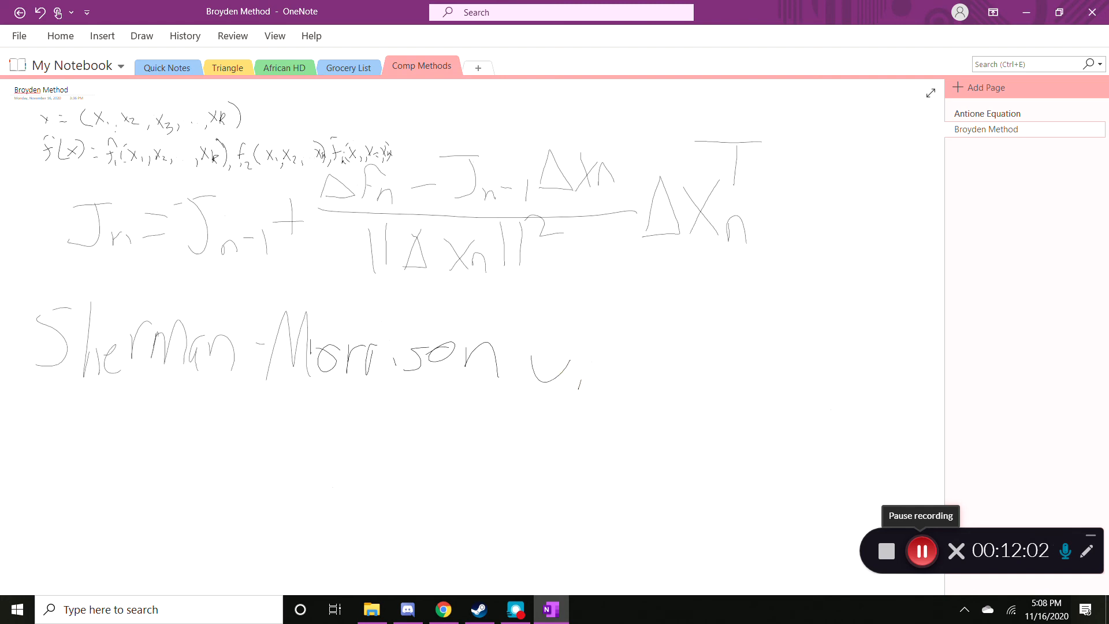
{"action": "left_click_drag", "start_coordinate": [594, 360], "coordinate": [619, 379]}
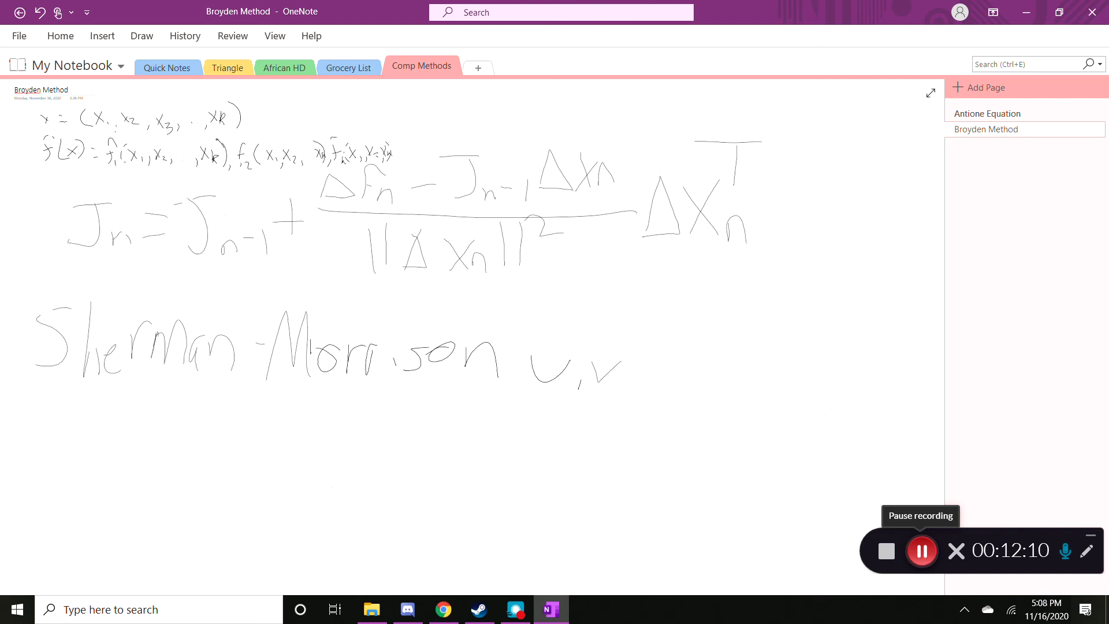
Close the notebook list and write A ∈ ℝ^{n×n} after u, v.
{"action": "left_click_drag", "start_coordinate": [661, 346], "coordinate": [658, 393]}
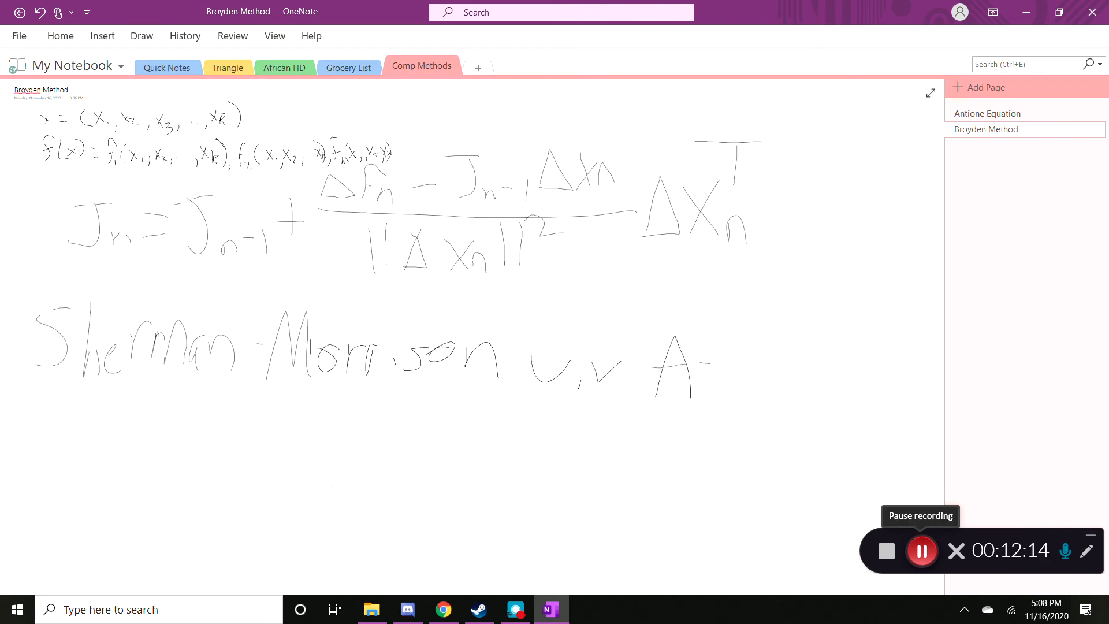
{"action": "left_click_drag", "start_coordinate": [700, 375], "coordinate": [704, 407]}
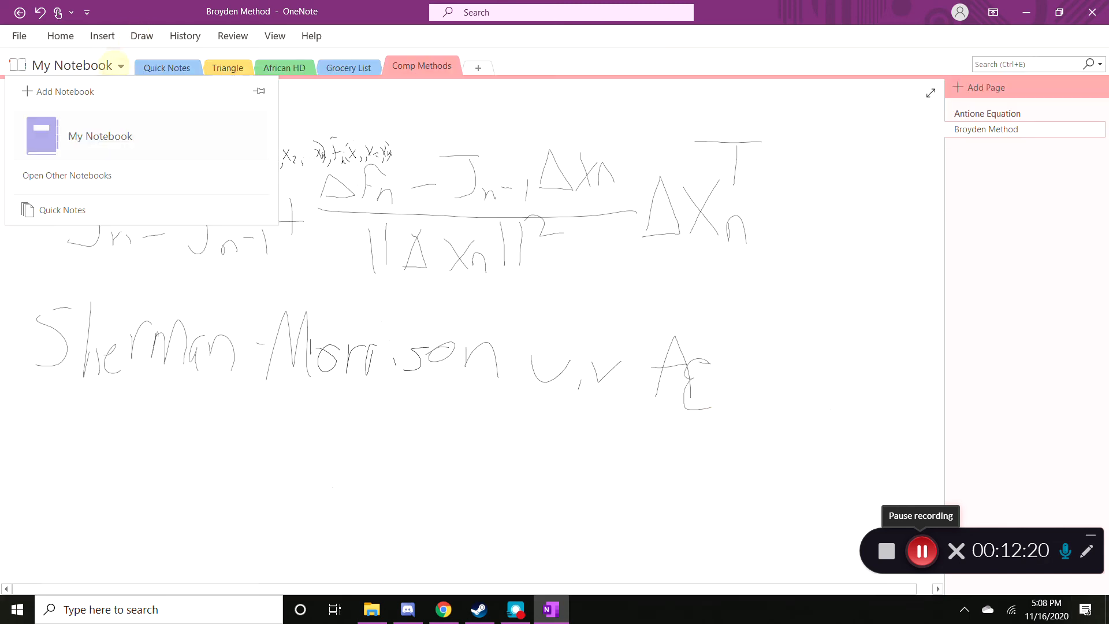
{"action": "left_click", "coordinate": [142, 36]}
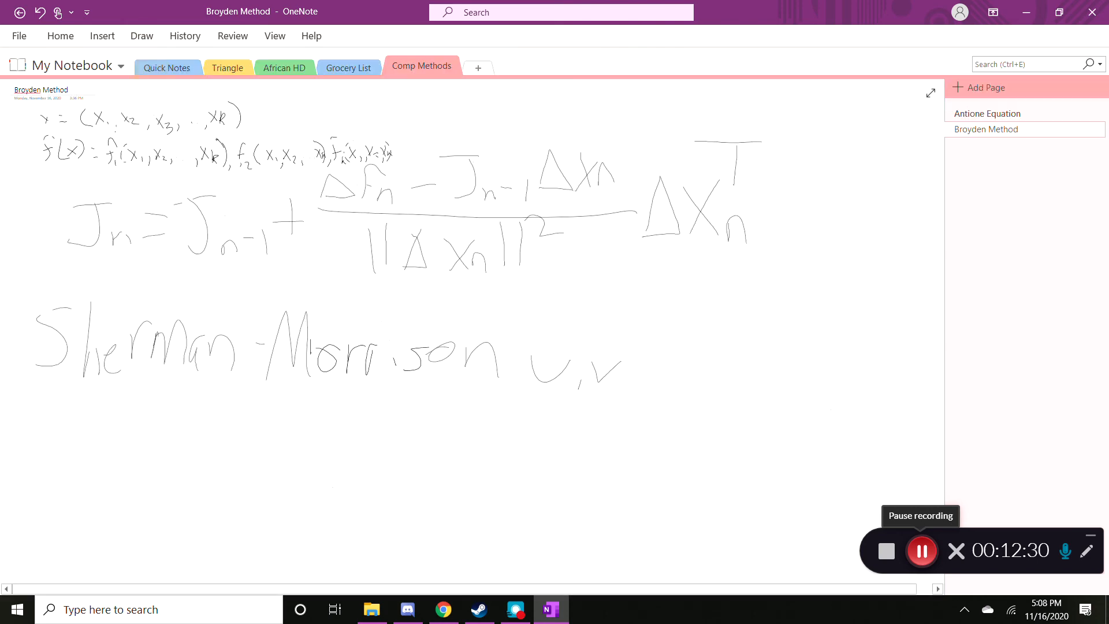
{"action": "left_click_drag", "start_coordinate": [654, 333], "coordinate": [679, 382]}
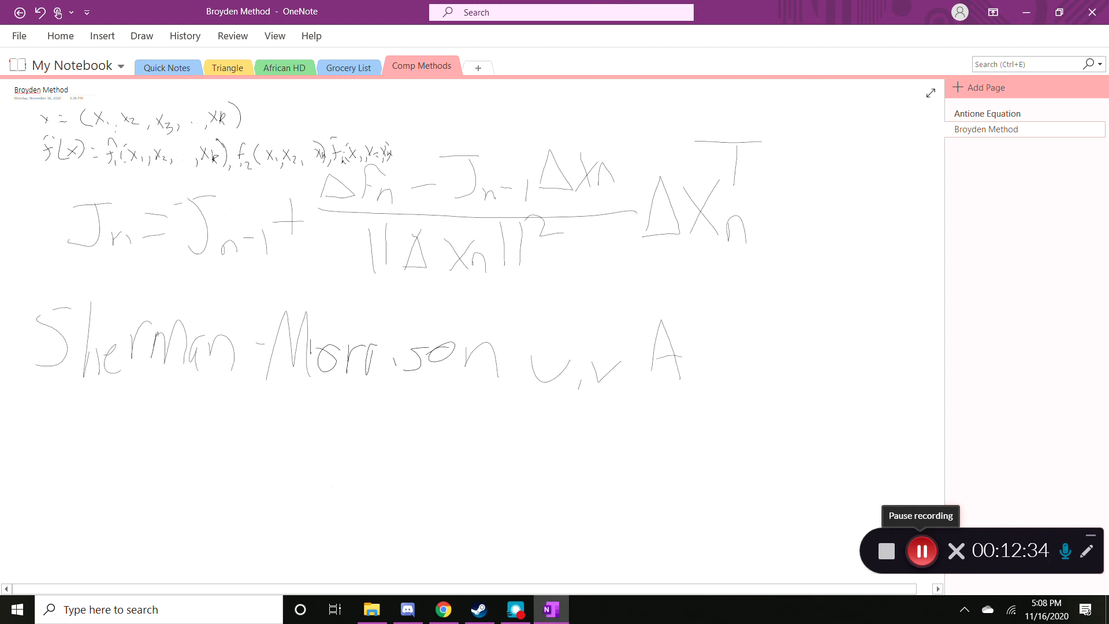
{"action": "left_click_drag", "start_coordinate": [693, 360], "coordinate": [736, 357]}
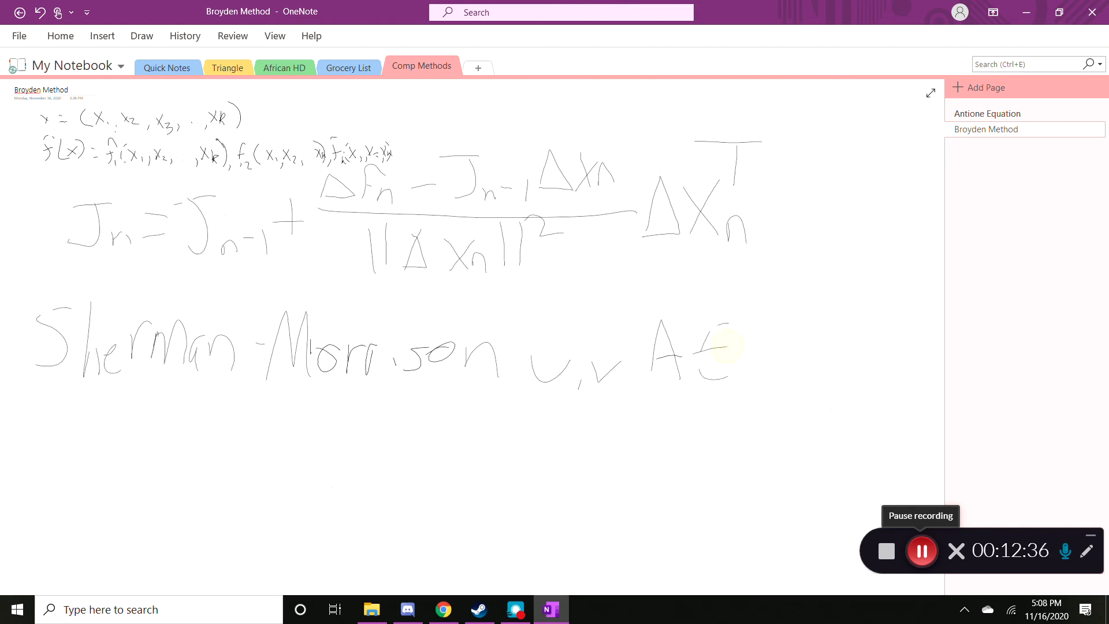
{"action": "left_click_drag", "start_coordinate": [715, 353], "coordinate": [775, 382]}
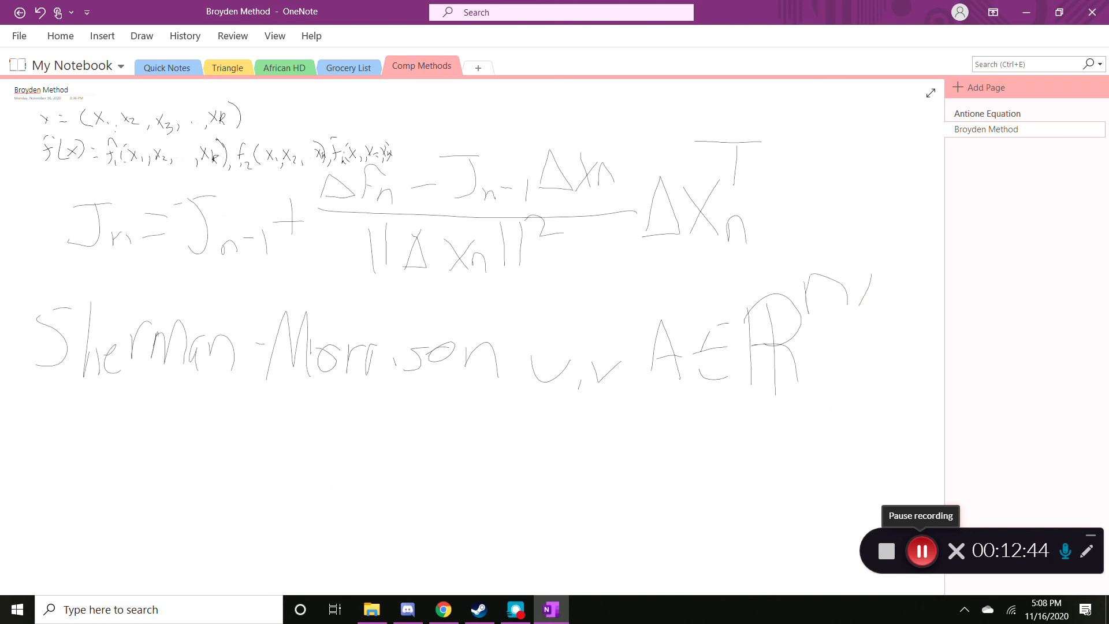
{"action": "left_click_drag", "start_coordinate": [814, 284], "coordinate": [899, 290]}
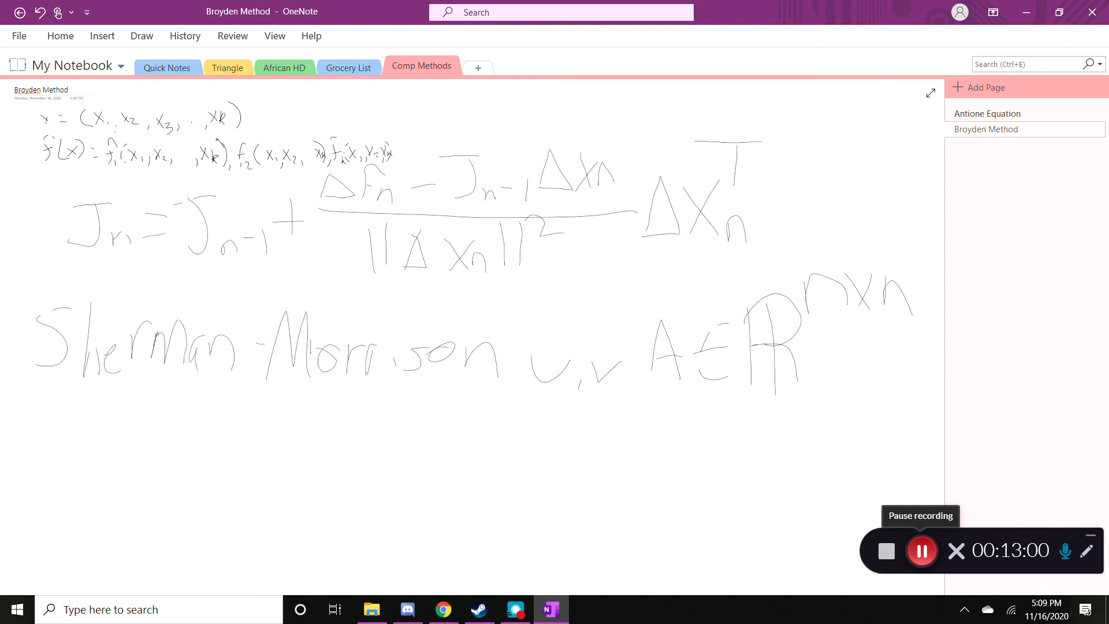
{"action": "left_click_drag", "start_coordinate": [78, 425], "coordinate": [191, 492]}
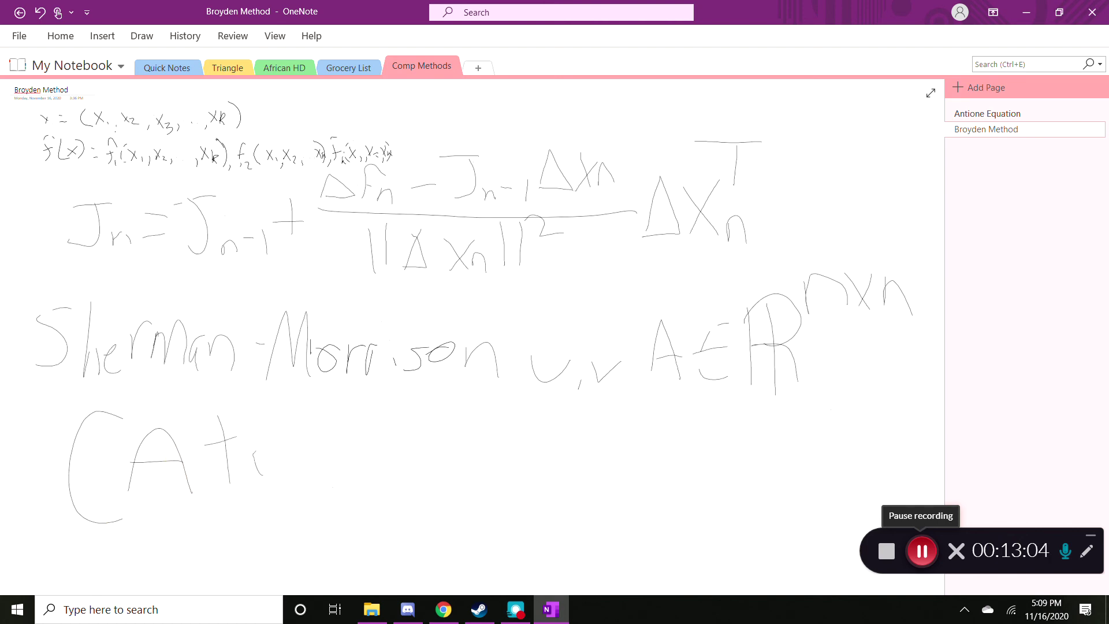
Handwrite (A + uvᵀ)⁻¹ with A⁻¹uvᵀA⁻¹ over a 1 + v… denominator.
{"action": "left_click_drag", "start_coordinate": [265, 460], "coordinate": [300, 467]}
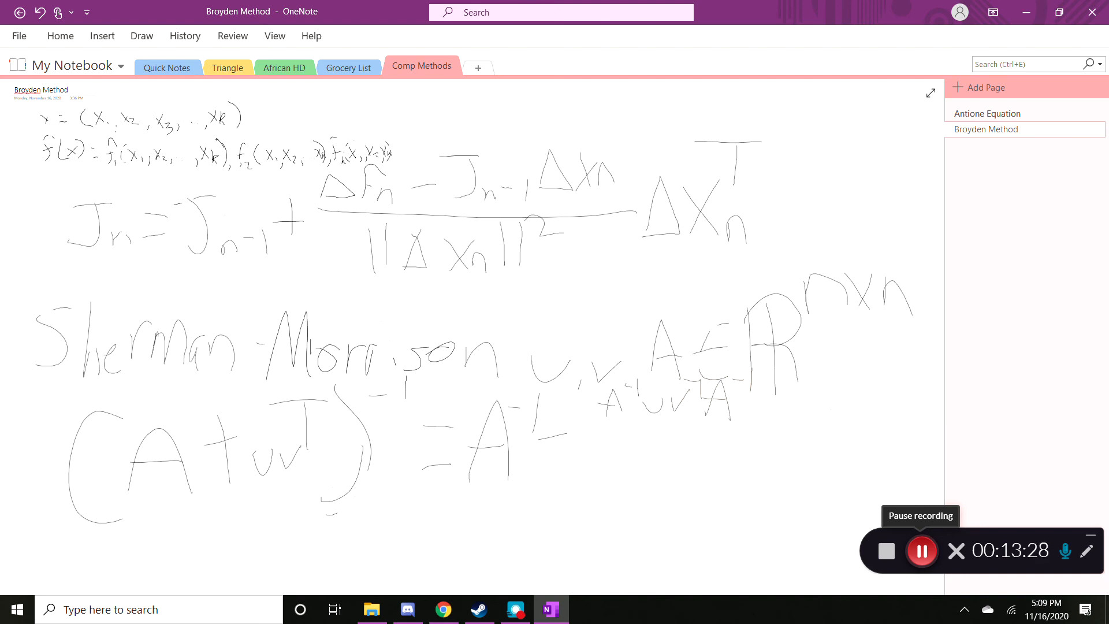
{"action": "left_click_drag", "start_coordinate": [559, 446], "coordinate": [798, 447]}
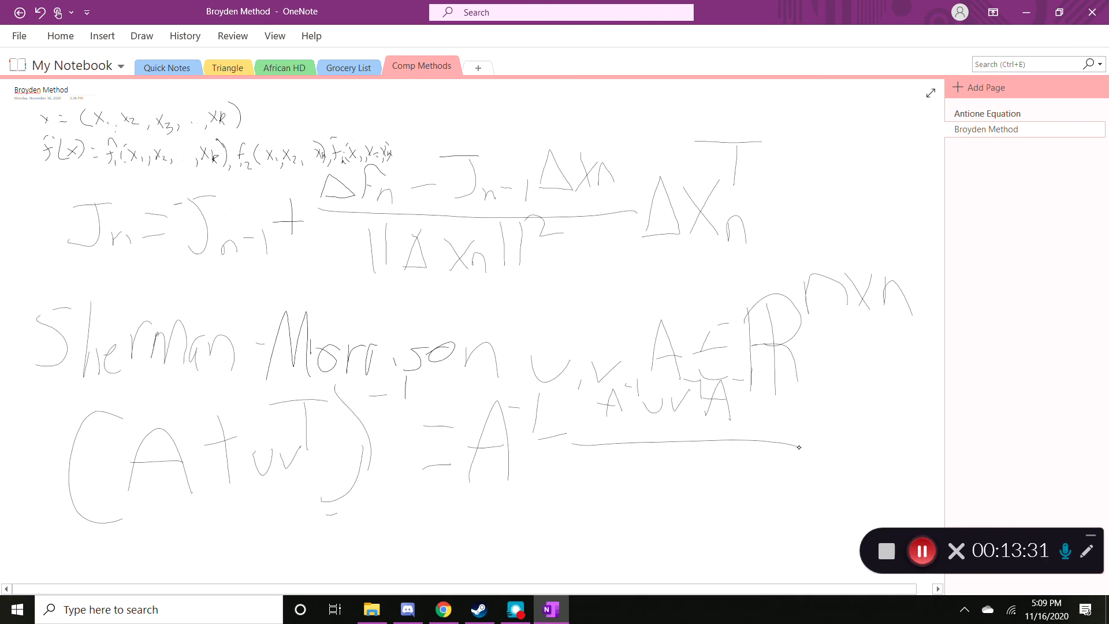
{"action": "left_click_drag", "start_coordinate": [605, 463], "coordinate": [626, 489]}
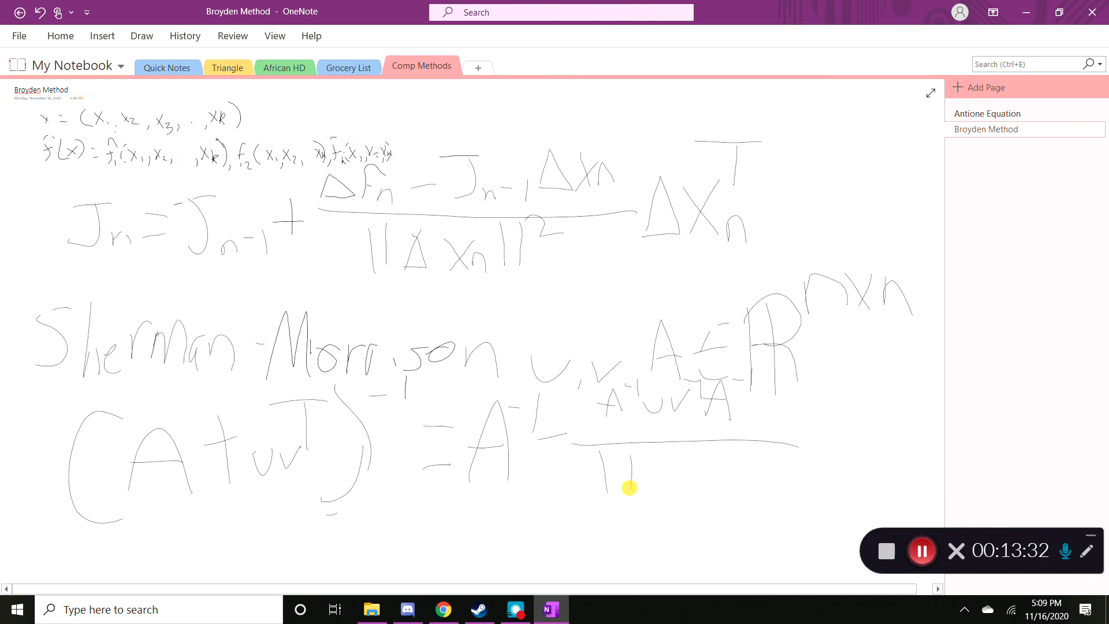
{"action": "left_click_drag", "start_coordinate": [623, 482], "coordinate": [665, 482]}
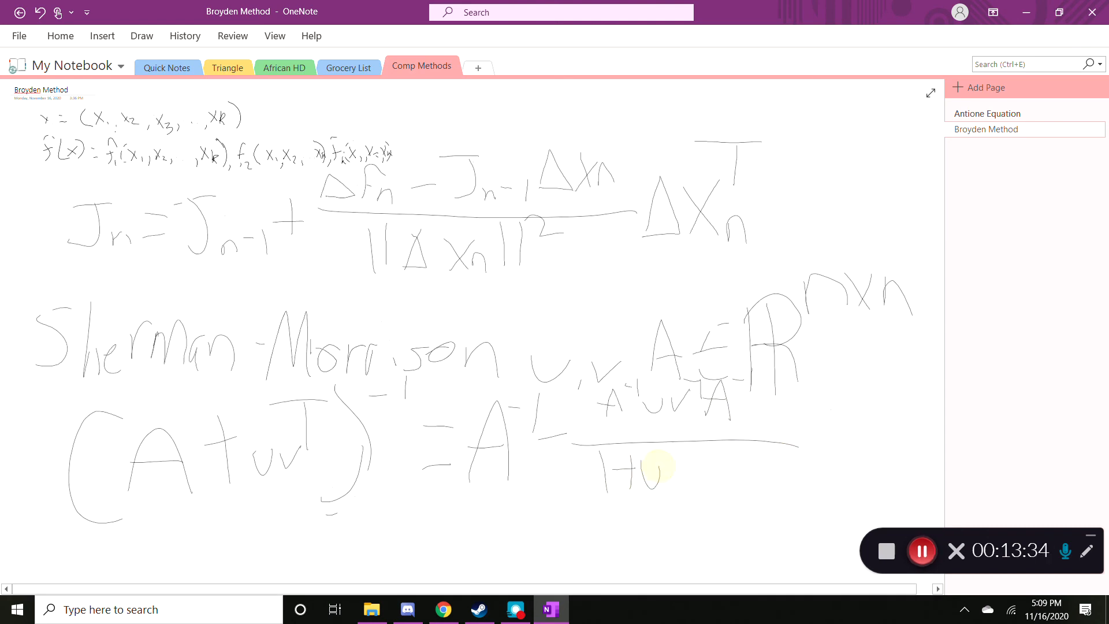
{"action": "left_click_drag", "start_coordinate": [644, 477], "coordinate": [662, 485]}
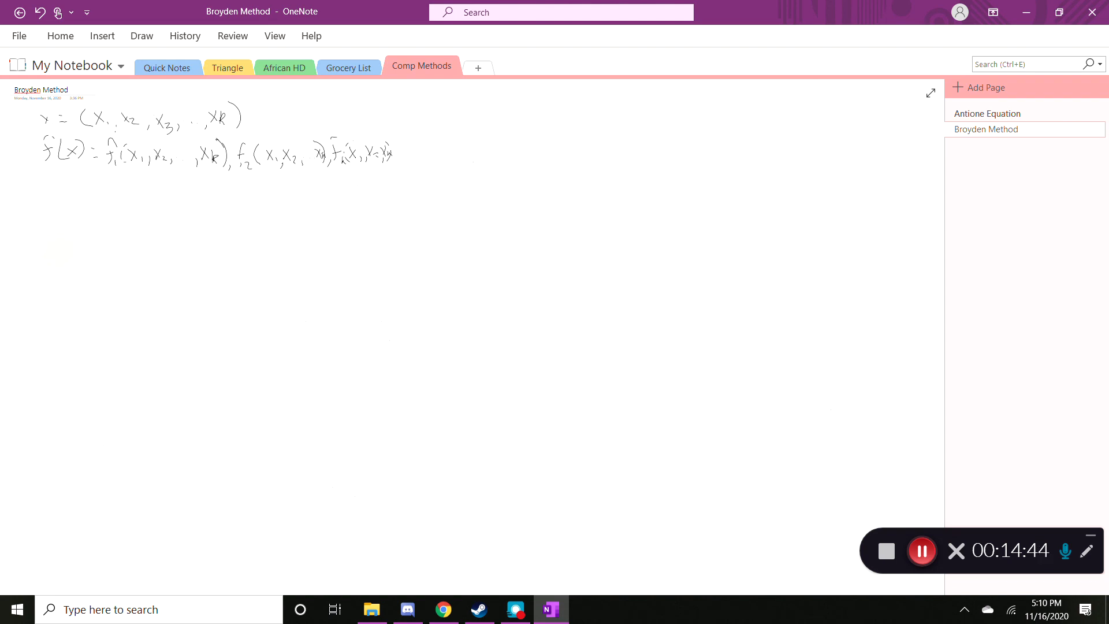
Handwrite ‖J_n − J_{n−1}‖_F under the definitions and start x_n below it.
{"action": "left_click", "coordinate": [142, 36]}
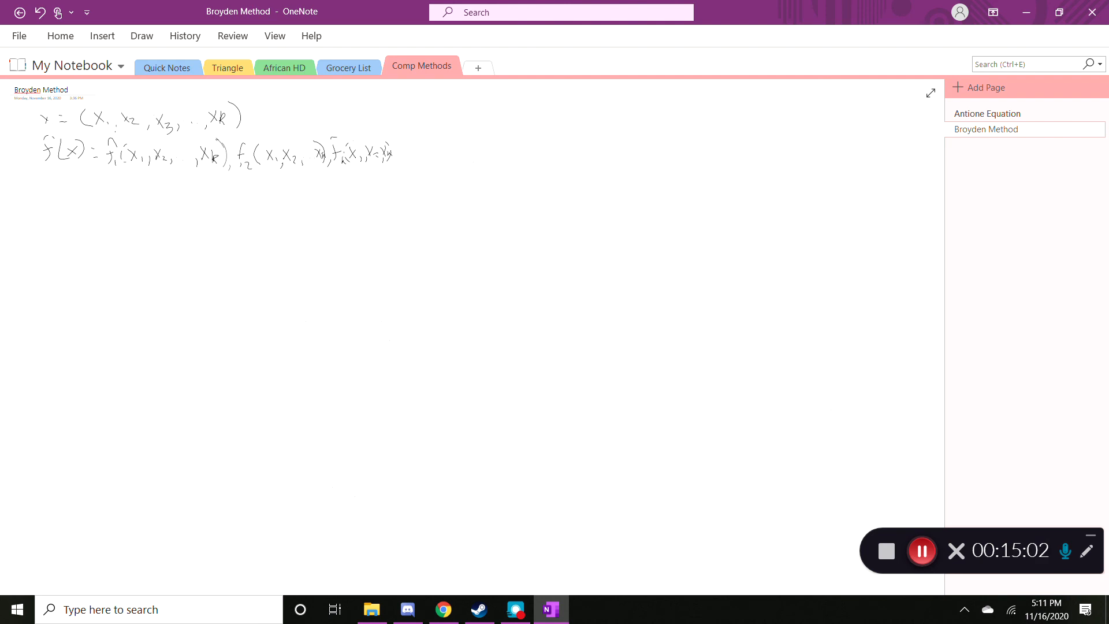
{"action": "left_click_drag", "start_coordinate": [93, 206], "coordinate": [92, 271]}
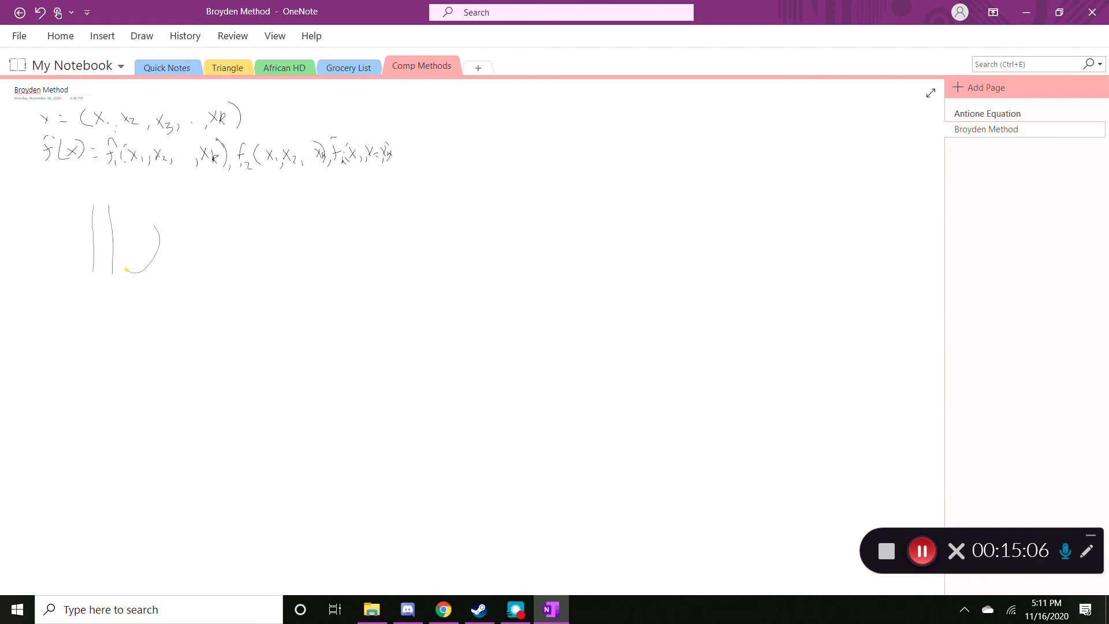
{"action": "left_click_drag", "start_coordinate": [131, 212], "coordinate": [184, 276]}
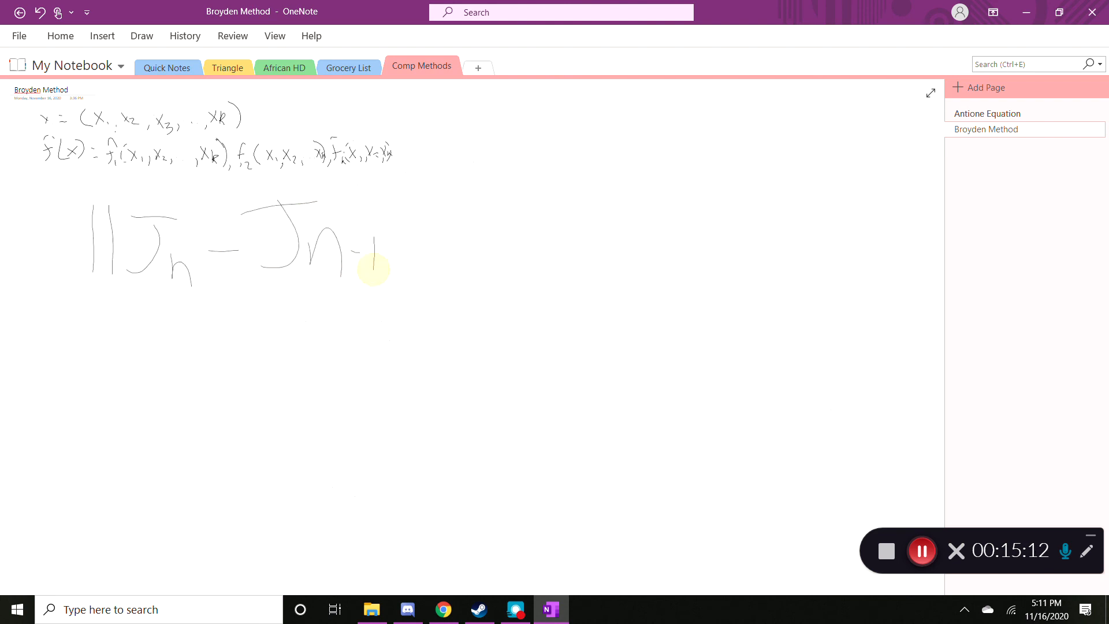
{"action": "left_click_drag", "start_coordinate": [407, 163], "coordinate": [489, 305]}
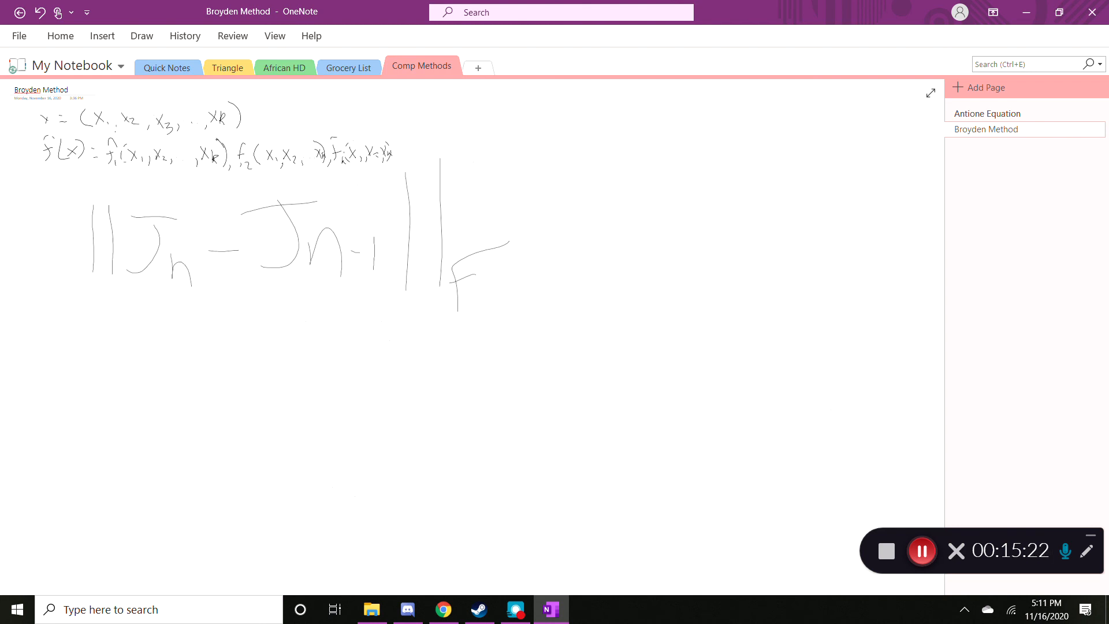
{"action": "left_click_drag", "start_coordinate": [107, 308], "coordinate": [131, 375]}
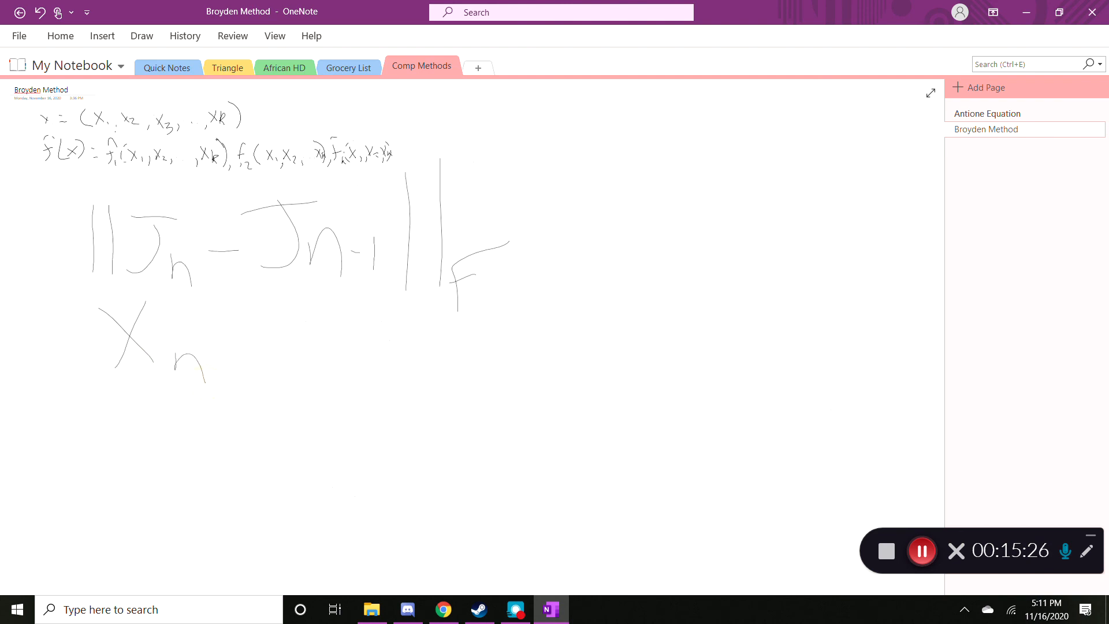
Handwrite x_{n+1} = x_n − J_n⁻¹ f(x_n) beneath the norm expression.
{"action": "left_click_drag", "start_coordinate": [205, 360], "coordinate": [247, 361]}
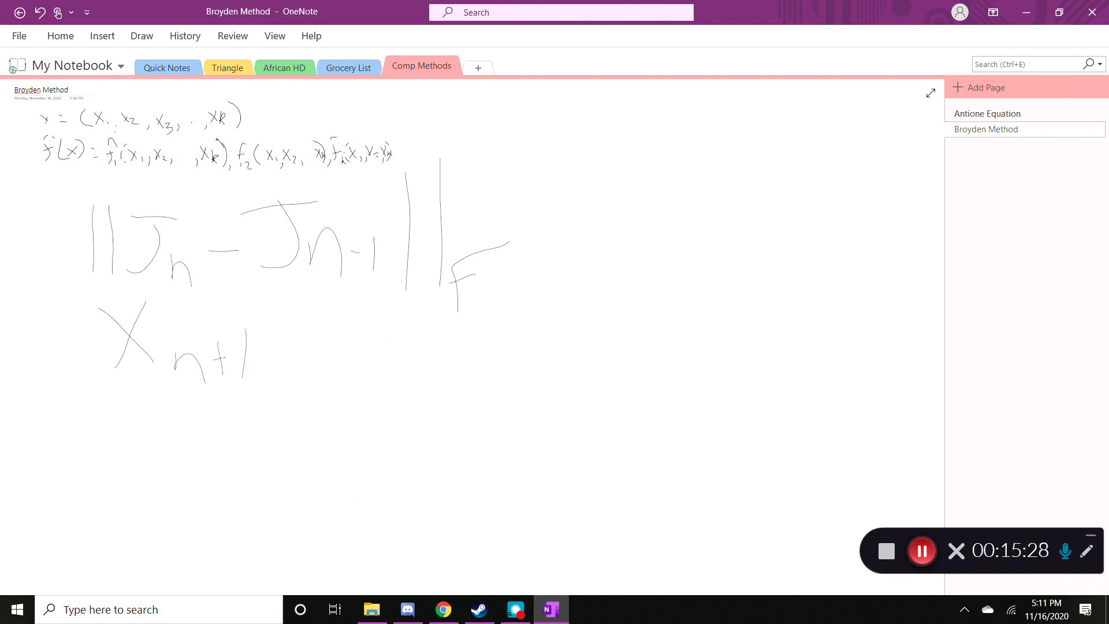
{"action": "left_click_drag", "start_coordinate": [261, 347], "coordinate": [357, 346]}
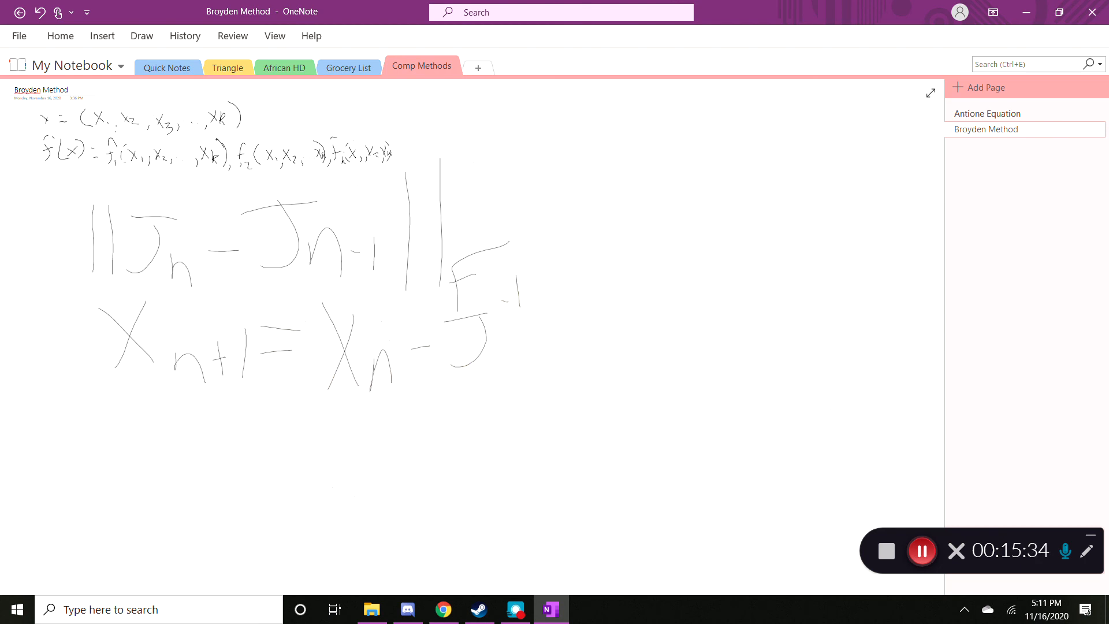
{"action": "left_click_drag", "start_coordinate": [460, 325], "coordinate": [517, 360]}
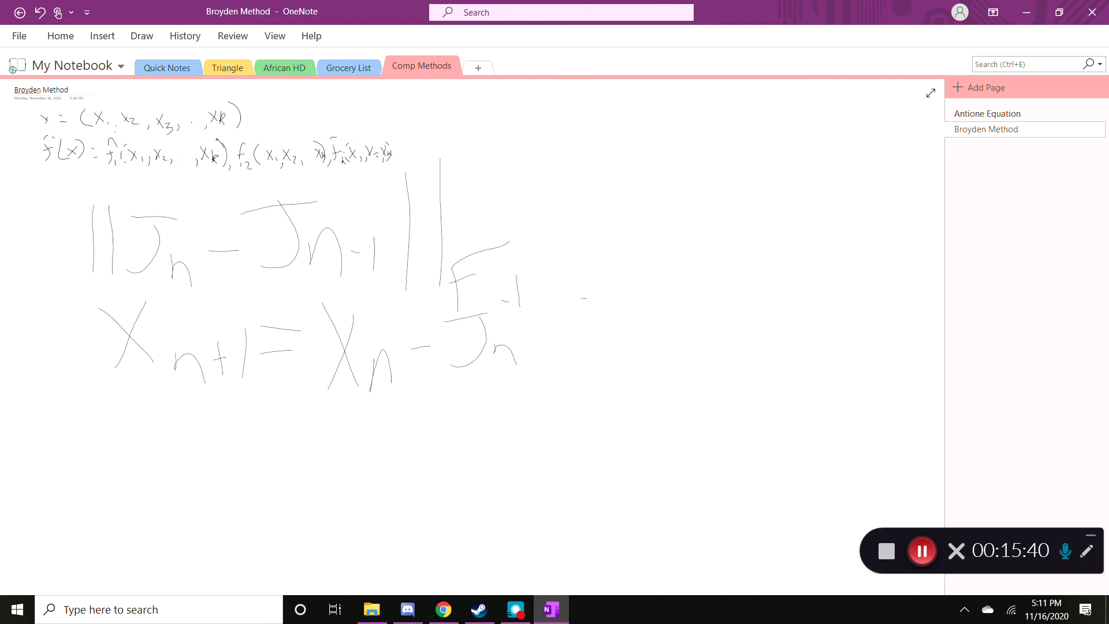
{"action": "left_click_drag", "start_coordinate": [598, 287], "coordinate": [587, 372]}
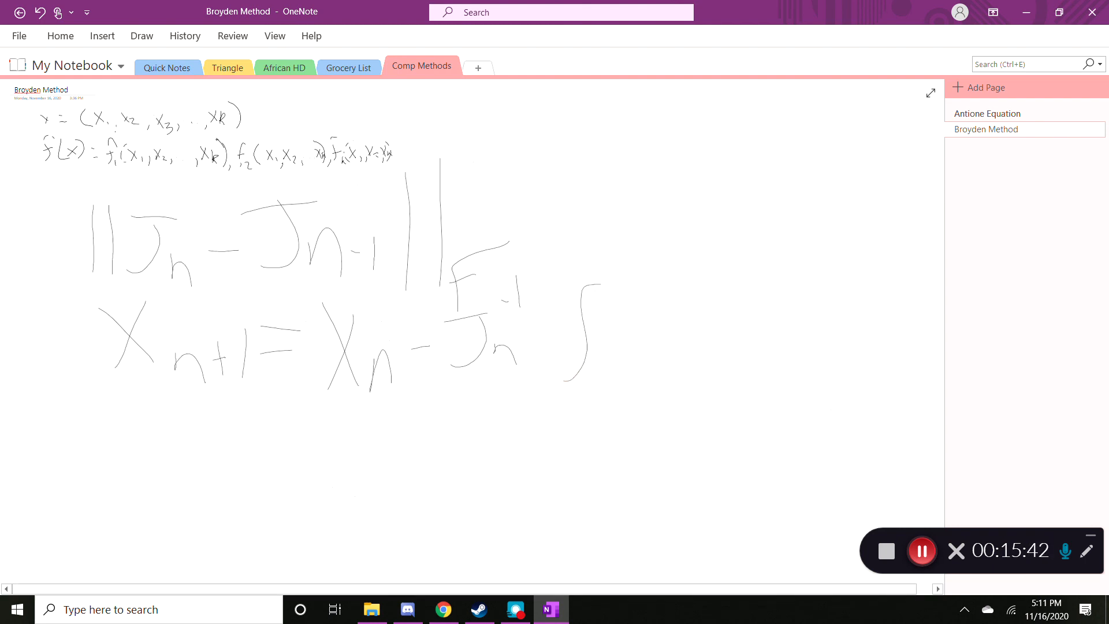
{"action": "left_click_drag", "start_coordinate": [580, 290], "coordinate": [587, 382]}
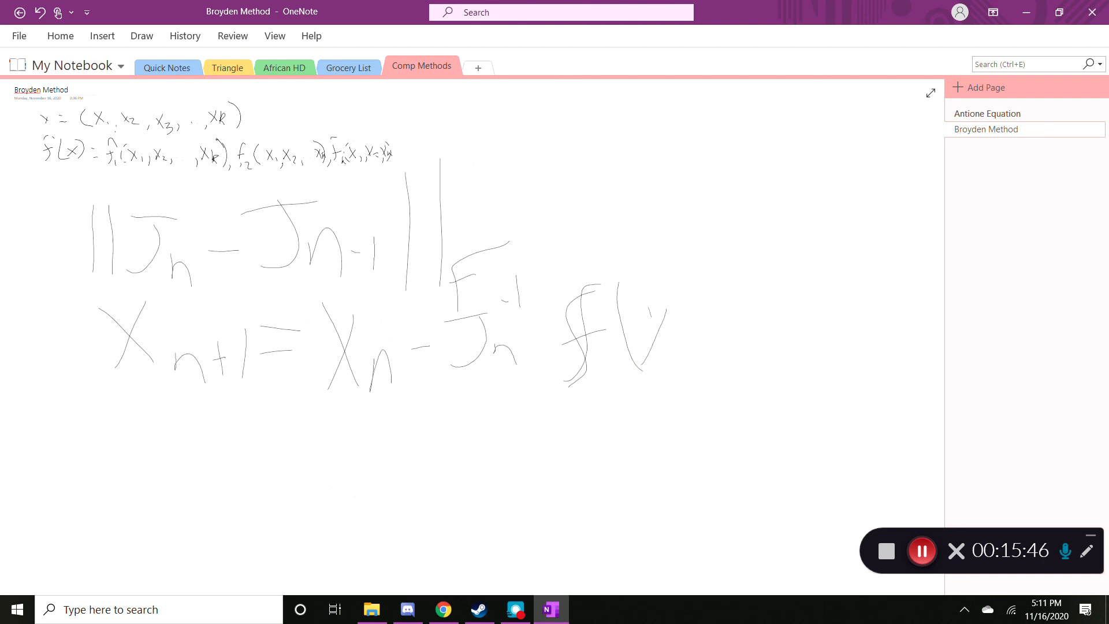
{"action": "left_click_drag", "start_coordinate": [659, 312], "coordinate": [700, 389]}
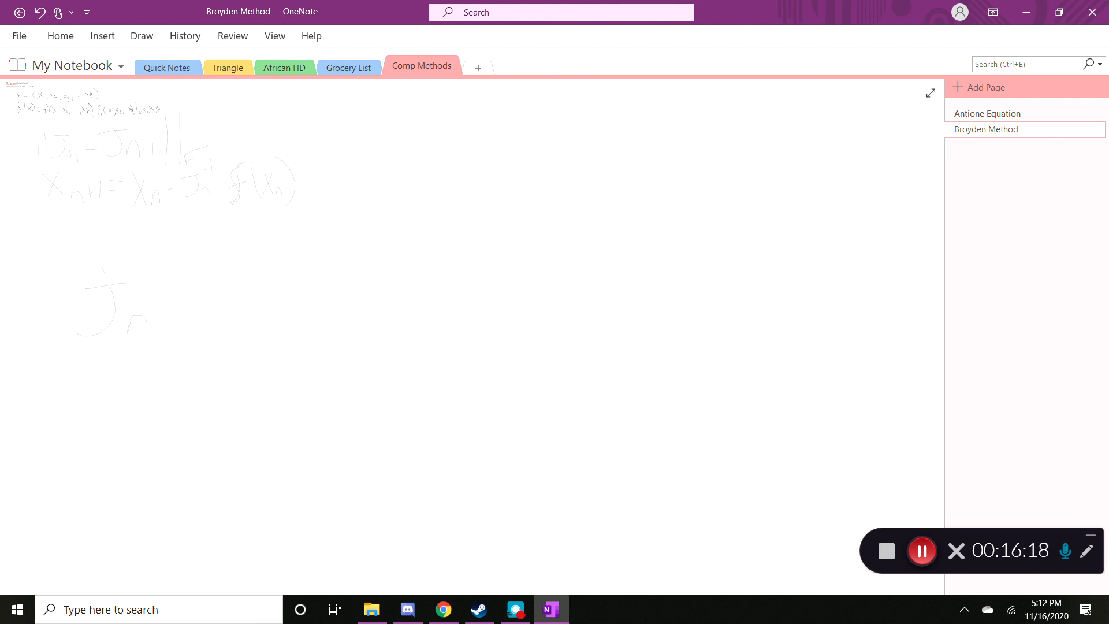
Handwrite J_n⁻¹ = J_{n−1}⁻¹ + (Δx_n − J_{n−1}⁻¹Δf_n)/(Δx_nᵀJ_{n−1}⁻¹Δf_n).
{"action": "left_click_drag", "start_coordinate": [162, 287], "coordinate": [173, 284]}
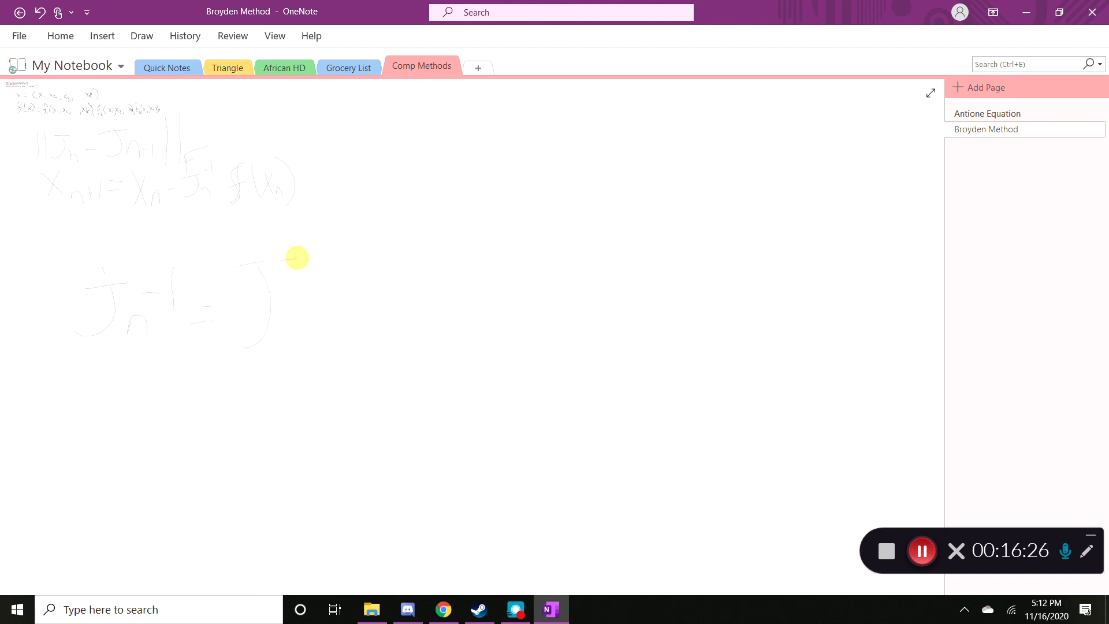
{"action": "left_click_drag", "start_coordinate": [269, 269], "coordinate": [304, 347]}
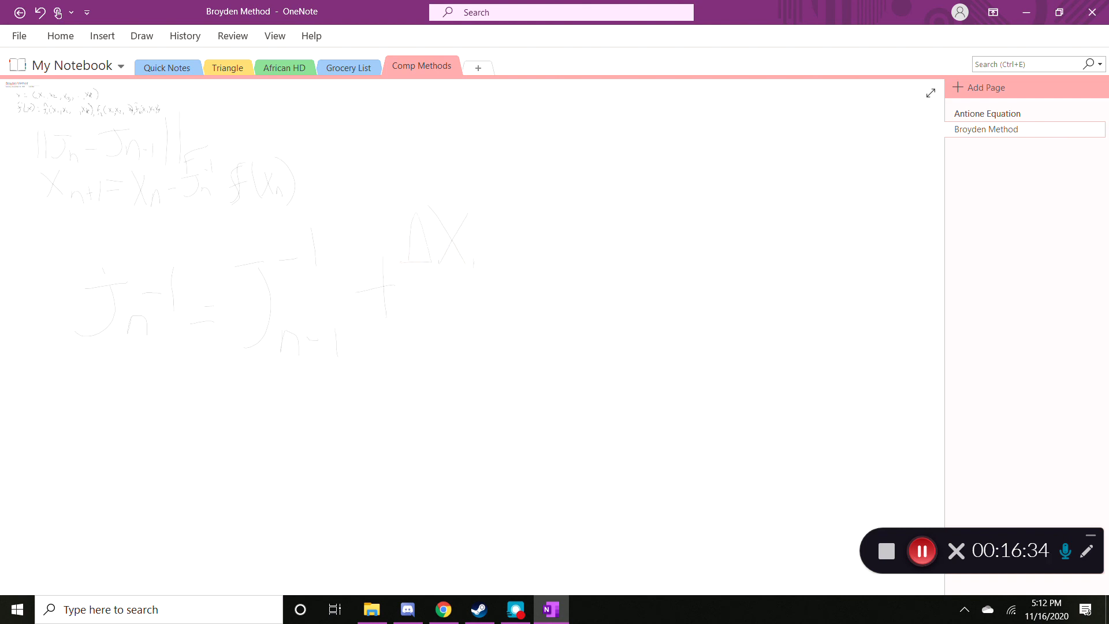
{"action": "left_click_drag", "start_coordinate": [463, 240], "coordinate": [485, 269]}
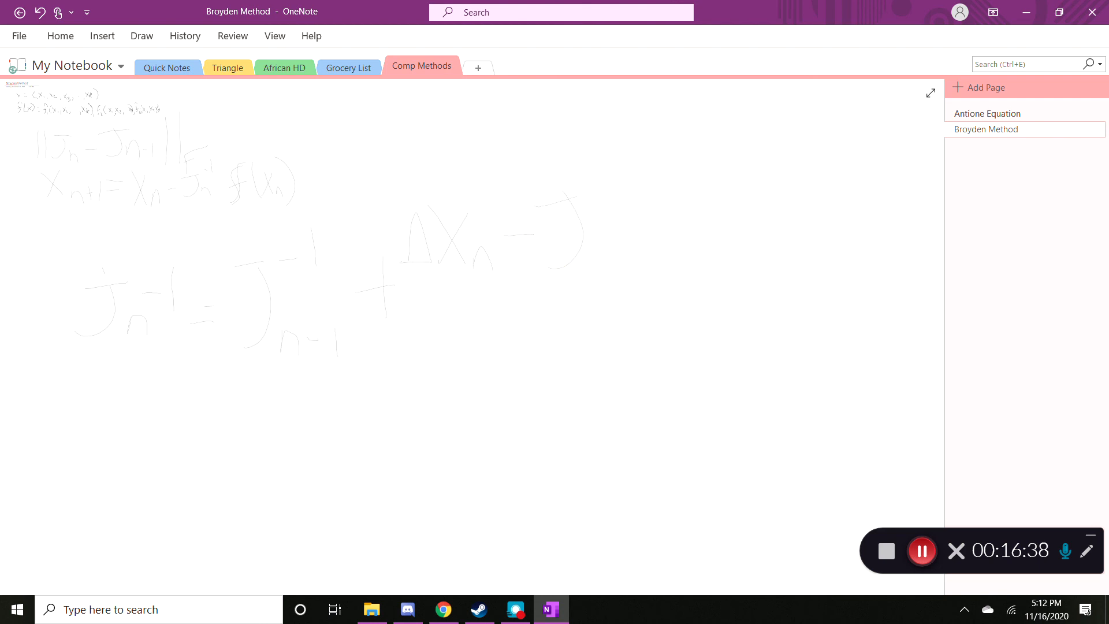
{"action": "left_click_drag", "start_coordinate": [558, 205], "coordinate": [602, 261]}
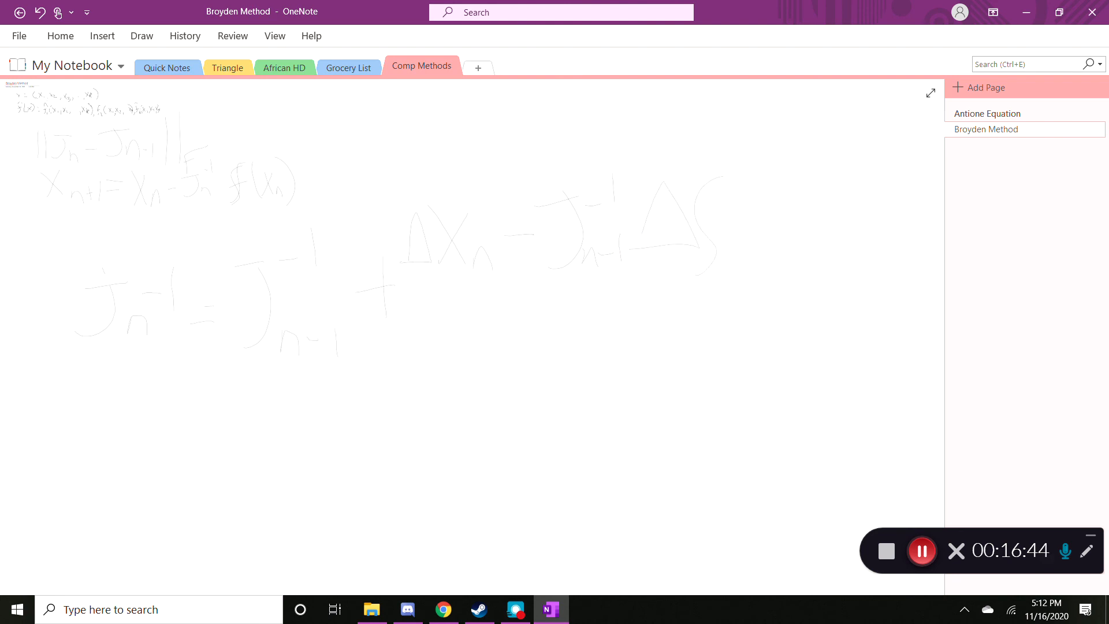
{"action": "left_click_drag", "start_coordinate": [721, 230], "coordinate": [764, 251]}
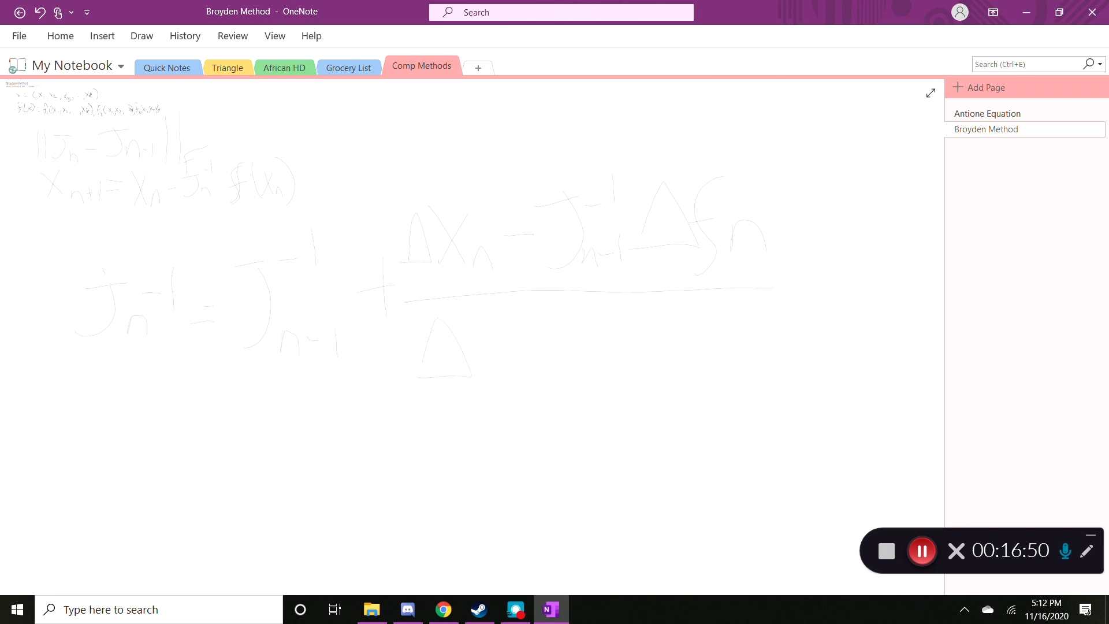
{"action": "left_click_drag", "start_coordinate": [445, 339], "coordinate": [510, 354]}
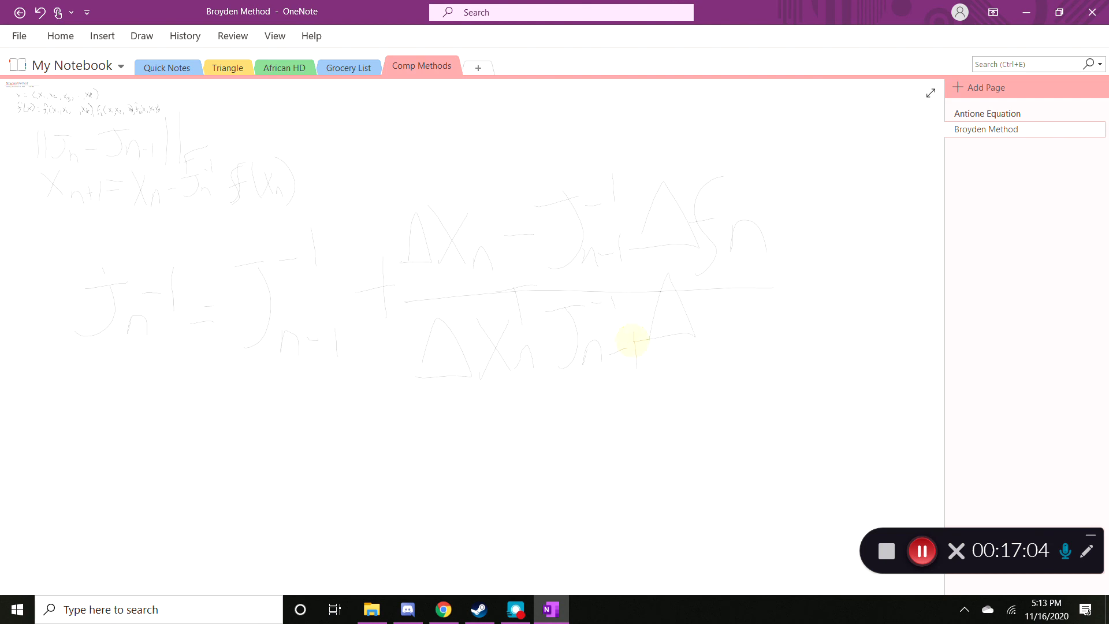
{"action": "left_click_drag", "start_coordinate": [622, 347], "coordinate": [714, 333]}
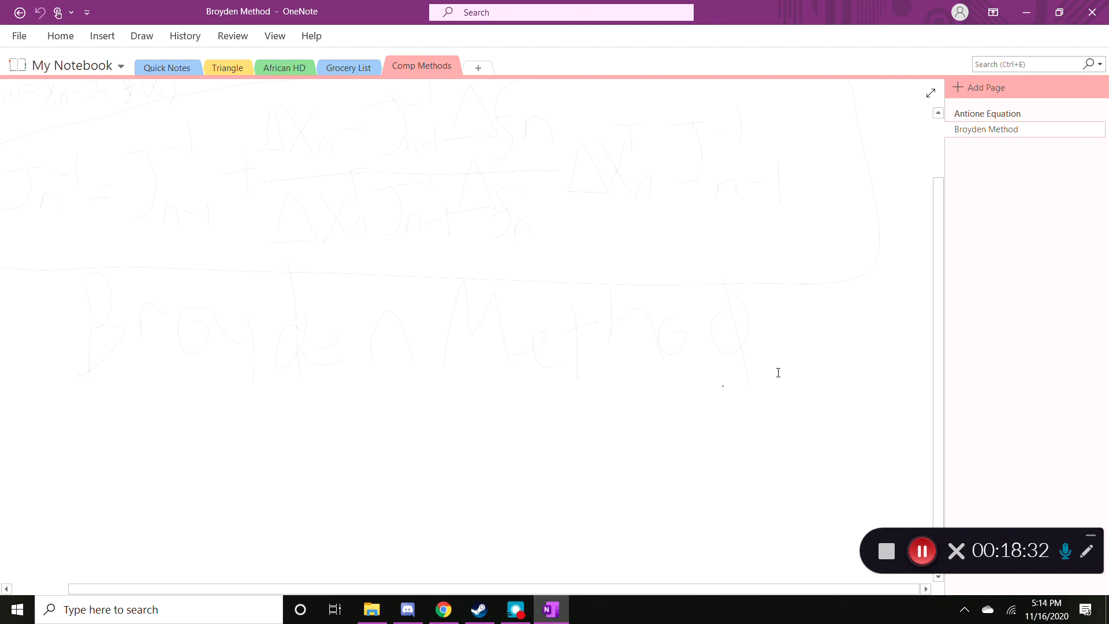
{"action": "mouse_move", "coordinate": [833, 367]}
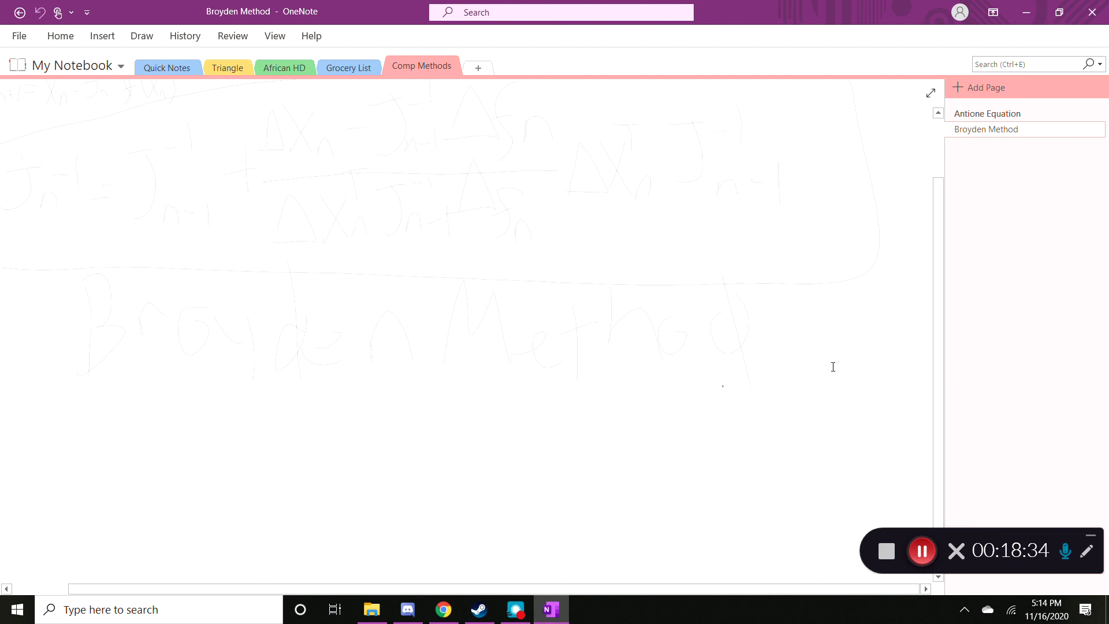